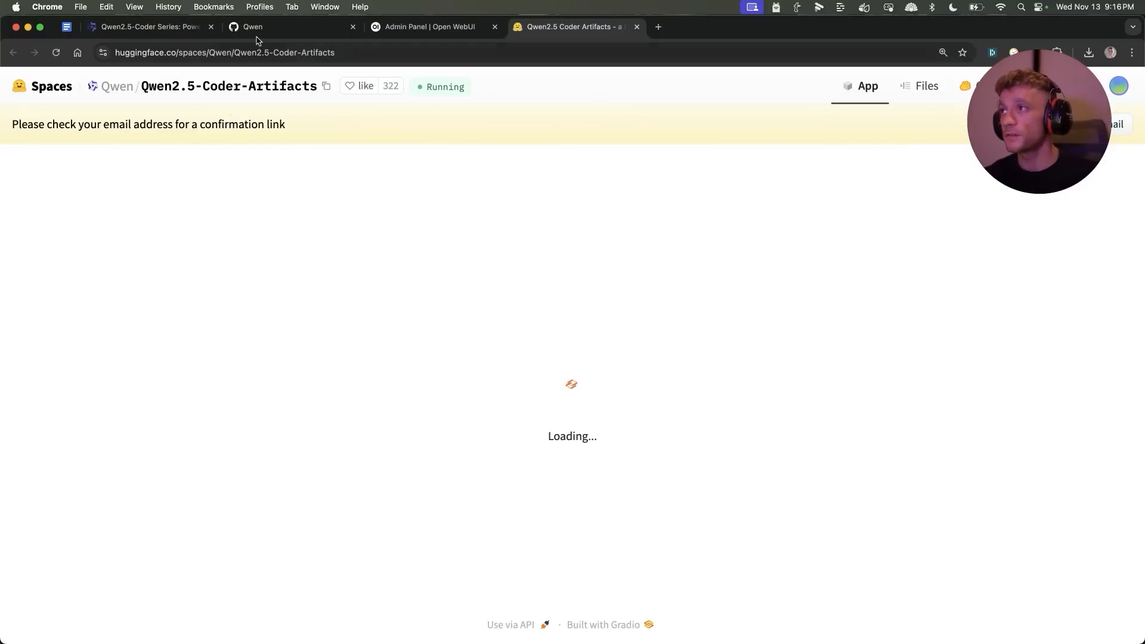
- Let the Qwen2.5-Coder-Artifacts Space load until the prompt box and preview panel appear
click(224, 52)
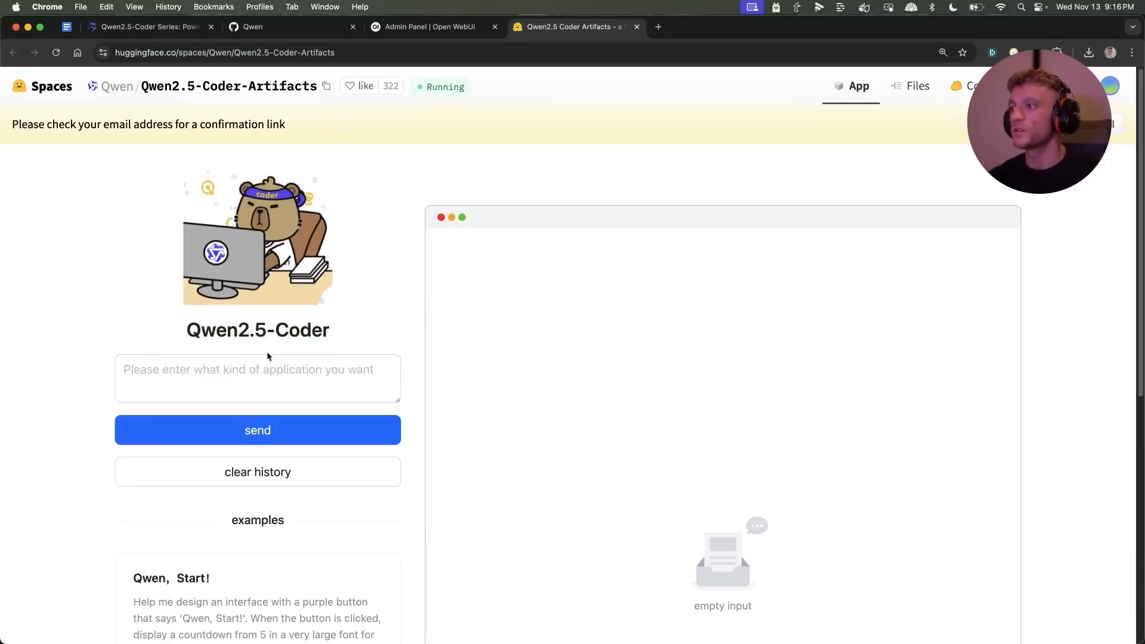
scroll(down, 3)
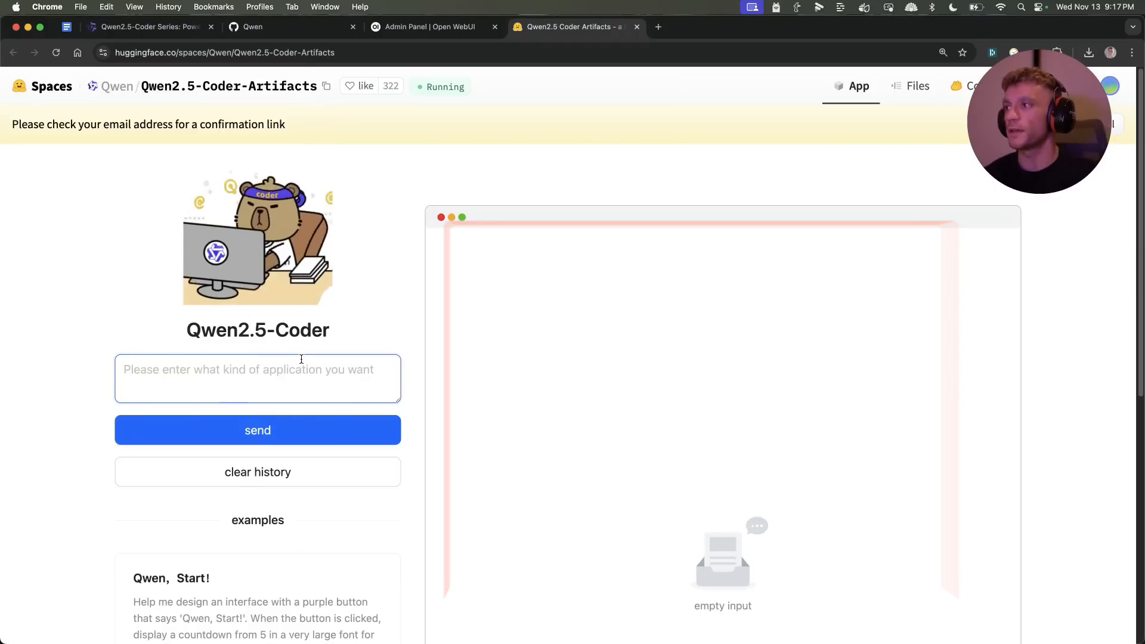
- Prompt 'Create a 1 page website for birds' and scroll through the generated preview
text(Create a 1 page website f)
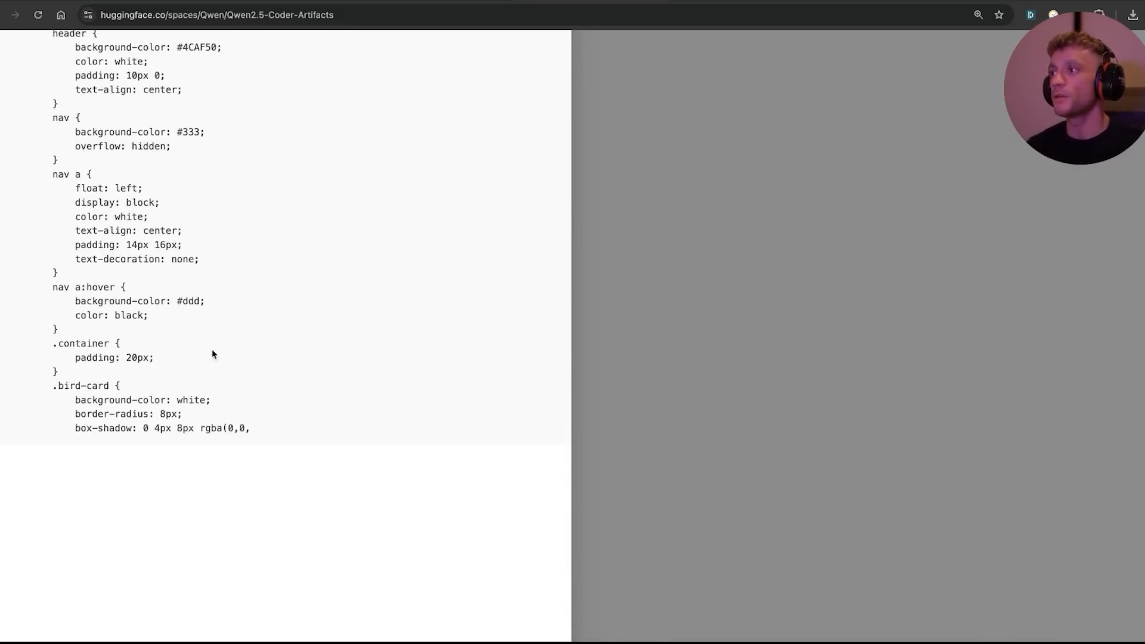
scroll(down, 3)
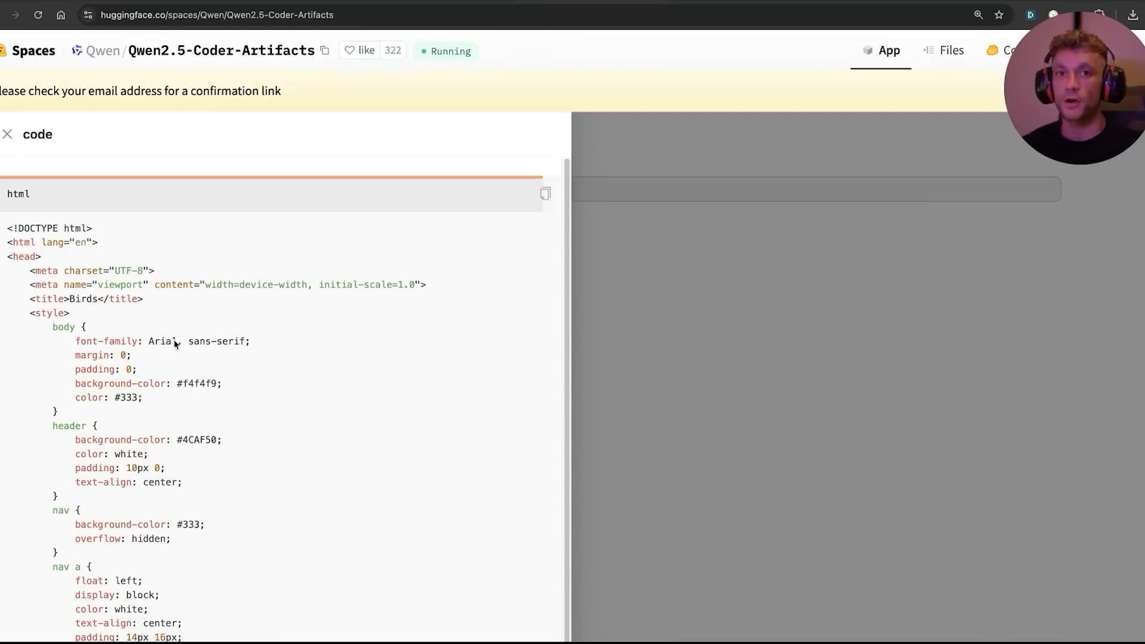
scroll(down, 3)
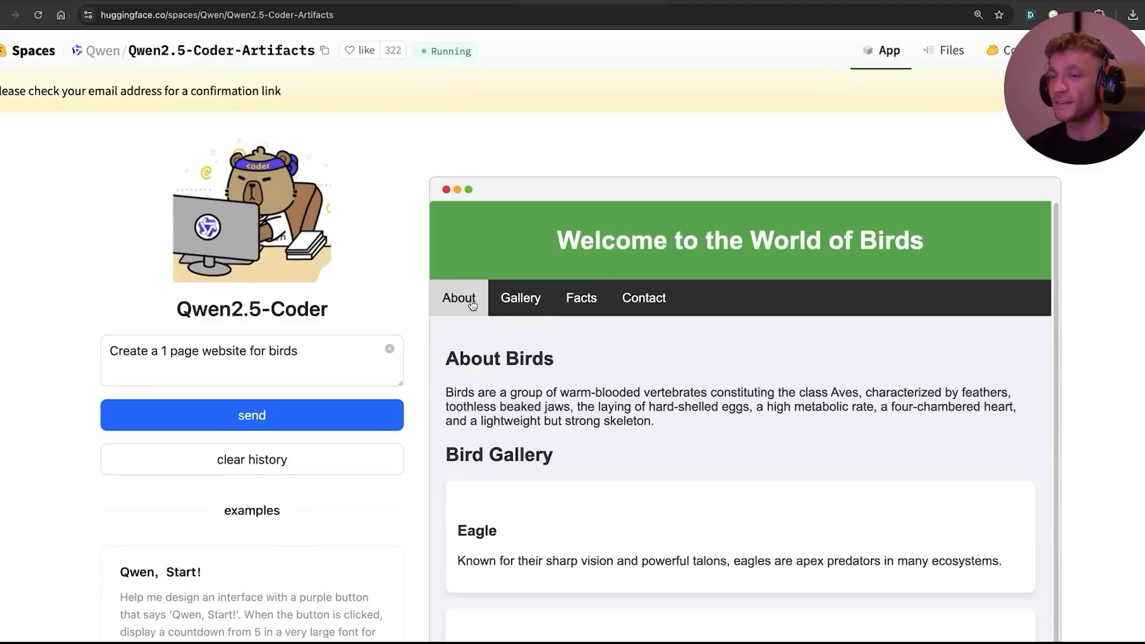
click(251, 360)
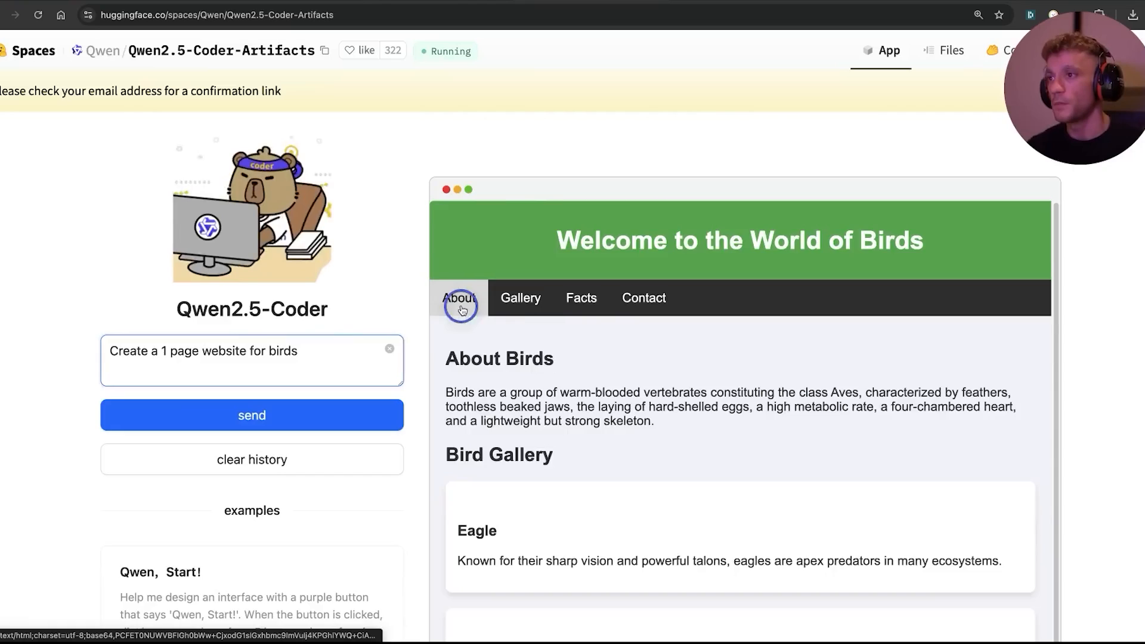
scroll(down, 3)
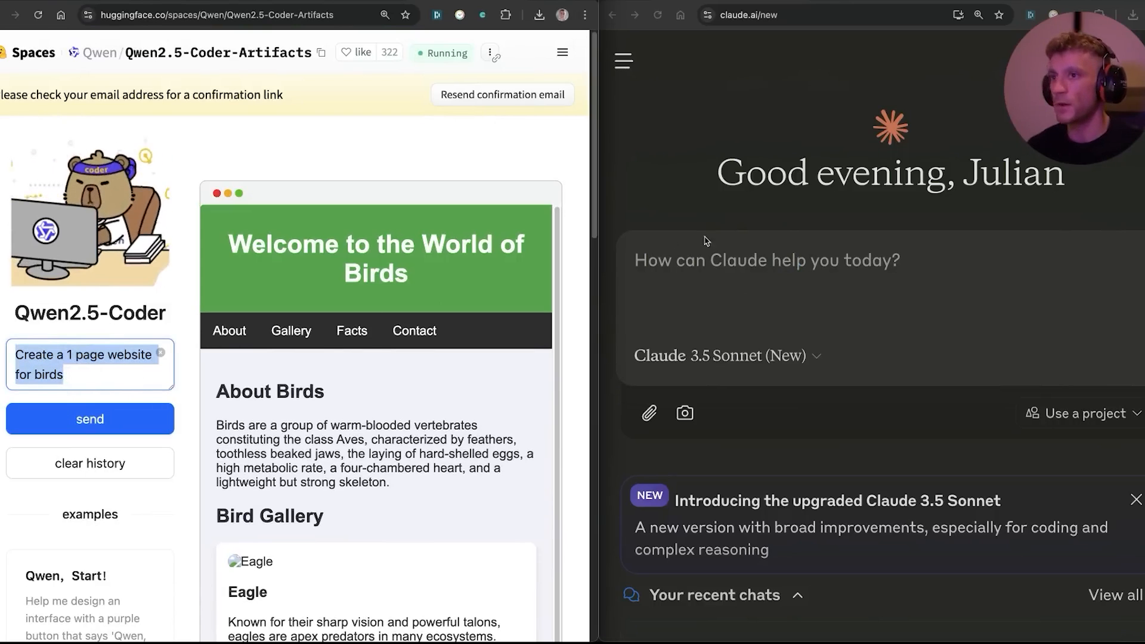
- Send 'Create a 1 page website for birds' to Claude and scroll its artifact preview
text(Create a 1 page website for birds)
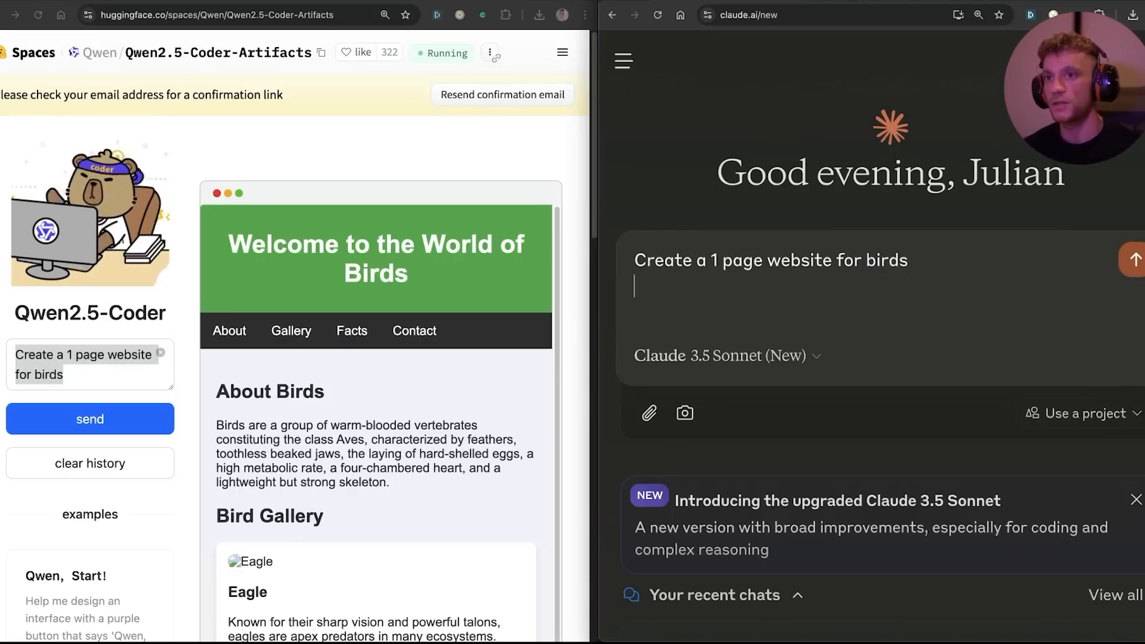
click(1133, 259)
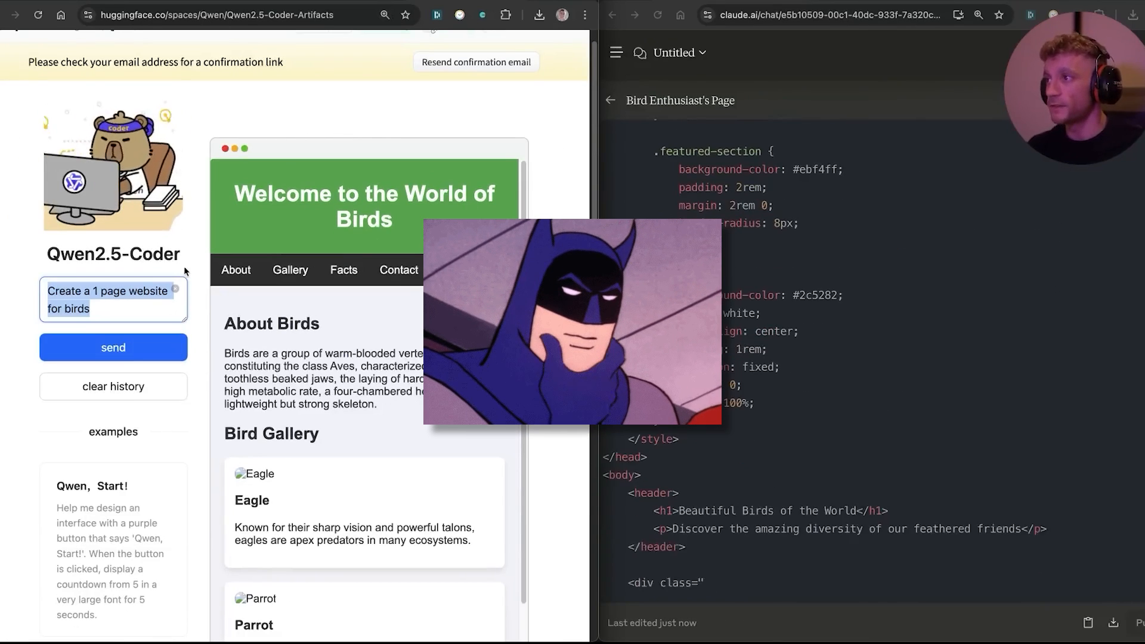
scroll(down, 3)
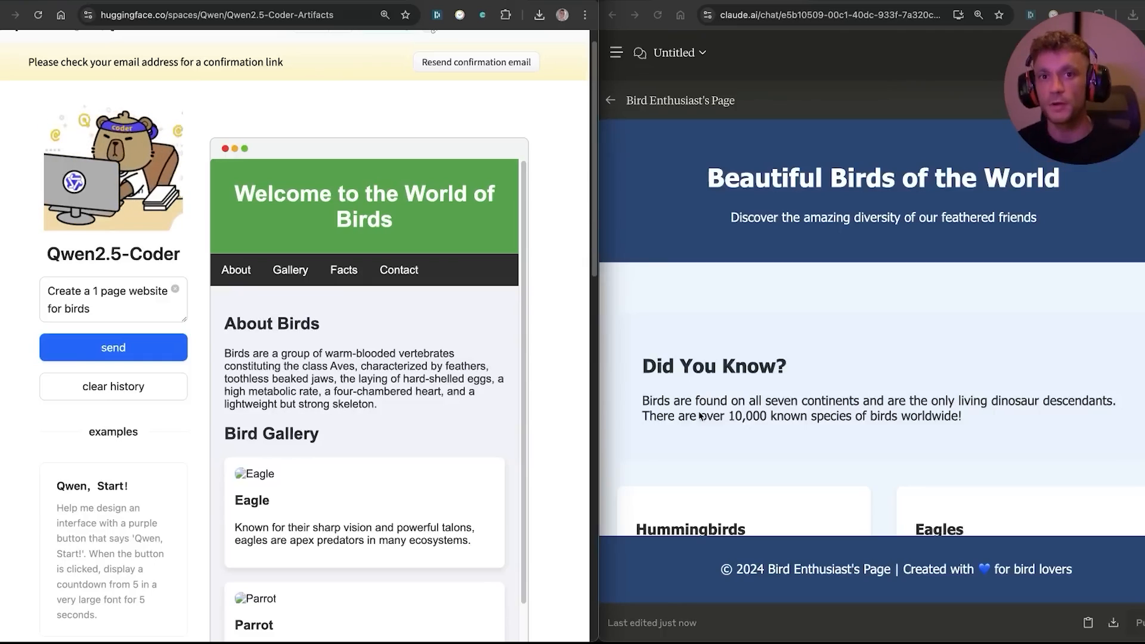
scroll(down, 3)
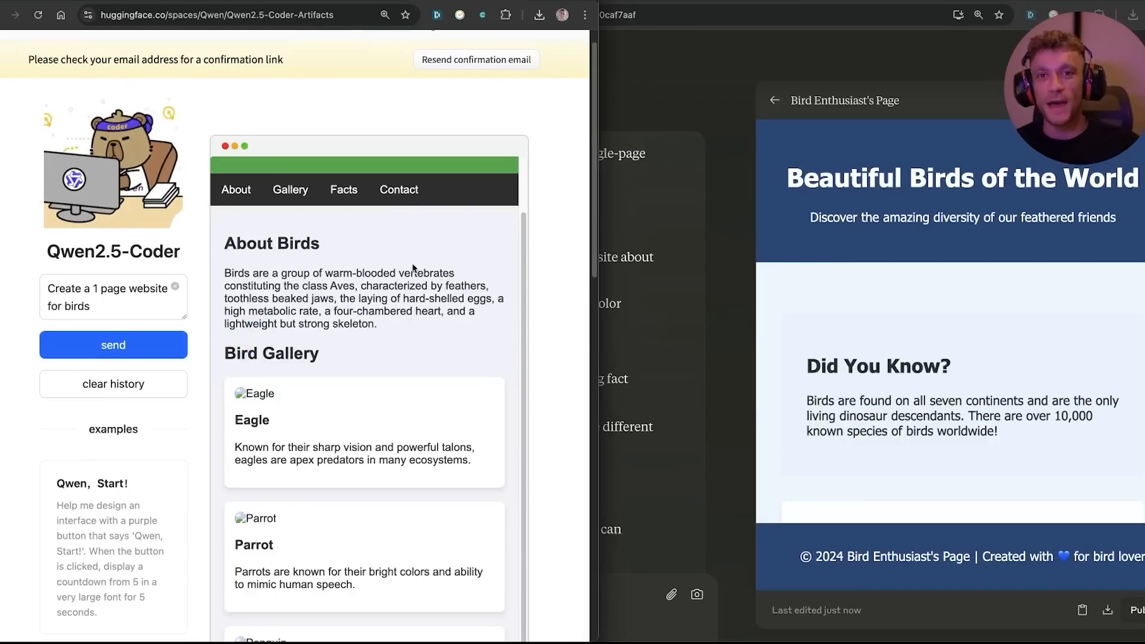
mouse_move(405, 322)
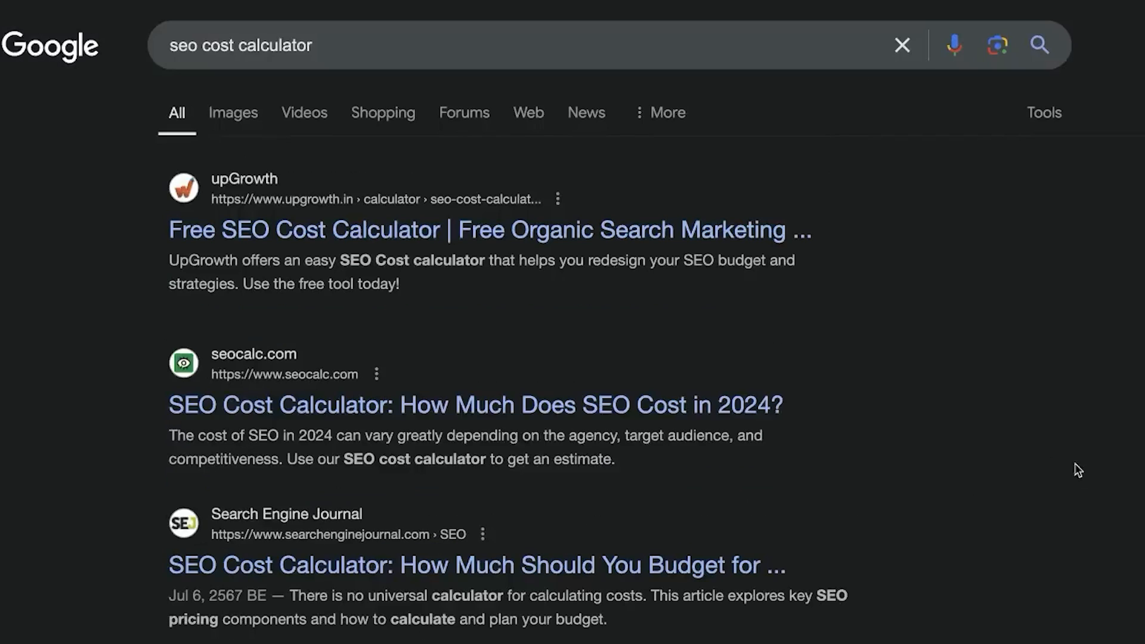
- Scroll the 'seo cost calculator' Google results and open a calculator page
scroll(down, 3)
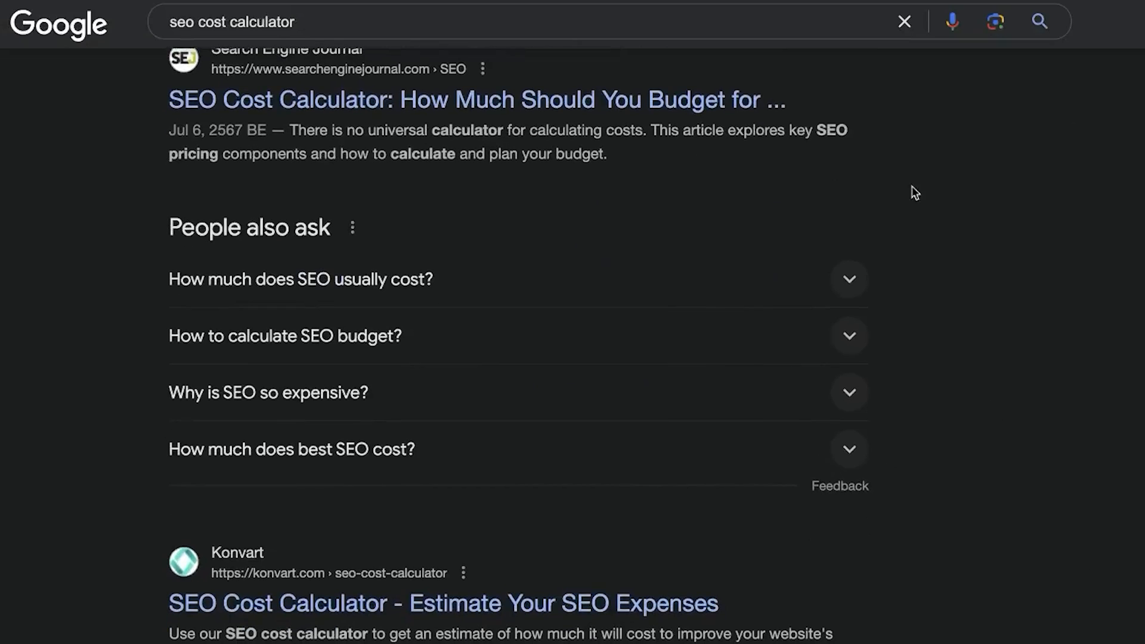
scroll(down, 3)
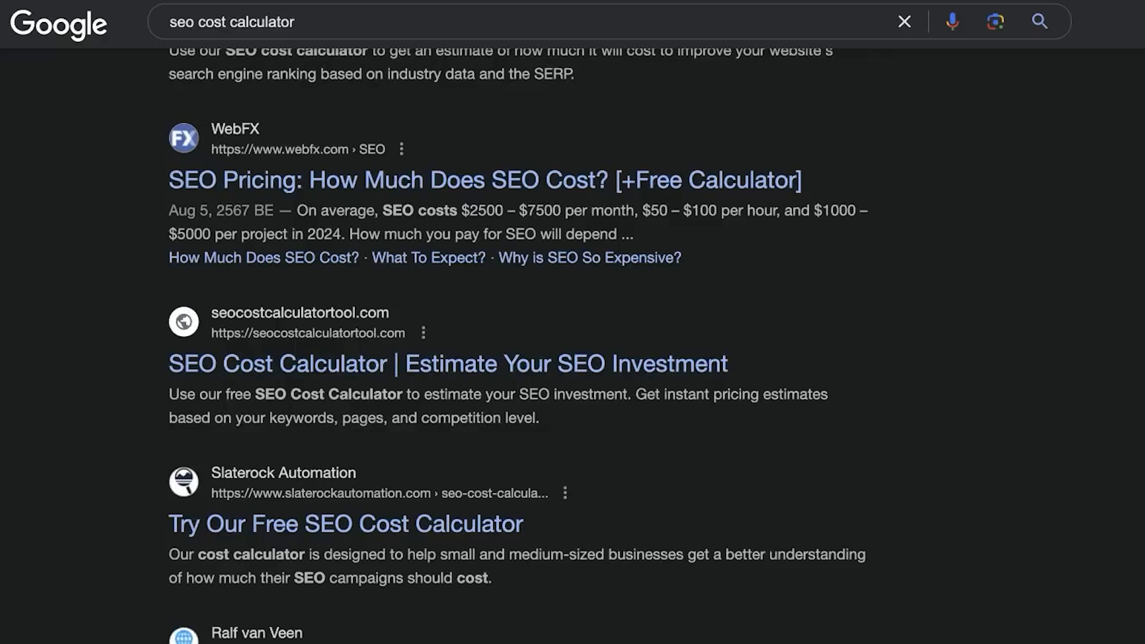
scroll(down, 3)
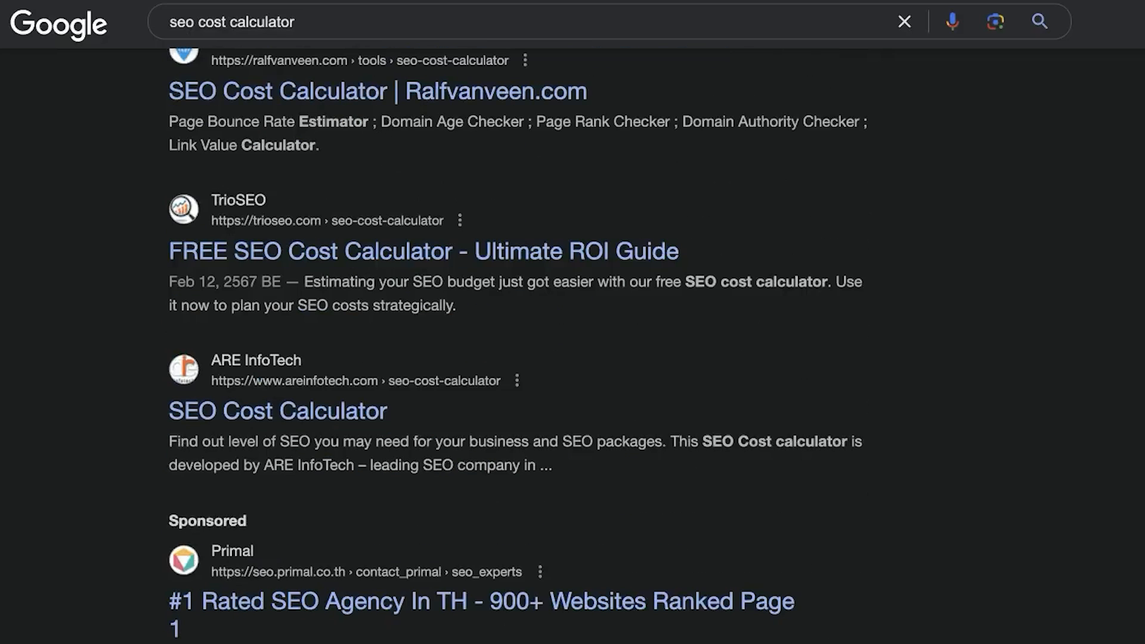
click(277, 410)
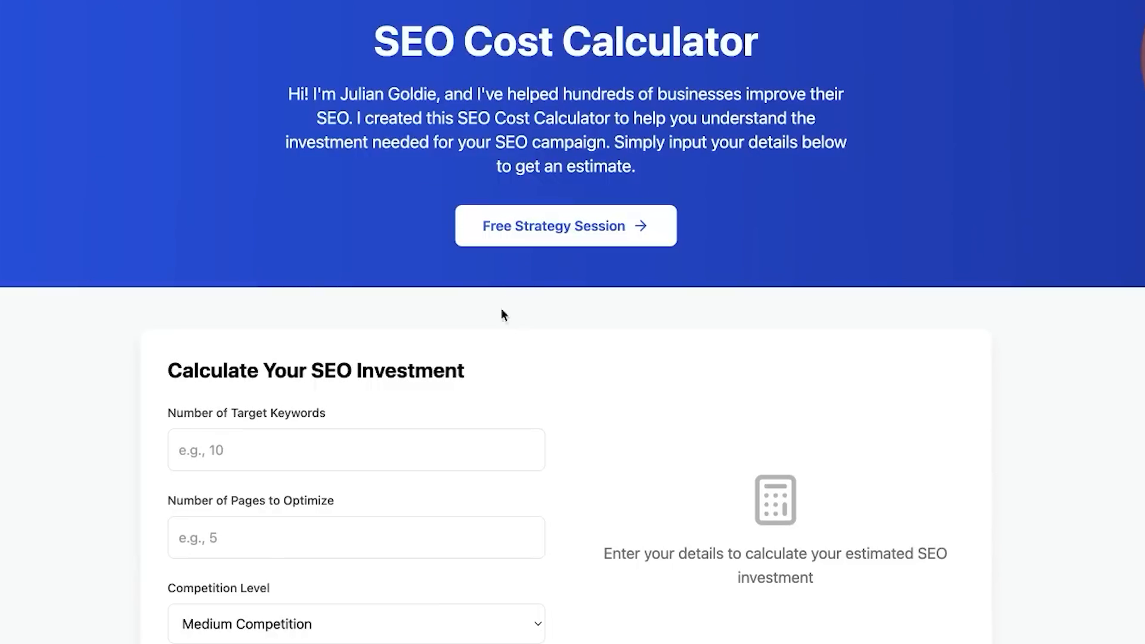
mouse_move(549, 85)
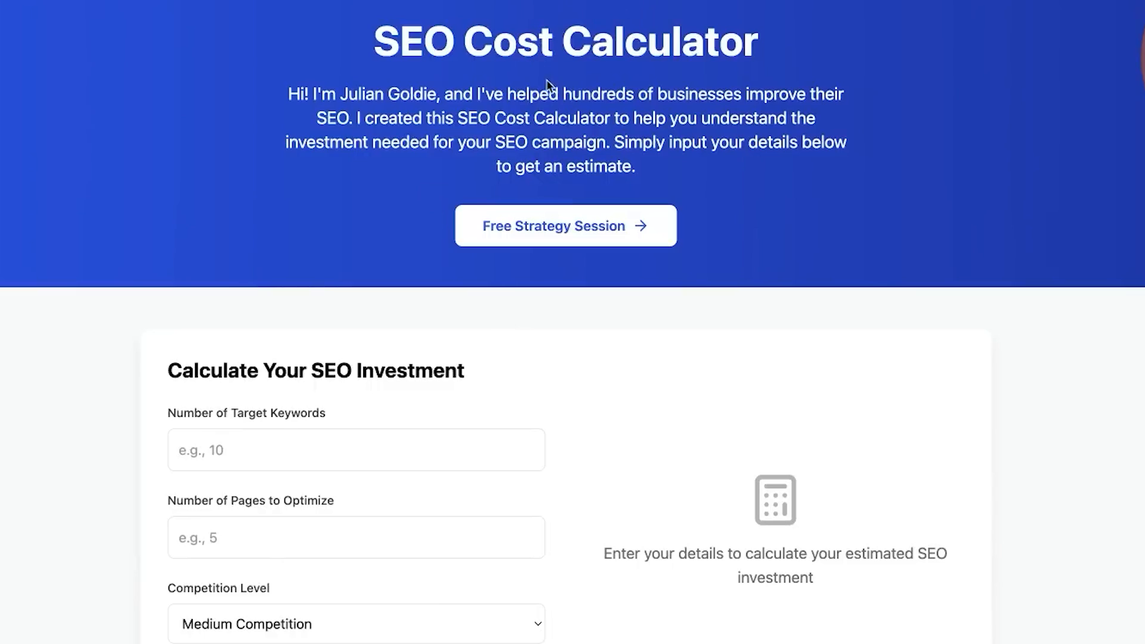
mouse_move(800, 444)
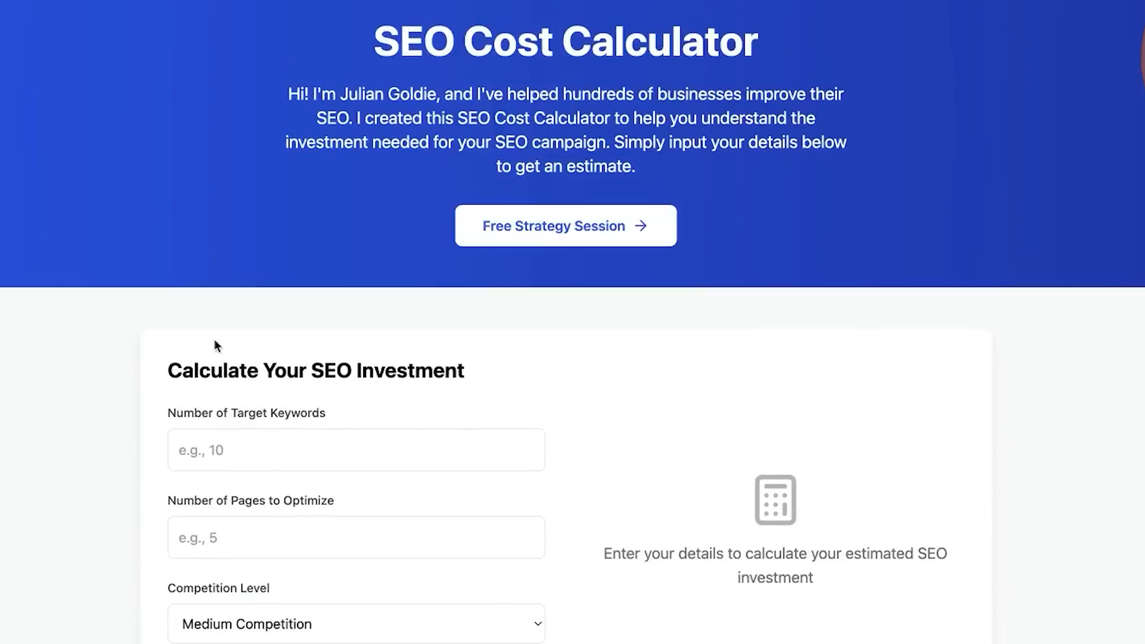
mouse_move(394, 428)
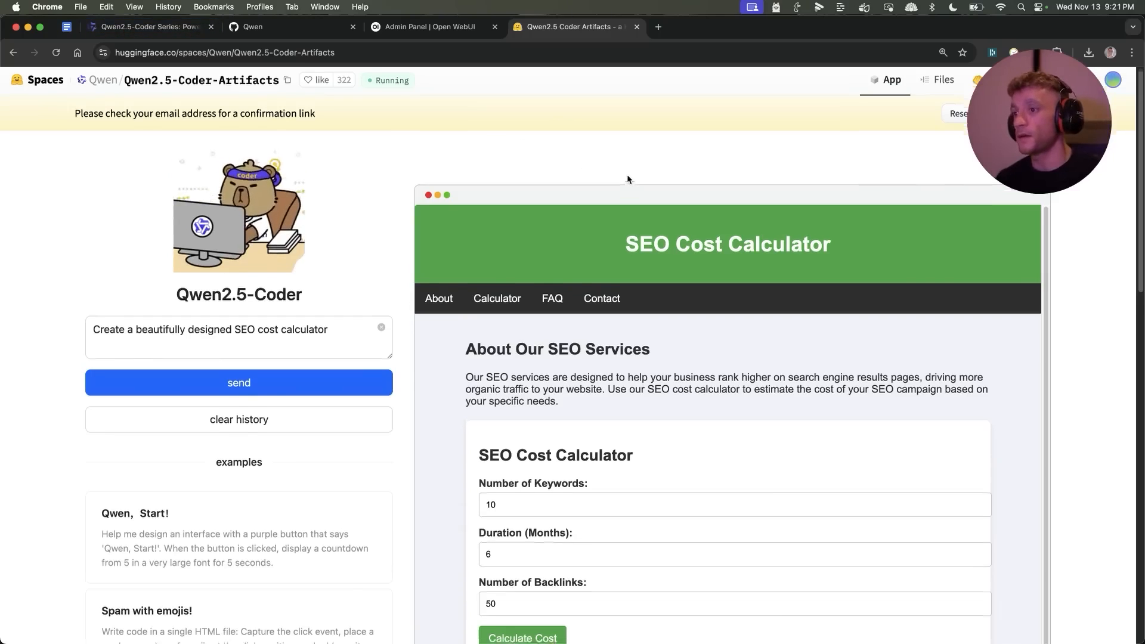
- Scroll the generated calculator, set keywords to 9, and start editing the prompt
scroll(down, 3)
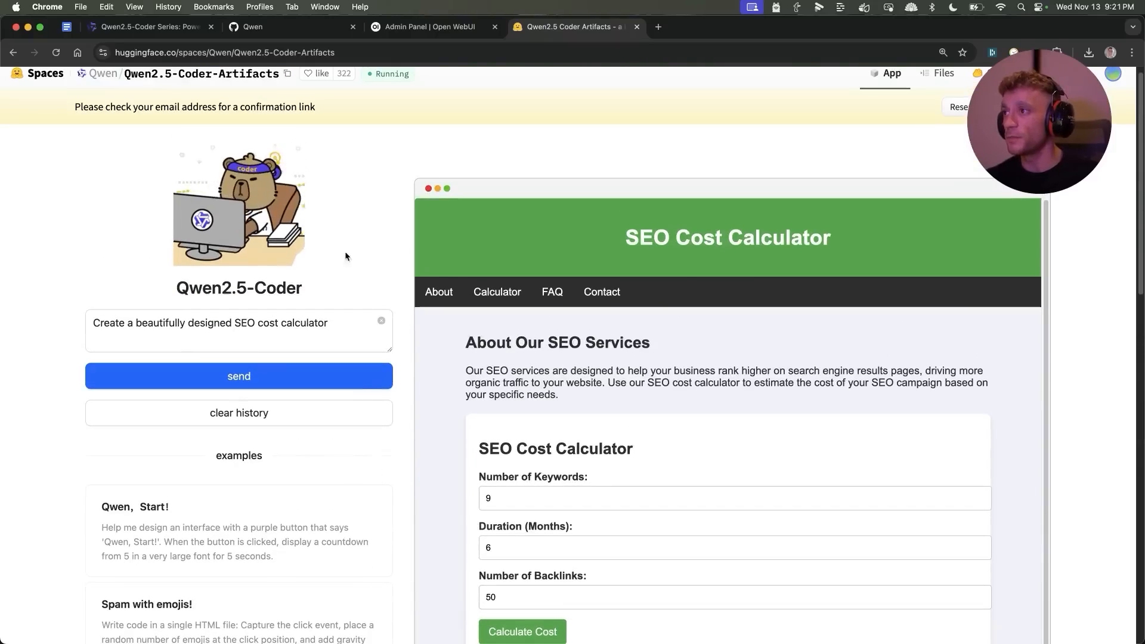
double_click(305, 323)
text( + give me the iframe code to embed into my website.)
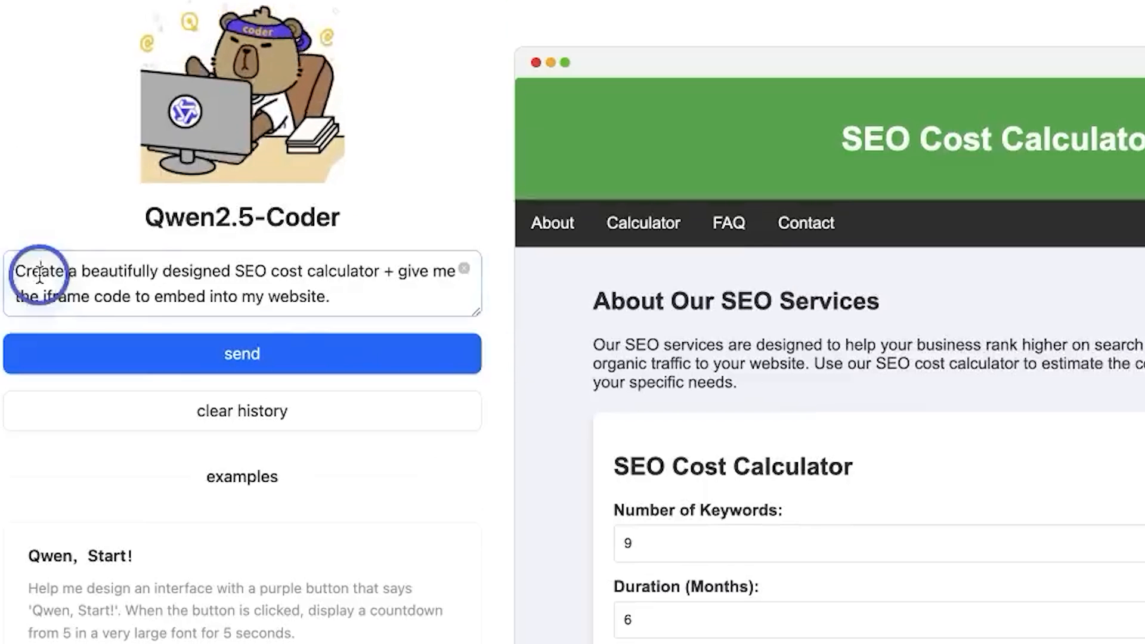
- Submit the calculator prompt with the iframe embed request and review the returned HTML and embed explanation
drag(41, 270, 413, 297)
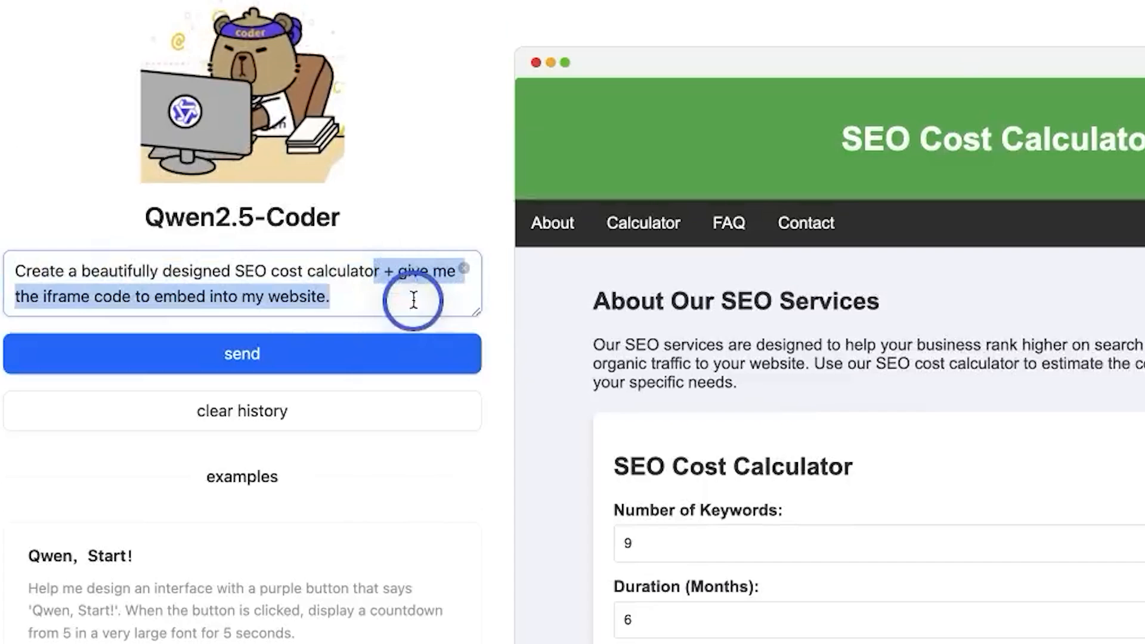
click(412, 300)
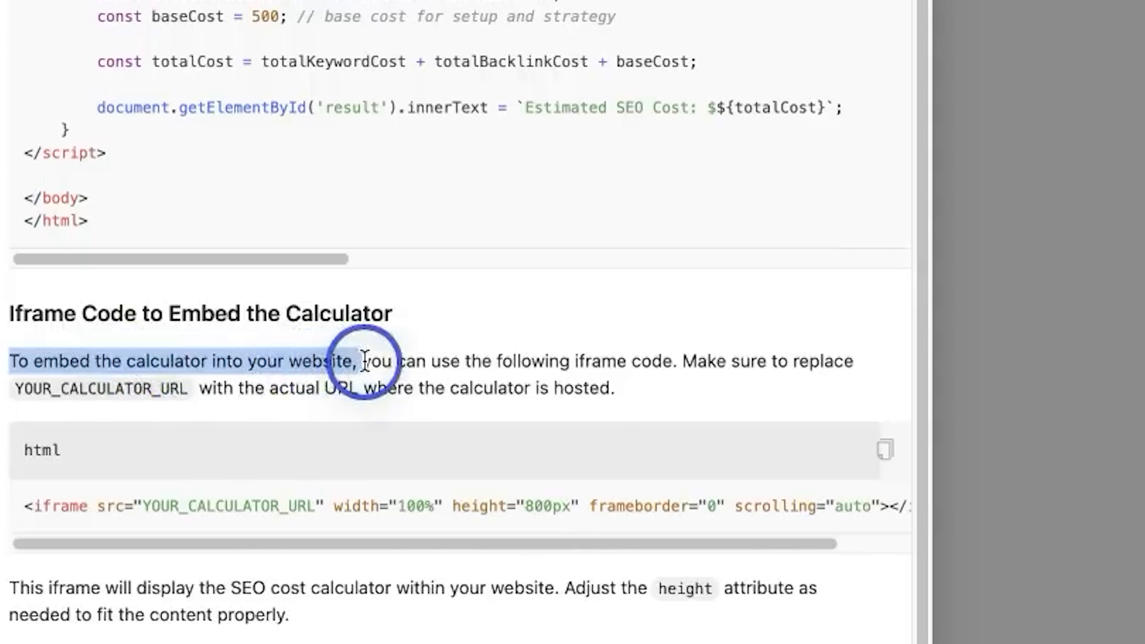
drag(365, 360, 686, 360)
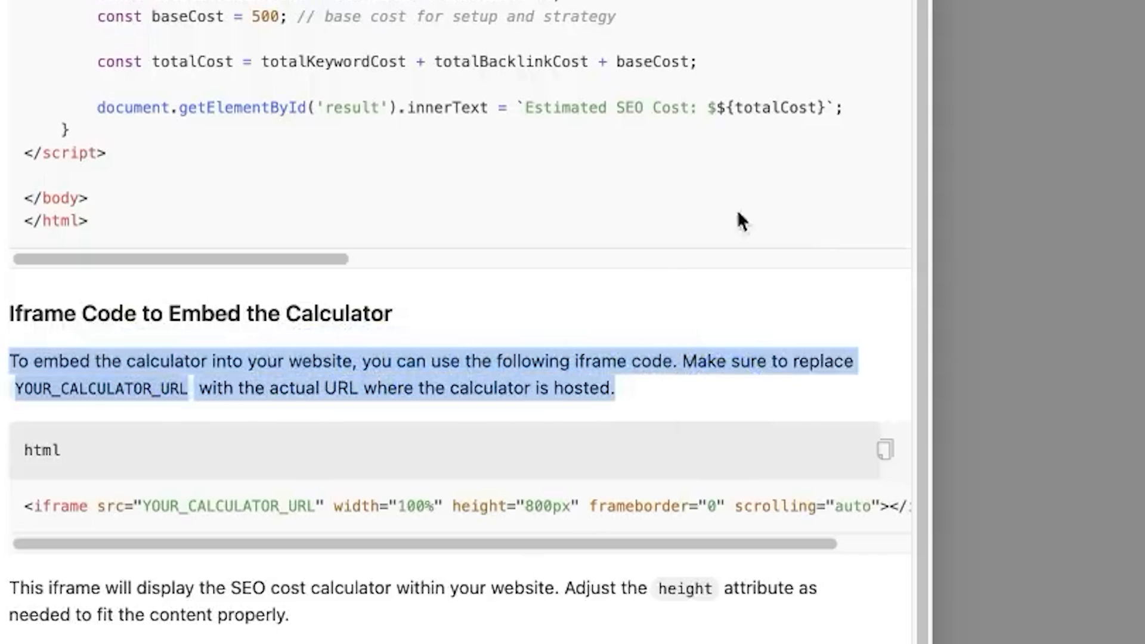
mouse_move(631, 344)
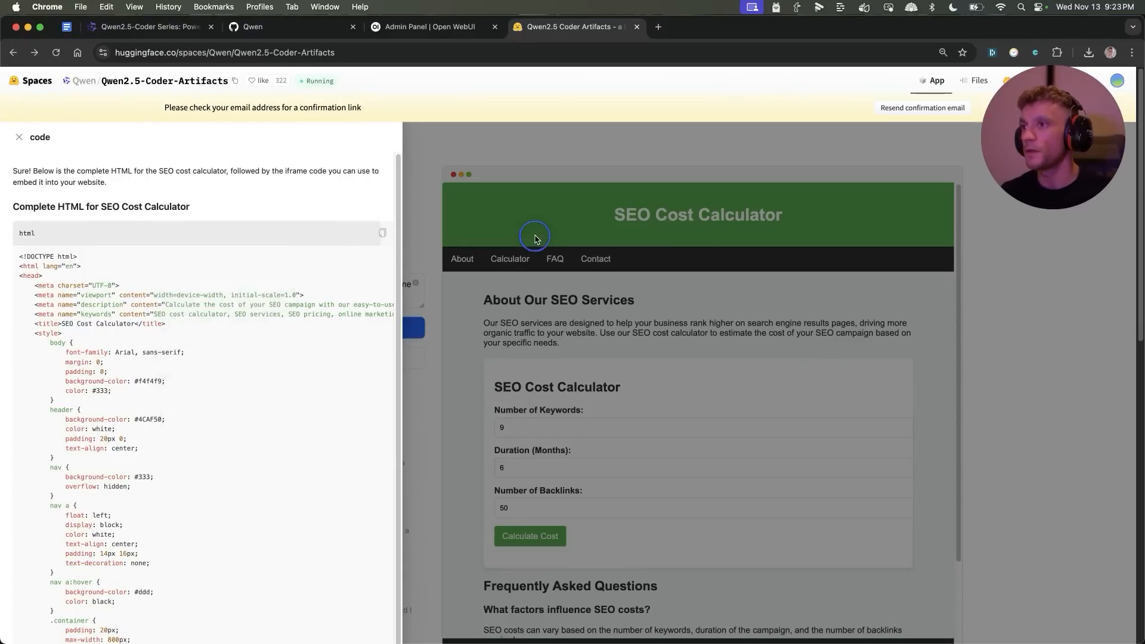
click(19, 137)
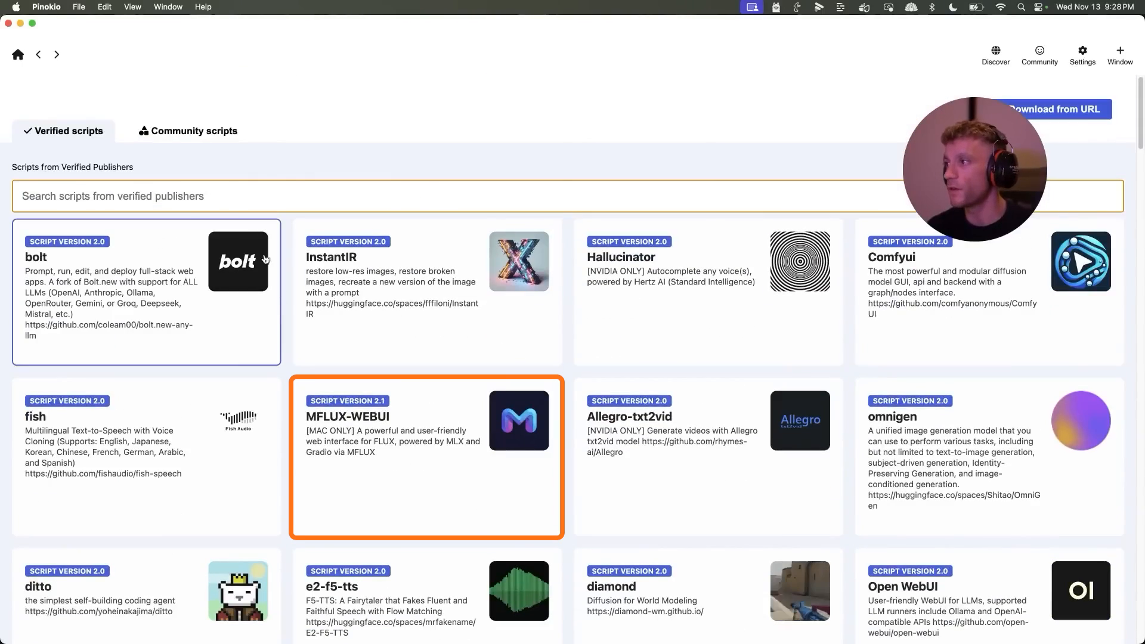
- Search Pinokio's verified scripts for 'open'
text(open)
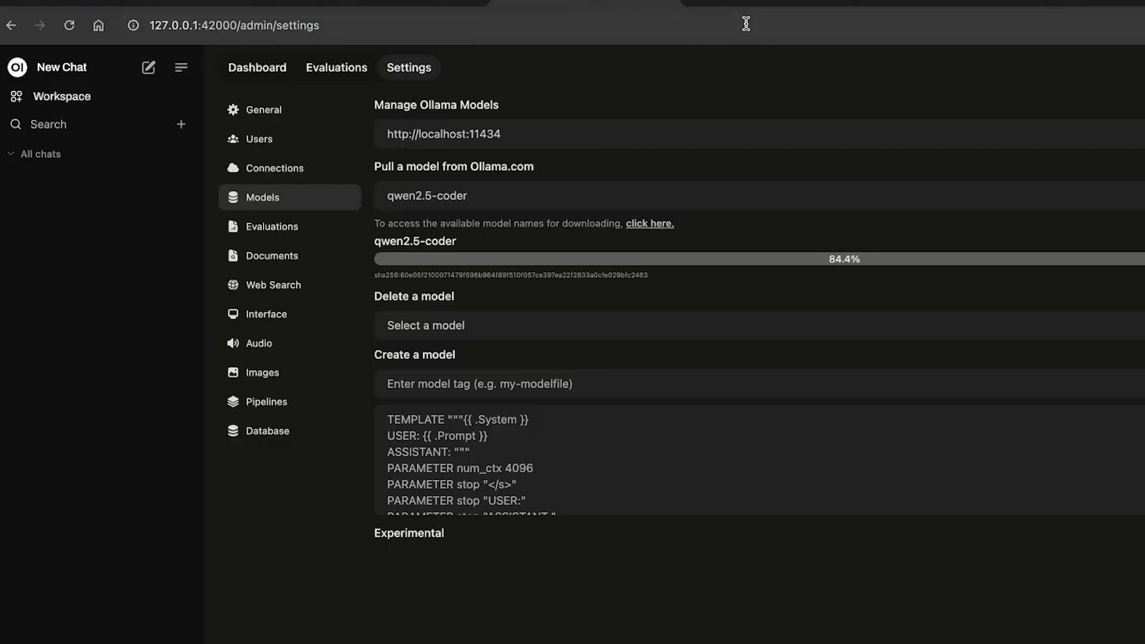
- Go to Open WebUI's admin model settings to pull qwen2.5-coder
click(62, 96)
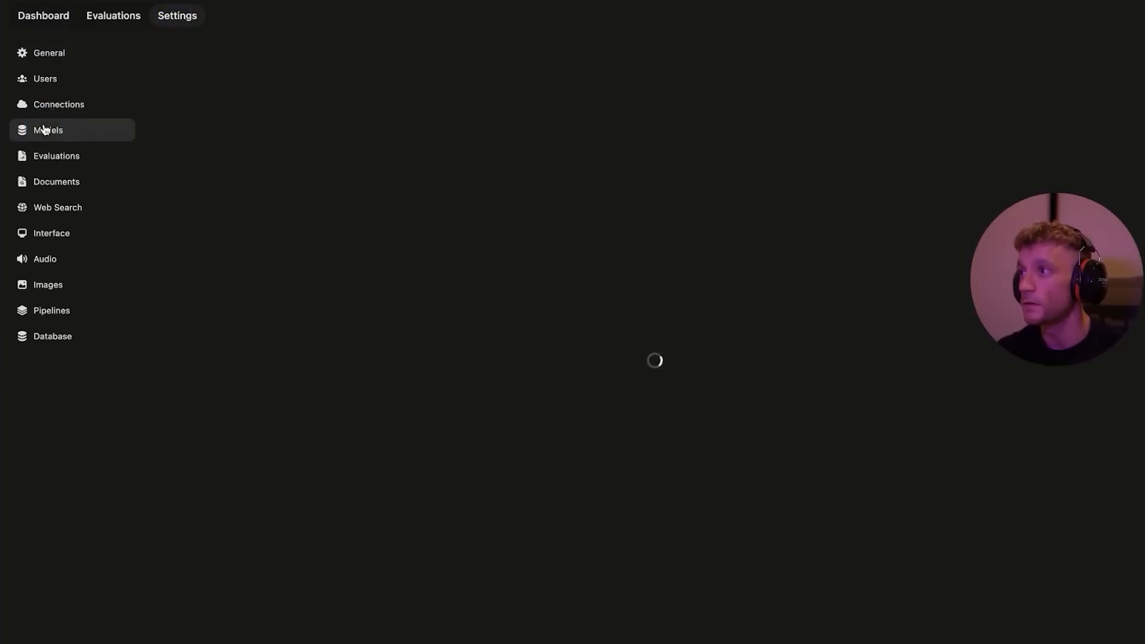
click(47, 130)
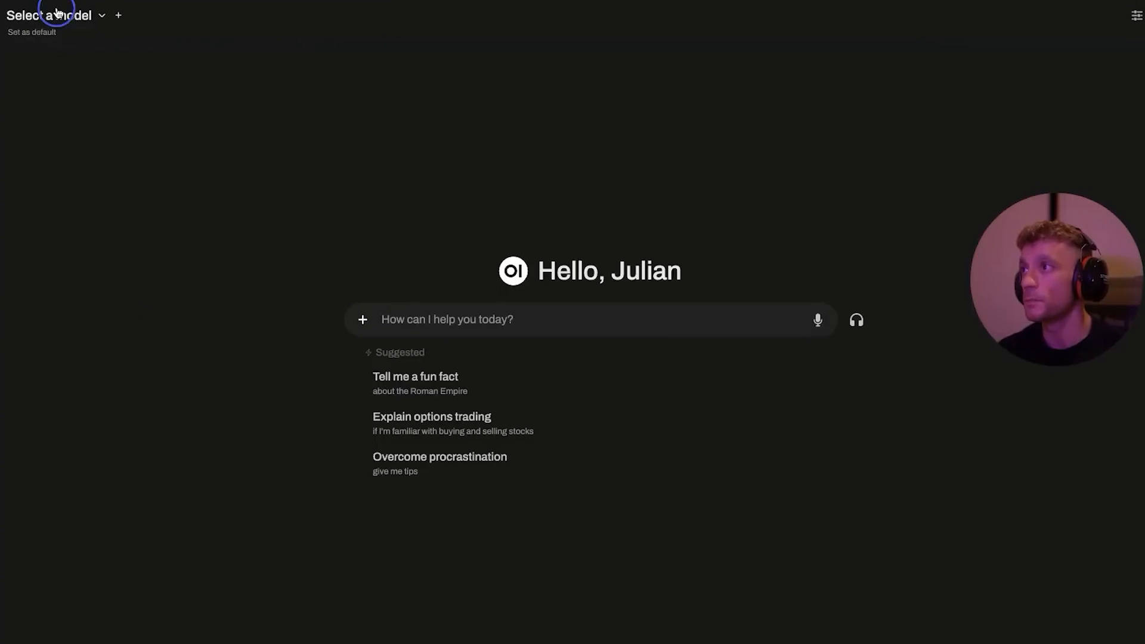
- Choose qwen2.5-coder:latest from the chat's model selector
click(50, 15)
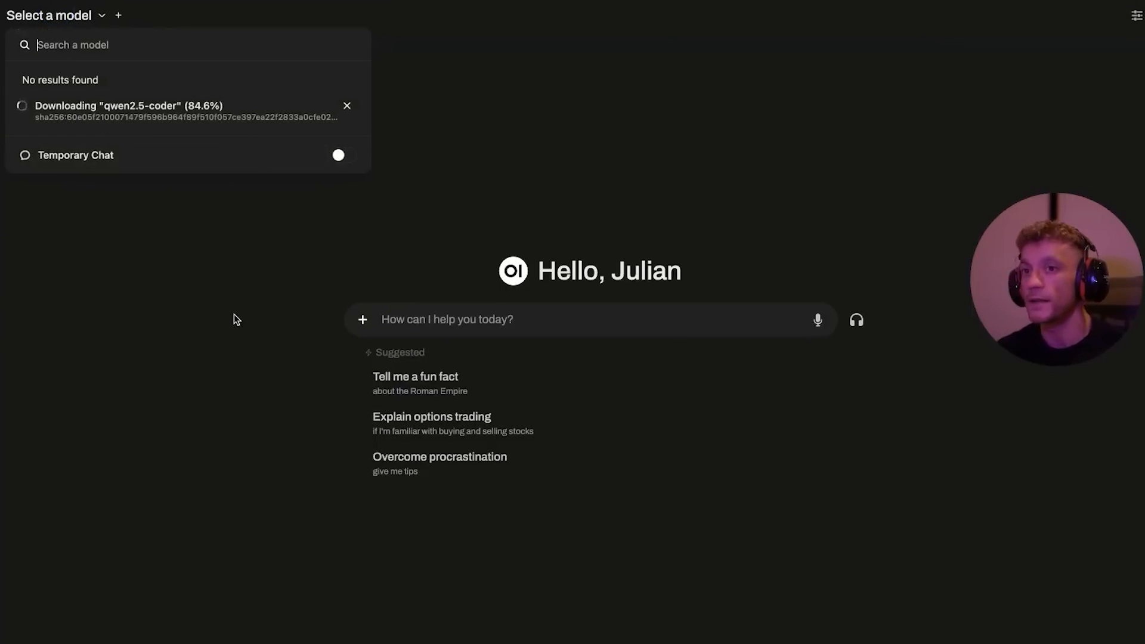
mouse_move(122, 154)
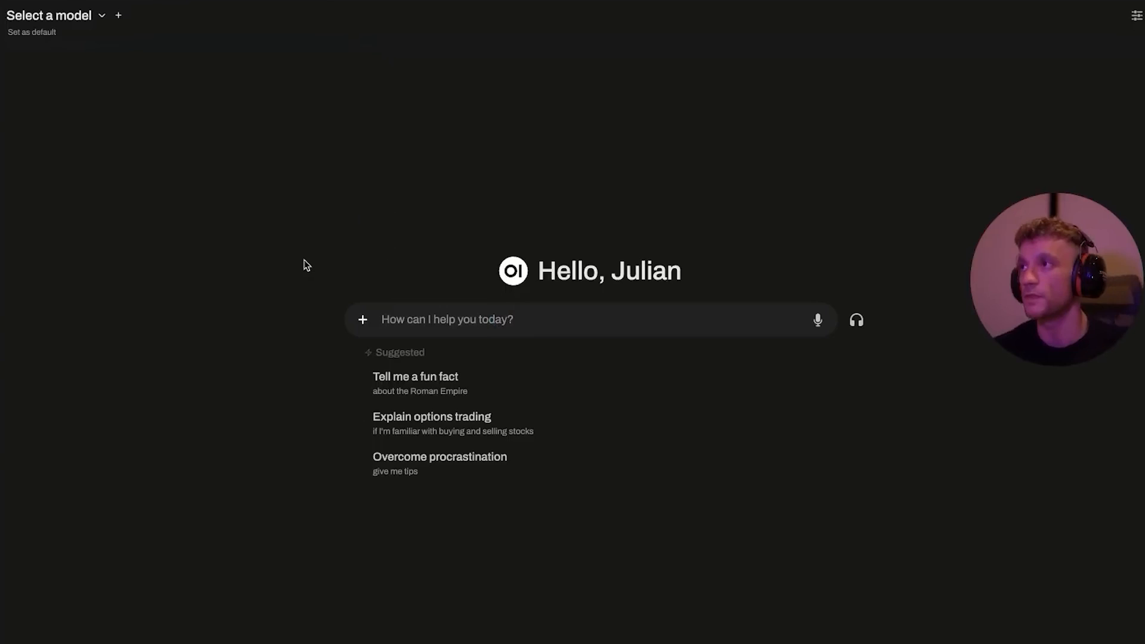
click(50, 15)
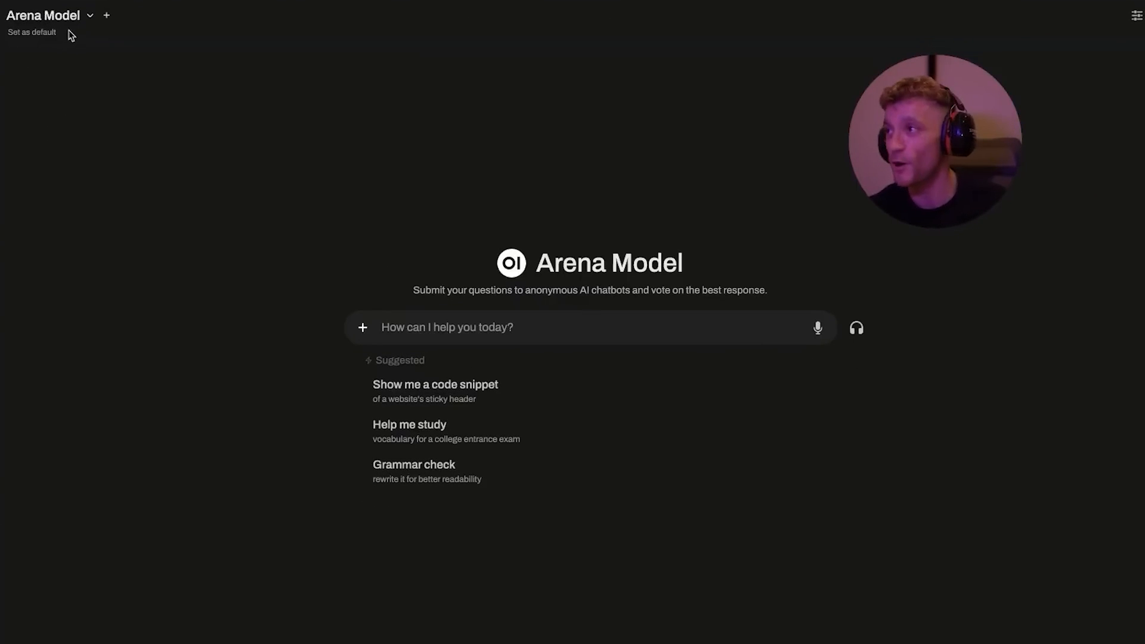
click(49, 15)
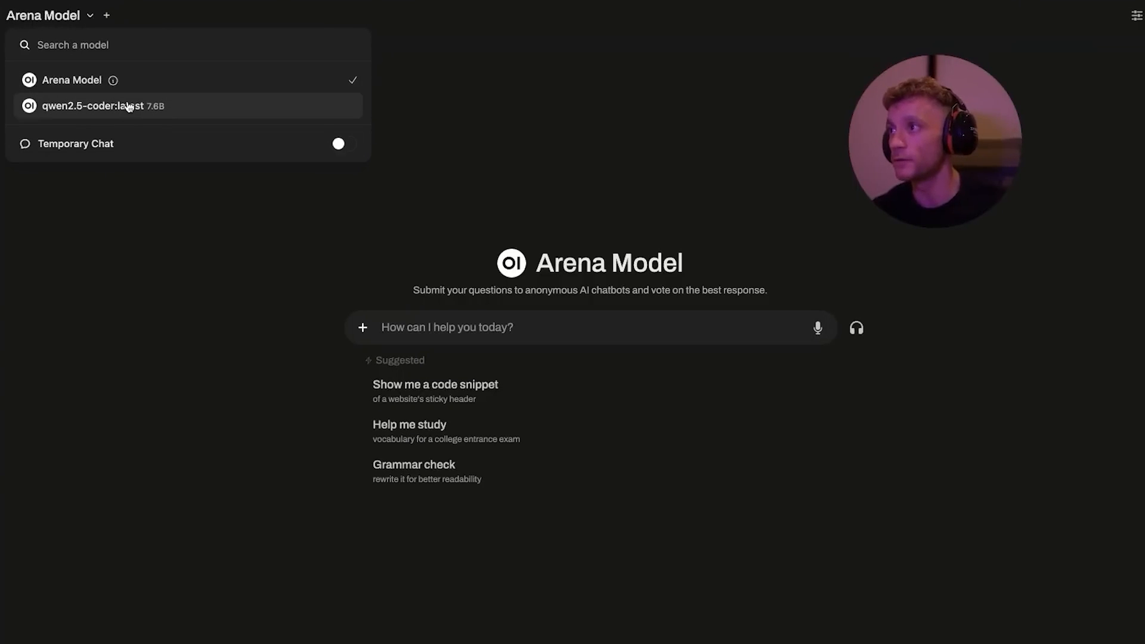
click(95, 106)
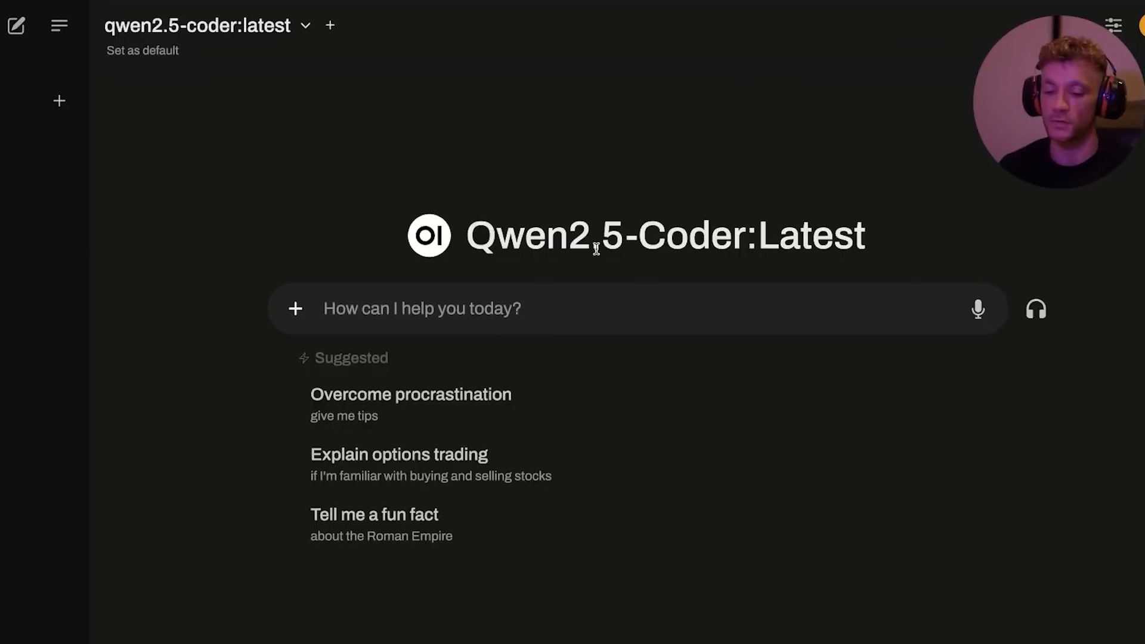
- Send 'Create a 1 page website for an SEO ROI Calculator' to qwen2.5-coder
text(Create a 1 p)
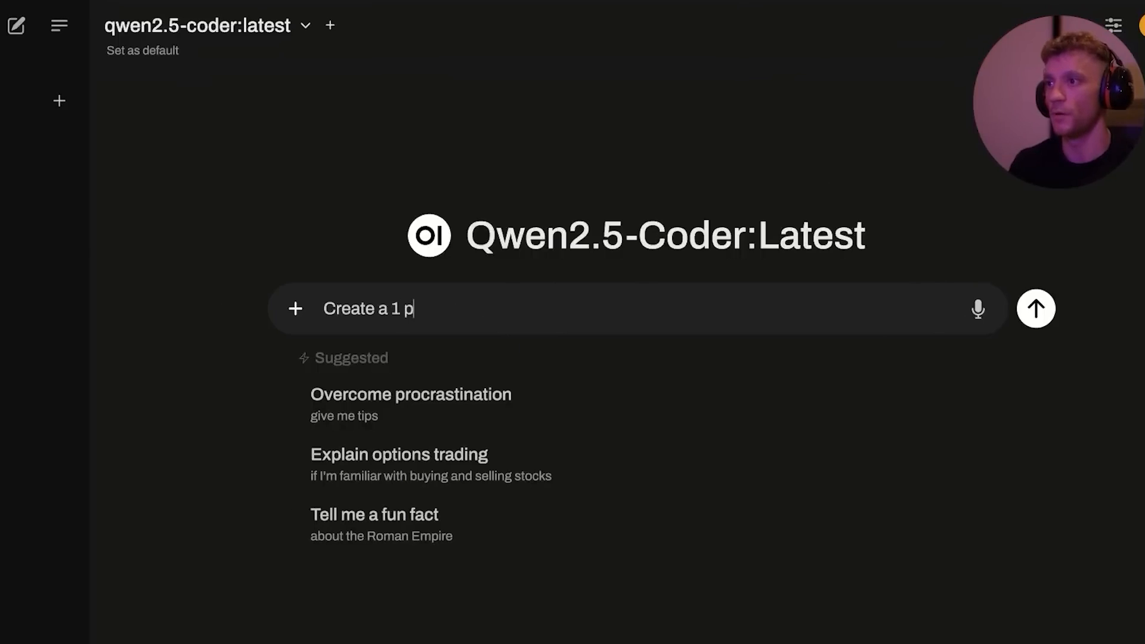
text(age website for A)
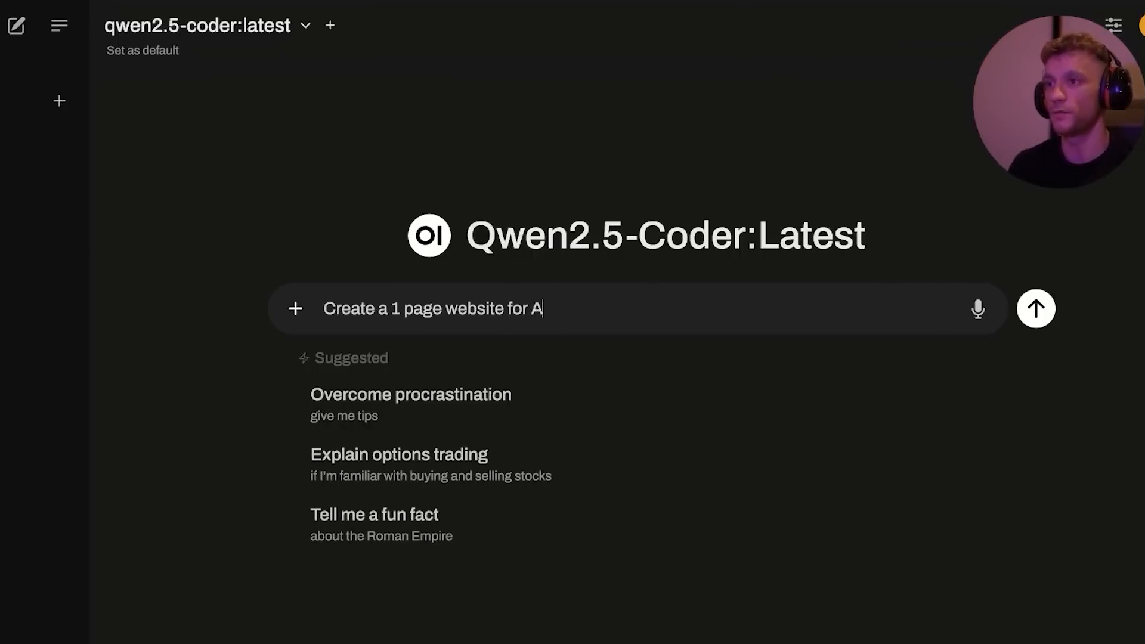
text(n SEO ROI Cal)
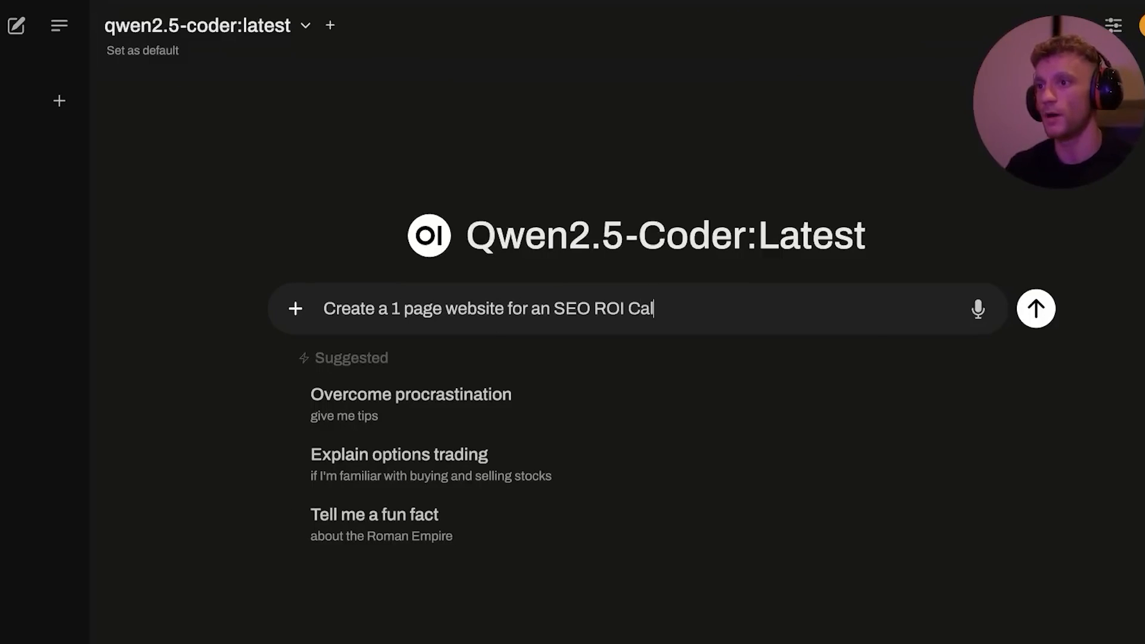
click(1034, 307)
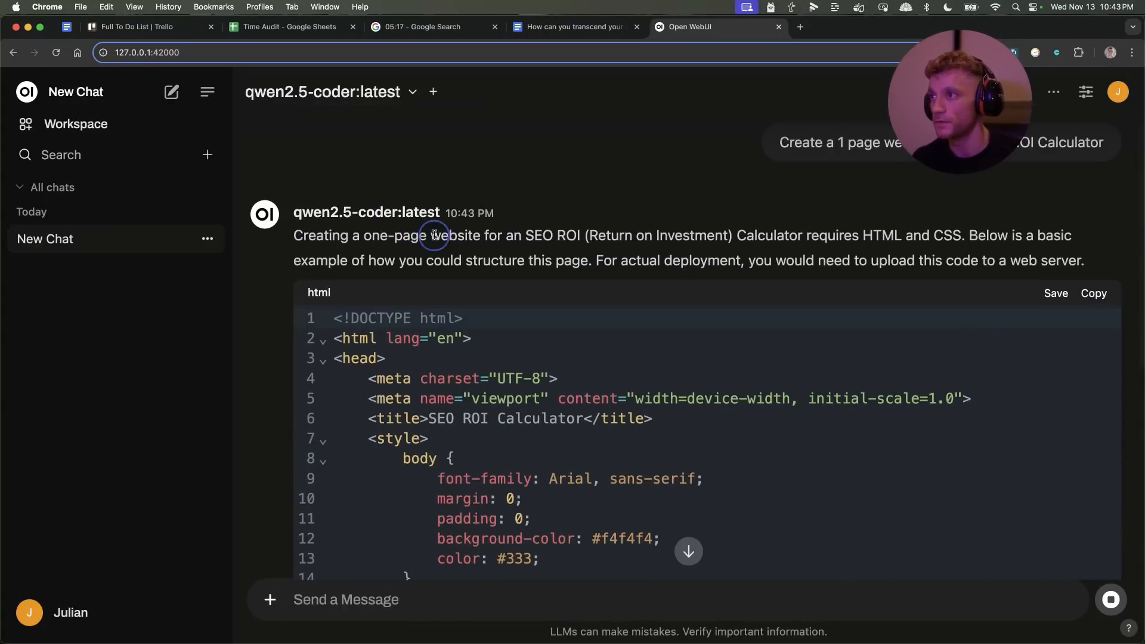
- Scroll through the SEO ROI Calculator HTML and view its rendered preview panel
scroll(down, 3)
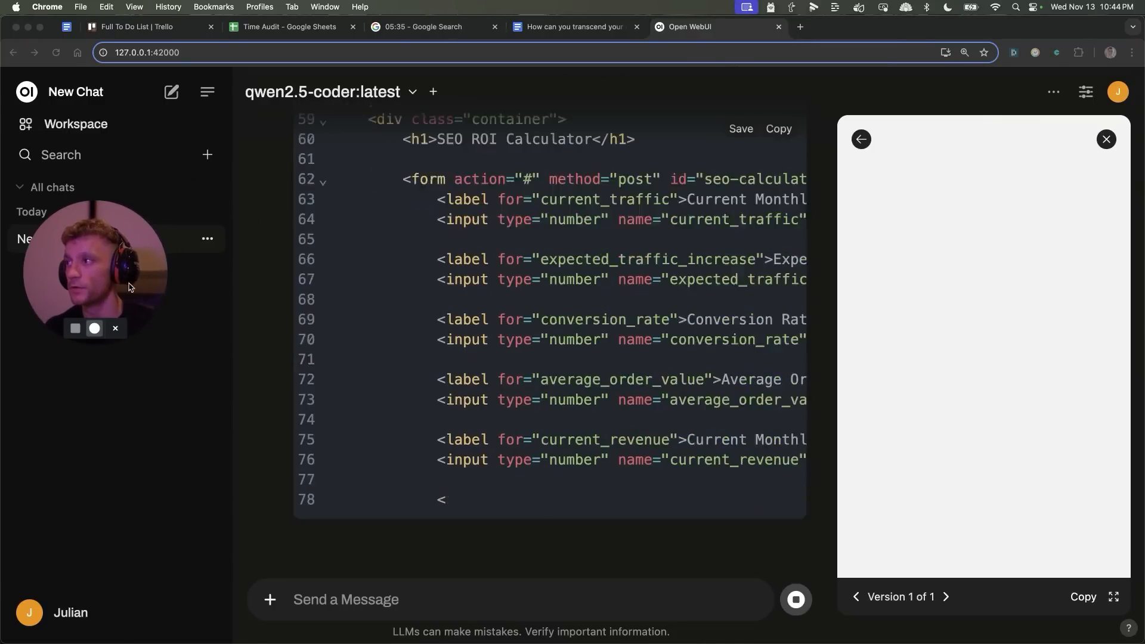
scroll(down, 3)
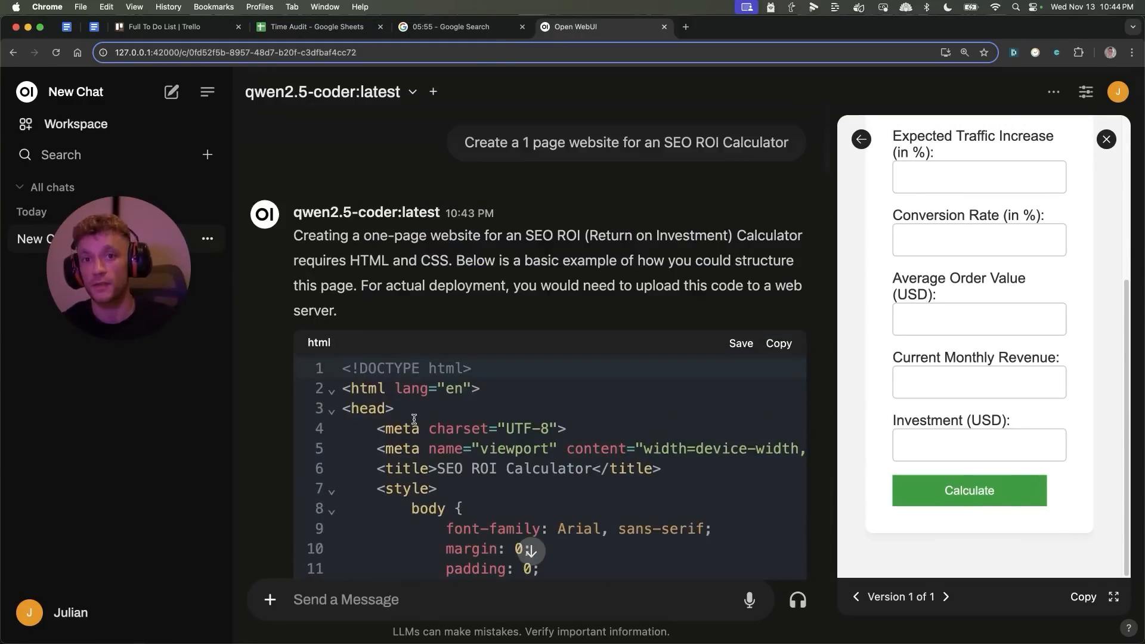
scroll(down, 3)
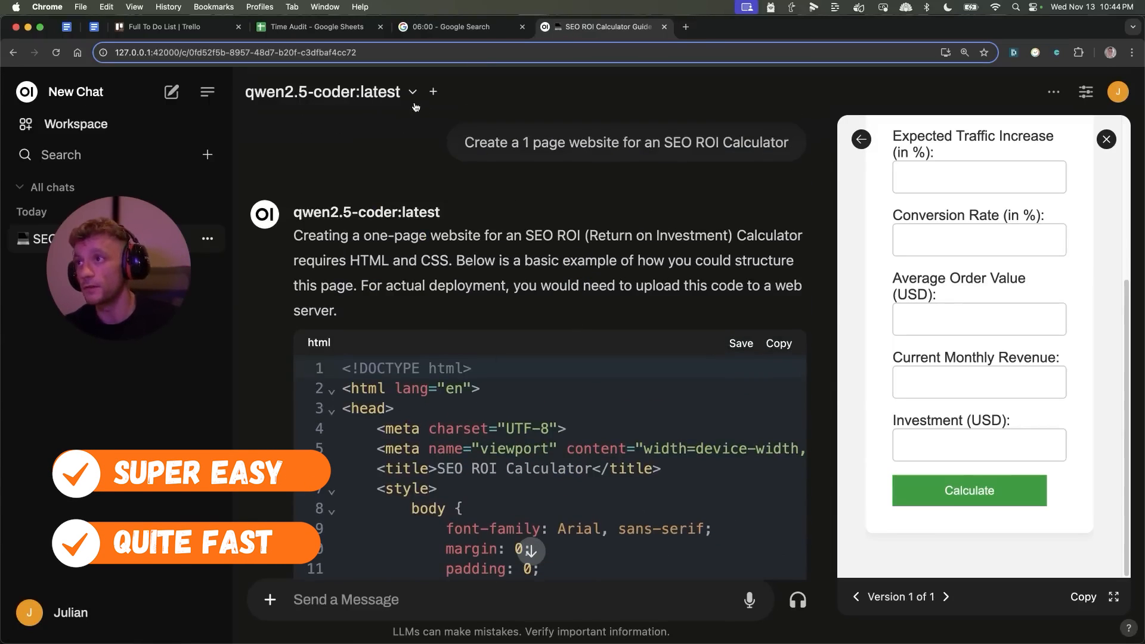
click(412, 91)
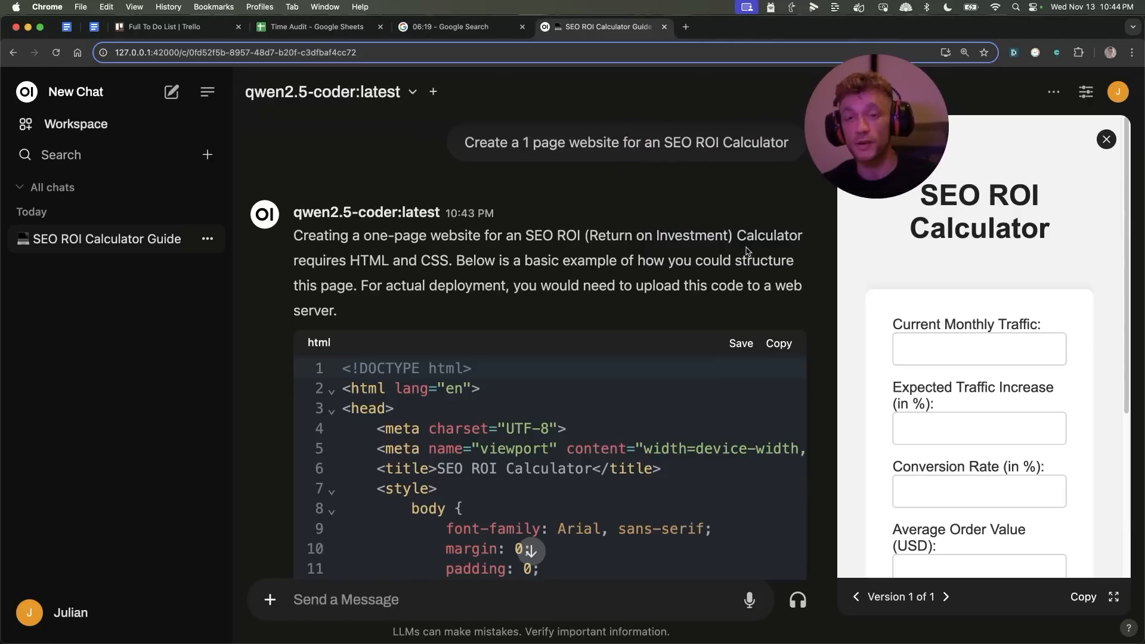
scroll(down, 3)
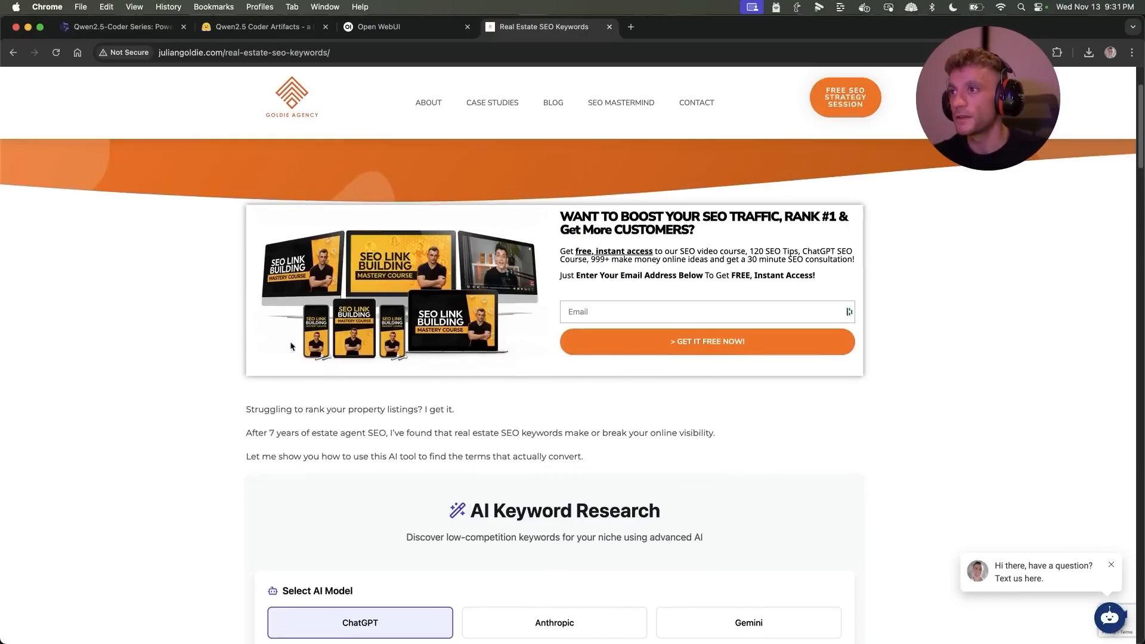
- Scroll to the AI Keyword Research tool and follow its API key link to Google AI Studio
scroll(down, 3)
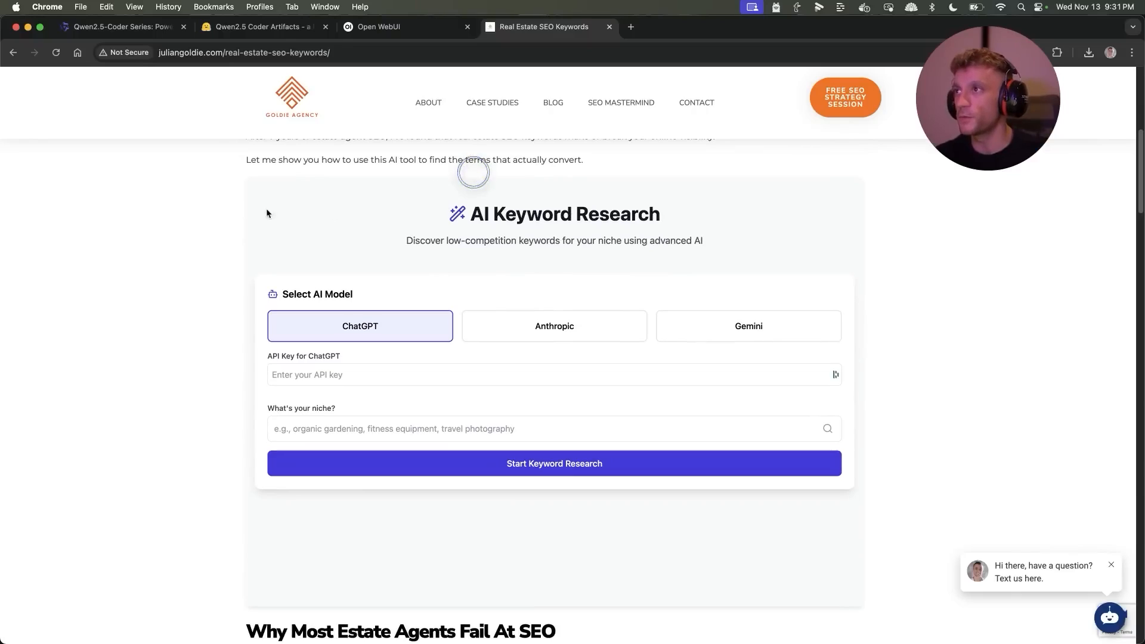
click(243, 52)
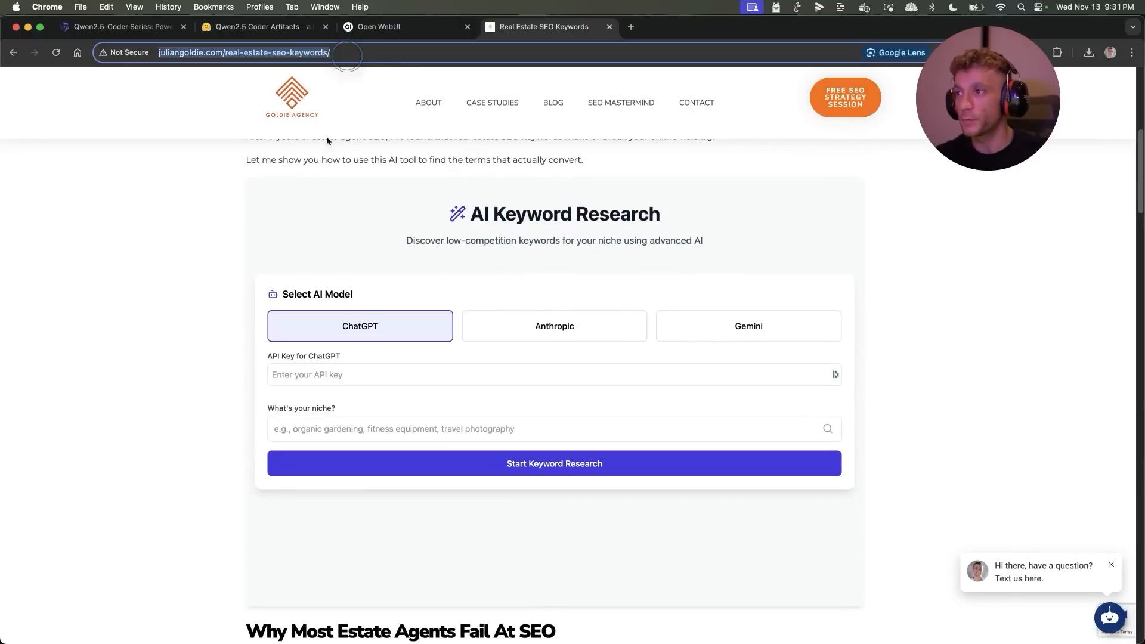
click(553, 374)
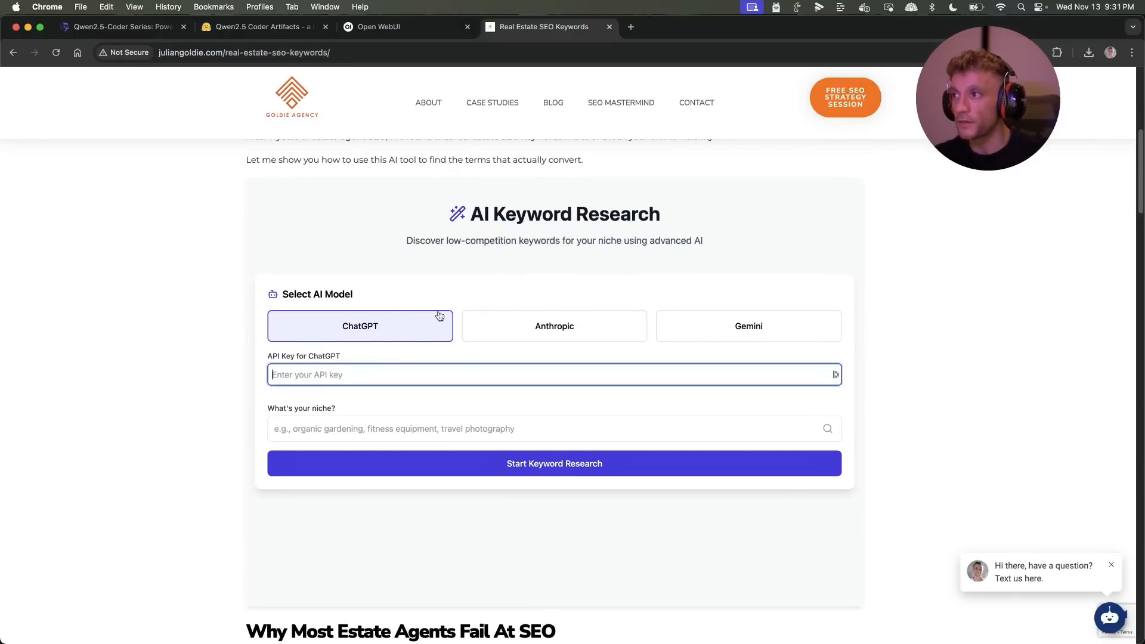
click(747, 325)
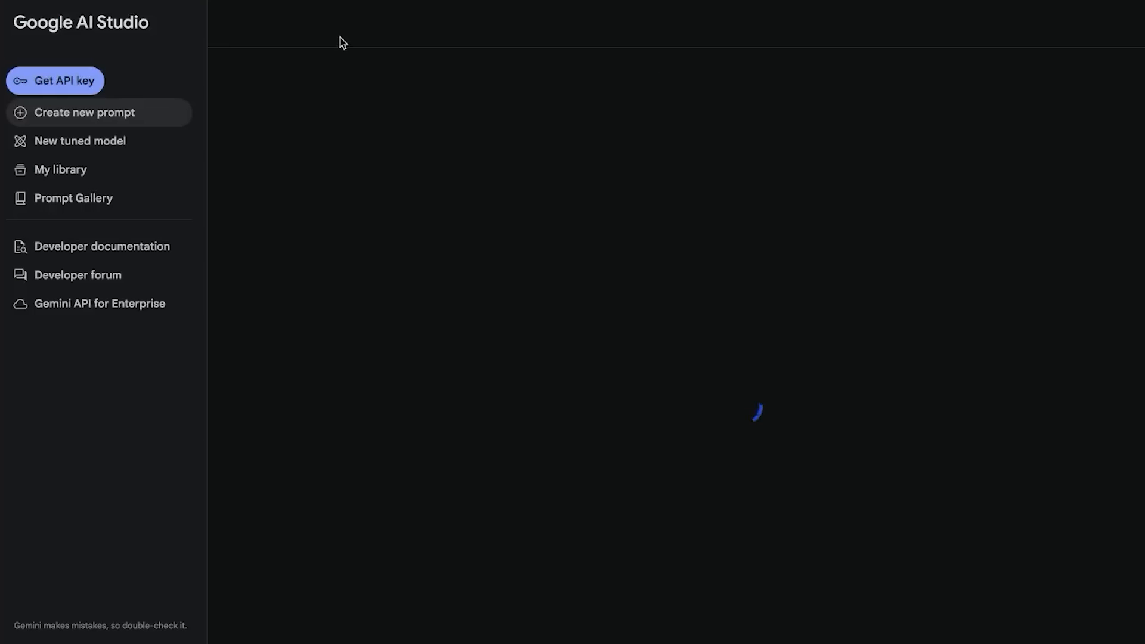
- Start an untitled Google AI Studio prompt, then return to the keyword tool's niche field
click(87, 111)
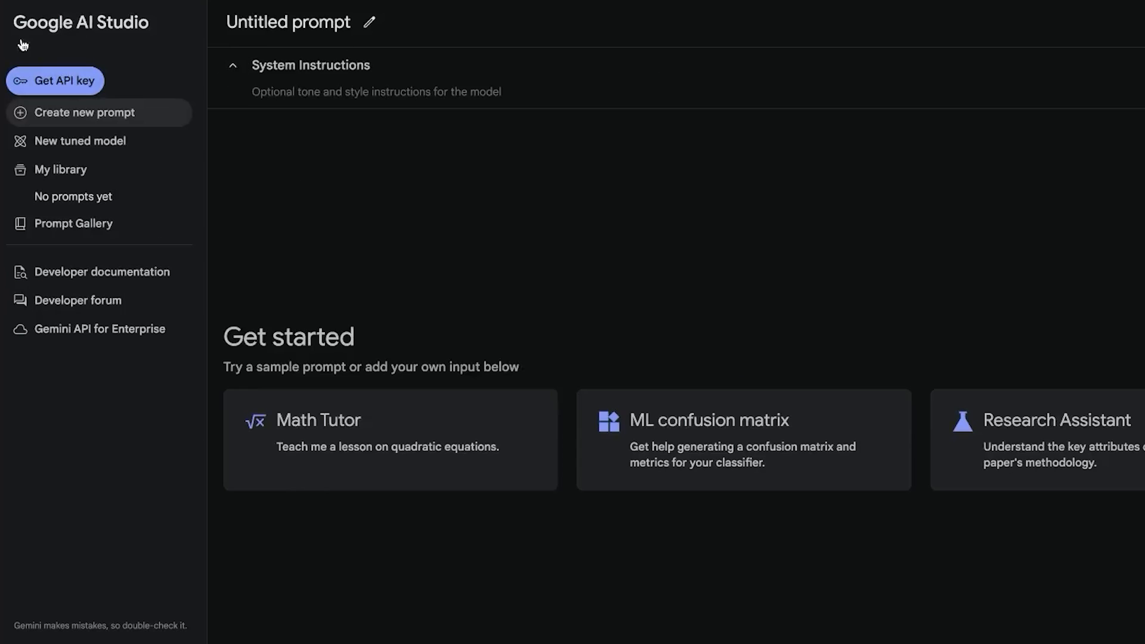
click(685, 26)
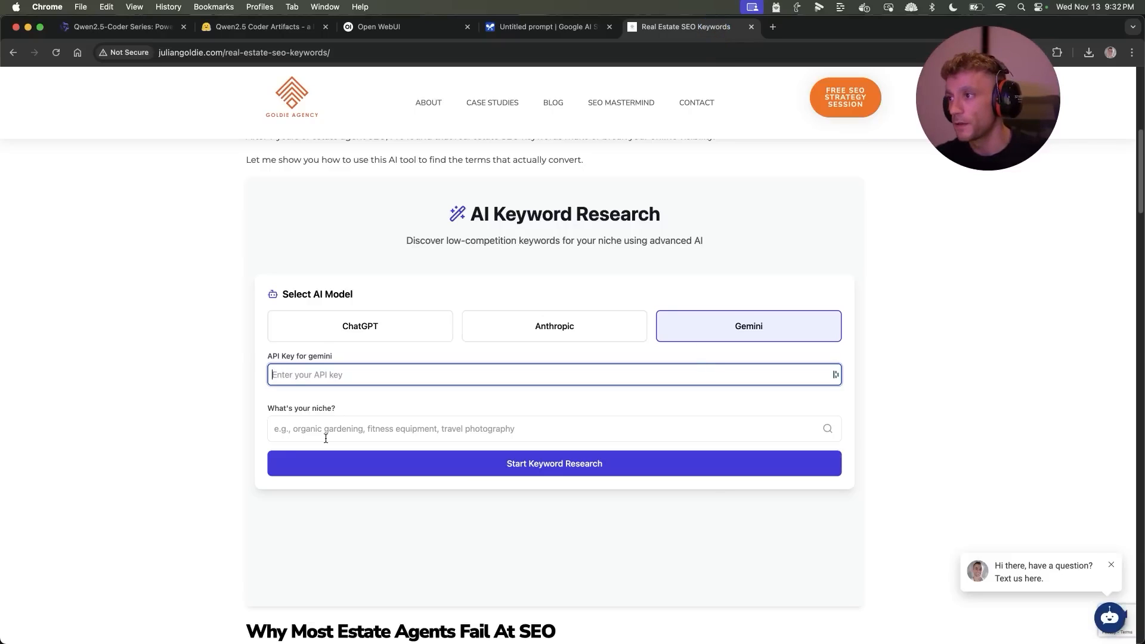
click(554, 428)
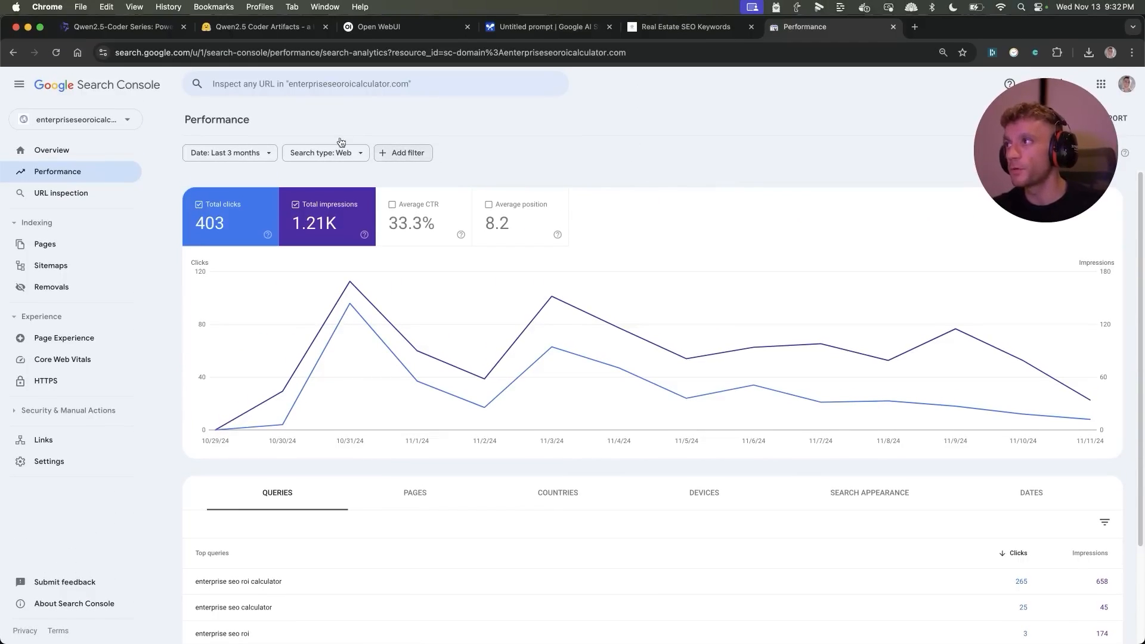
click(51, 149)
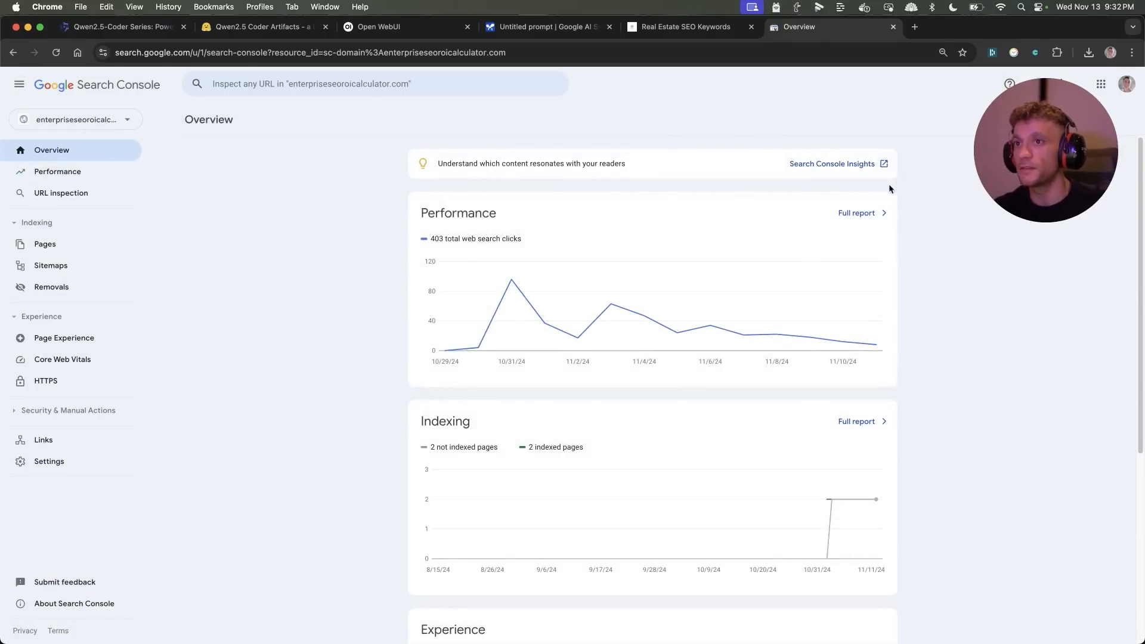
click(57, 171)
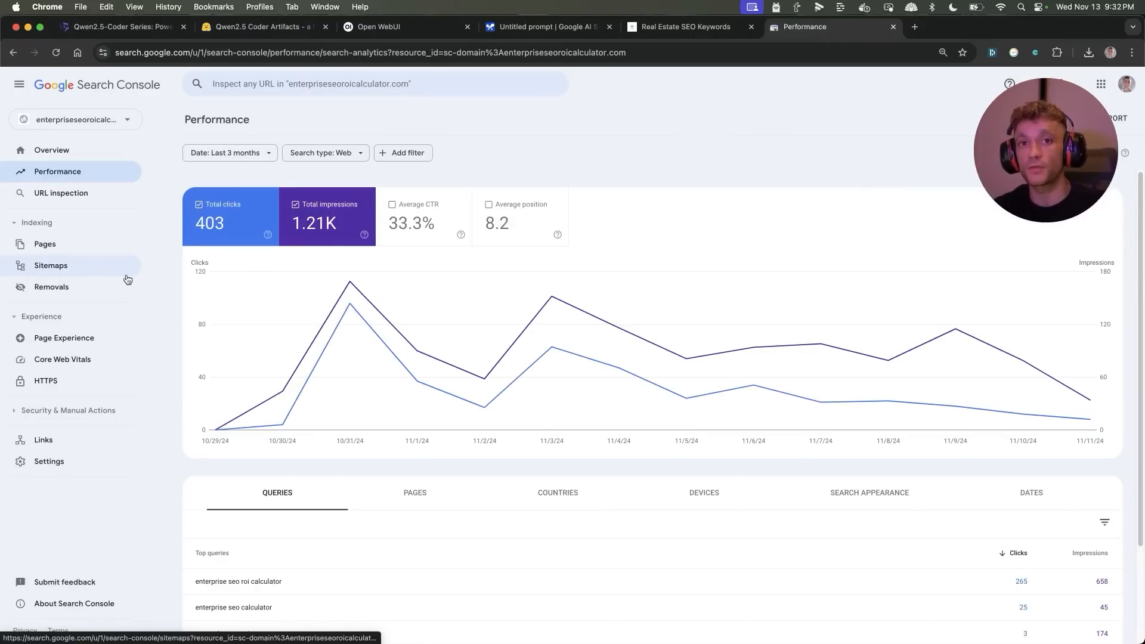
mouse_move(214, 429)
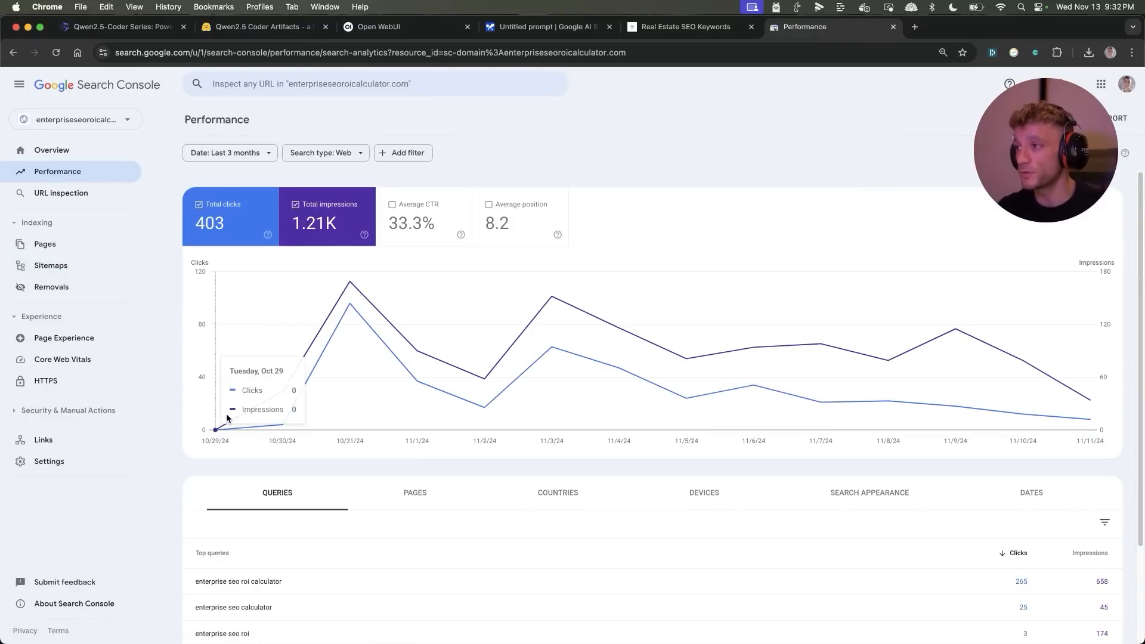
mouse_move(335, 241)
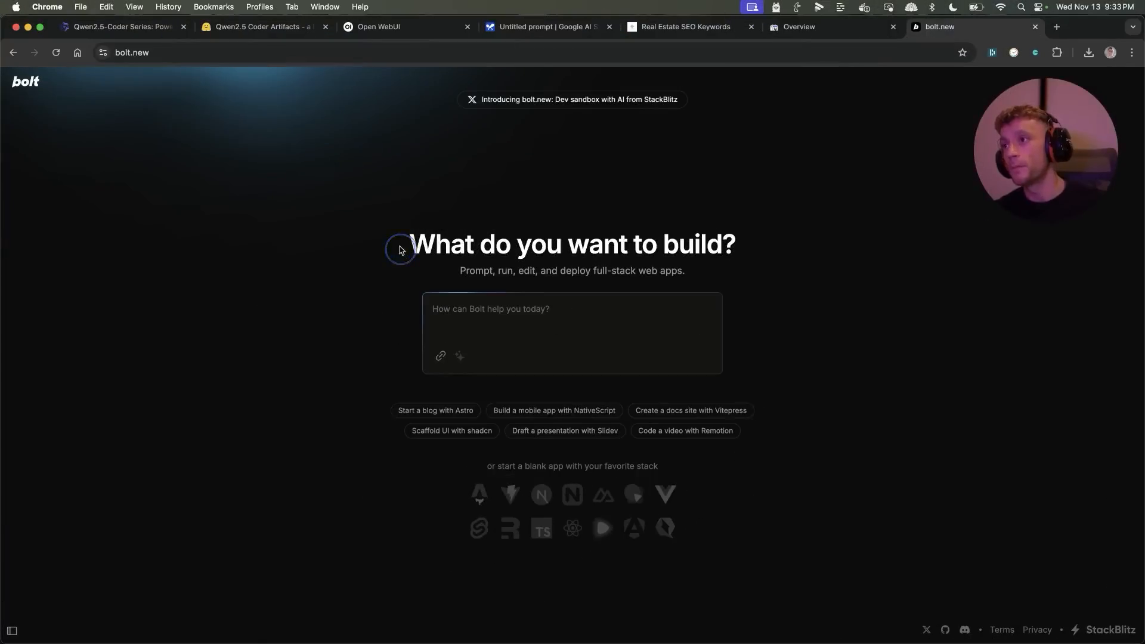
click(264, 27)
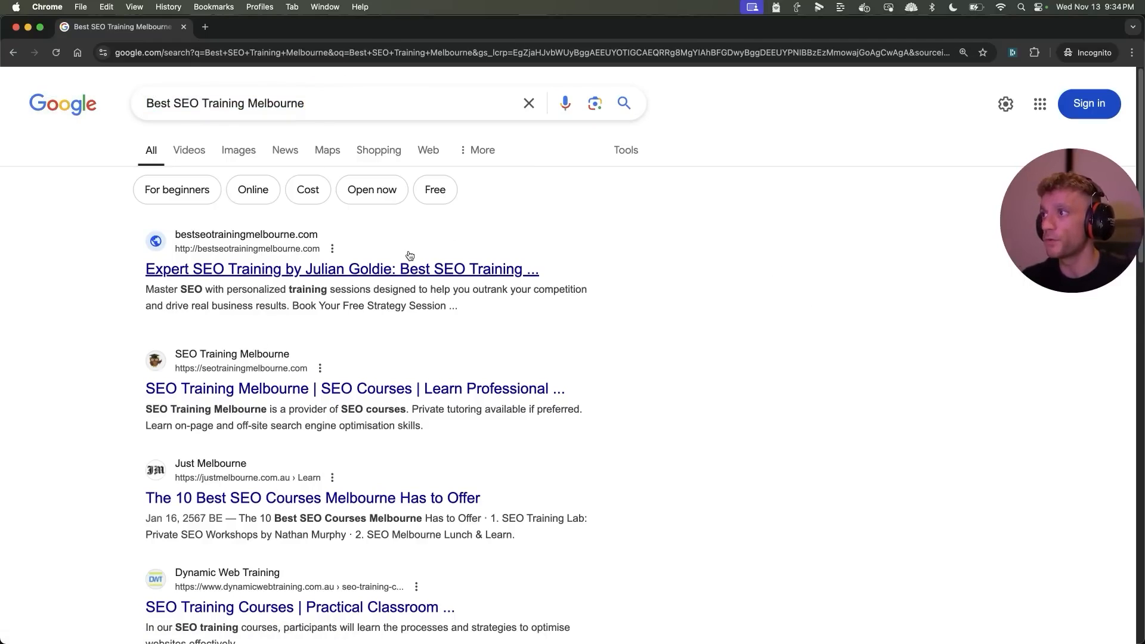
- Open bestseotrainingmelbourne.com, the top organic result for the search
click(341, 269)
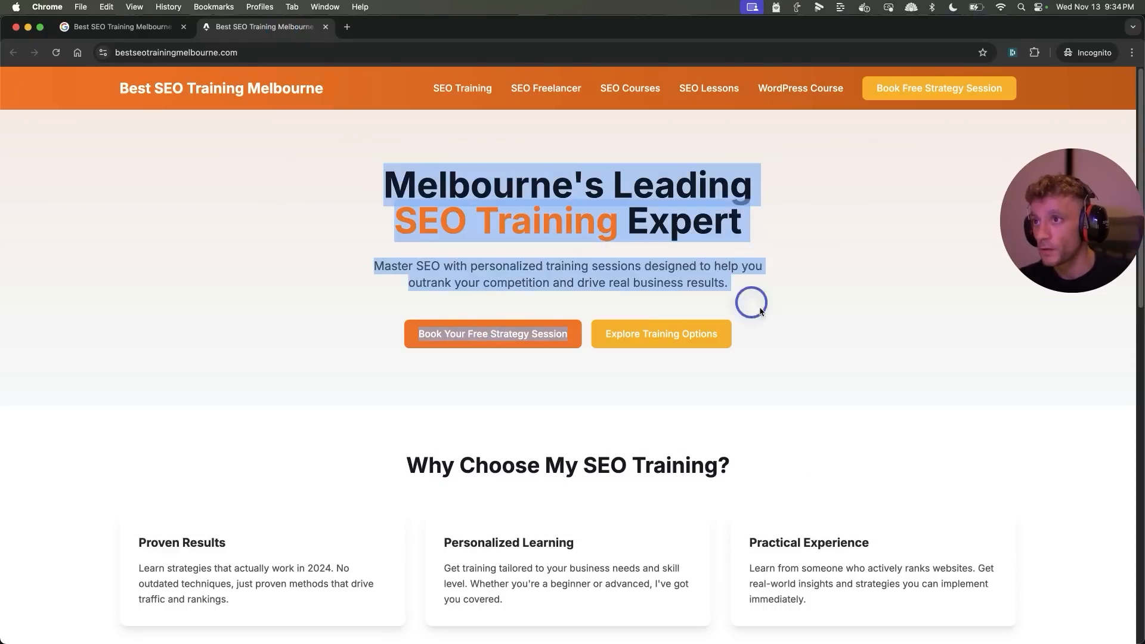
click(343, 140)
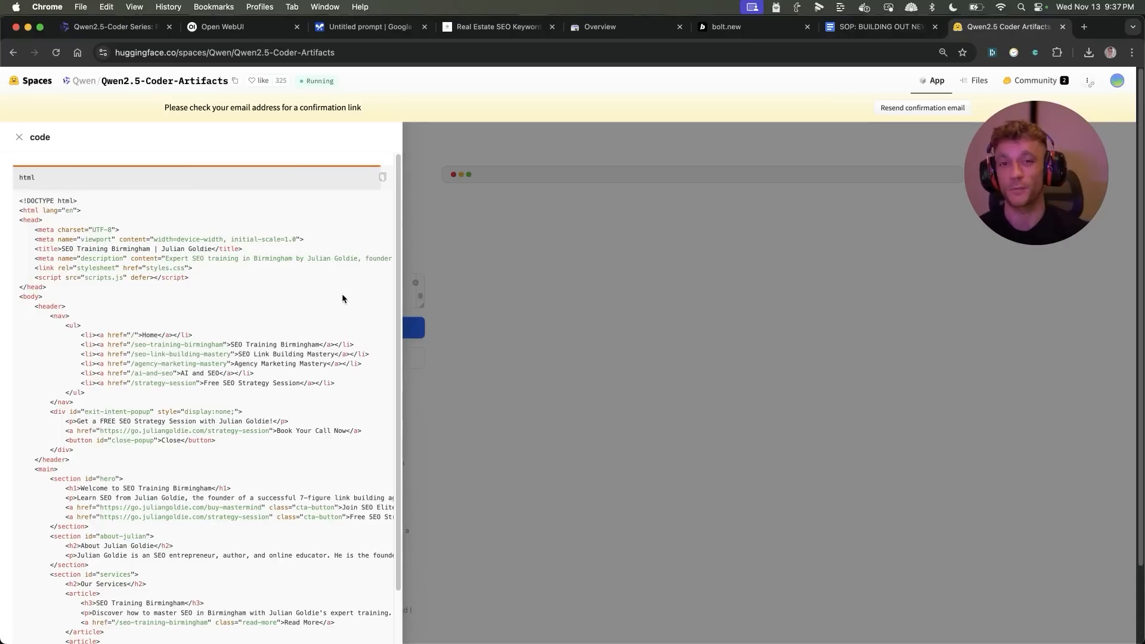
- Check the SOP document for local sites, then scroll the Birmingham site preview
click(875, 27)
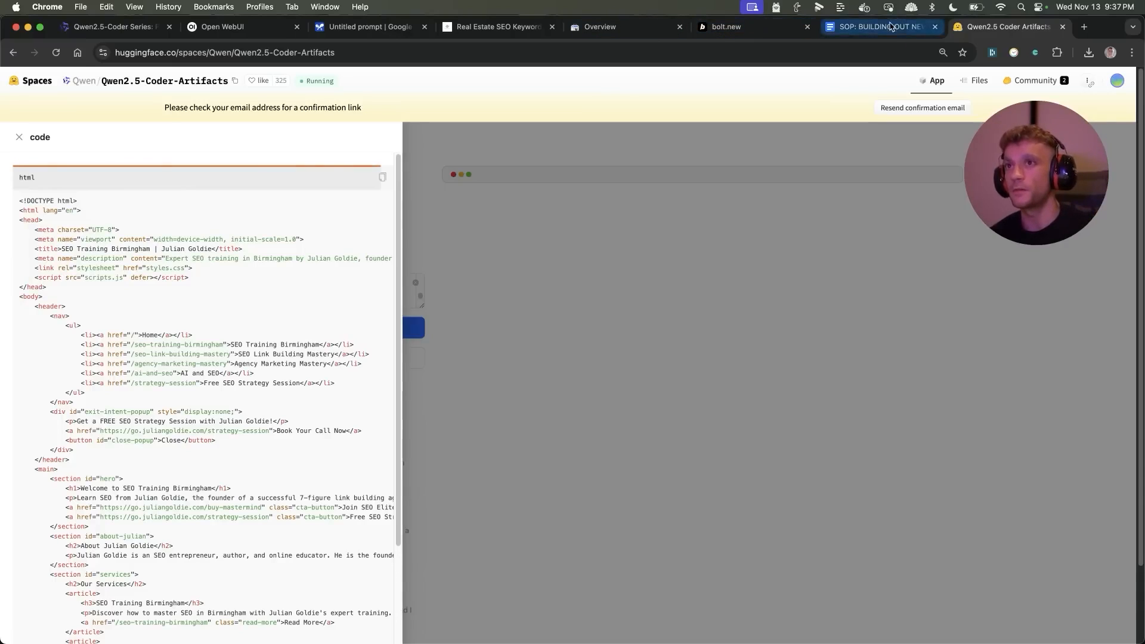
click(874, 27)
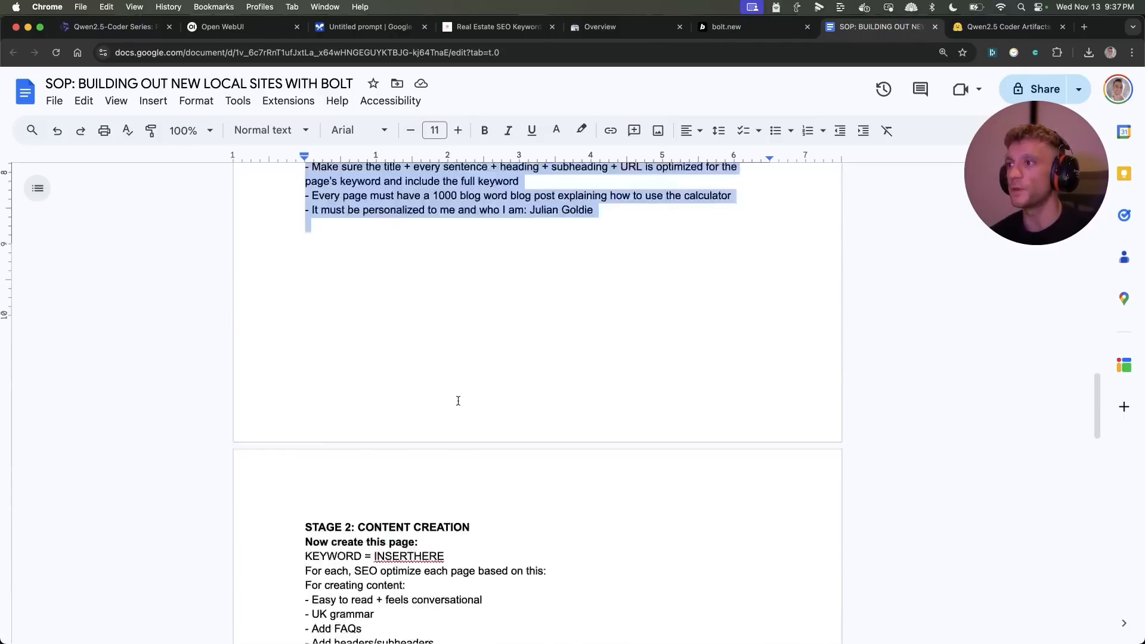
click(1004, 27)
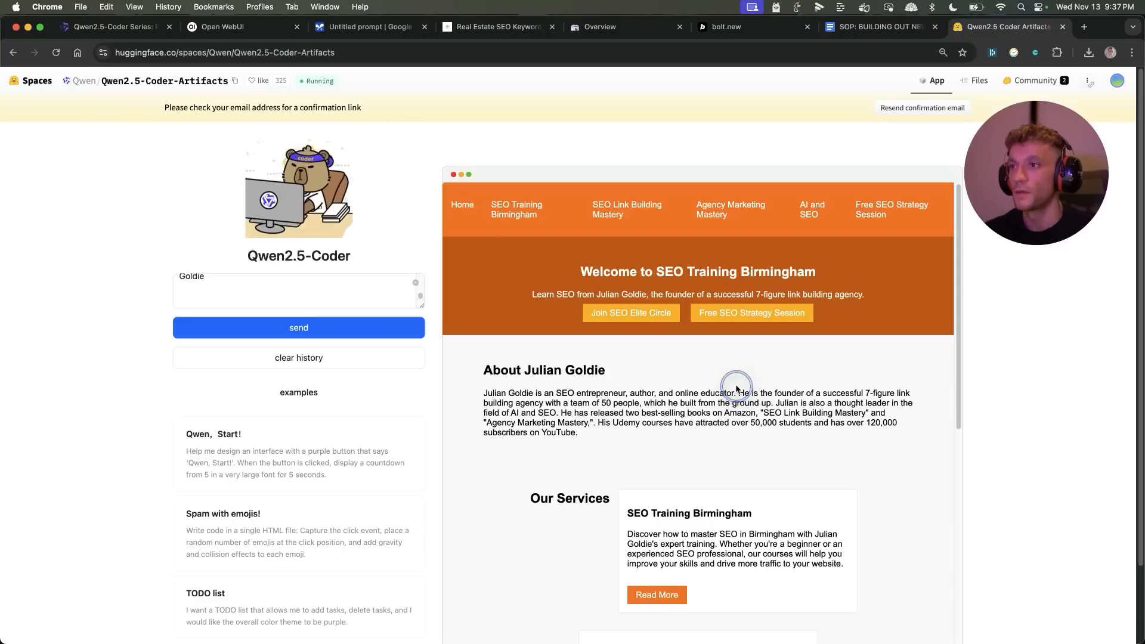
scroll(down, 3)
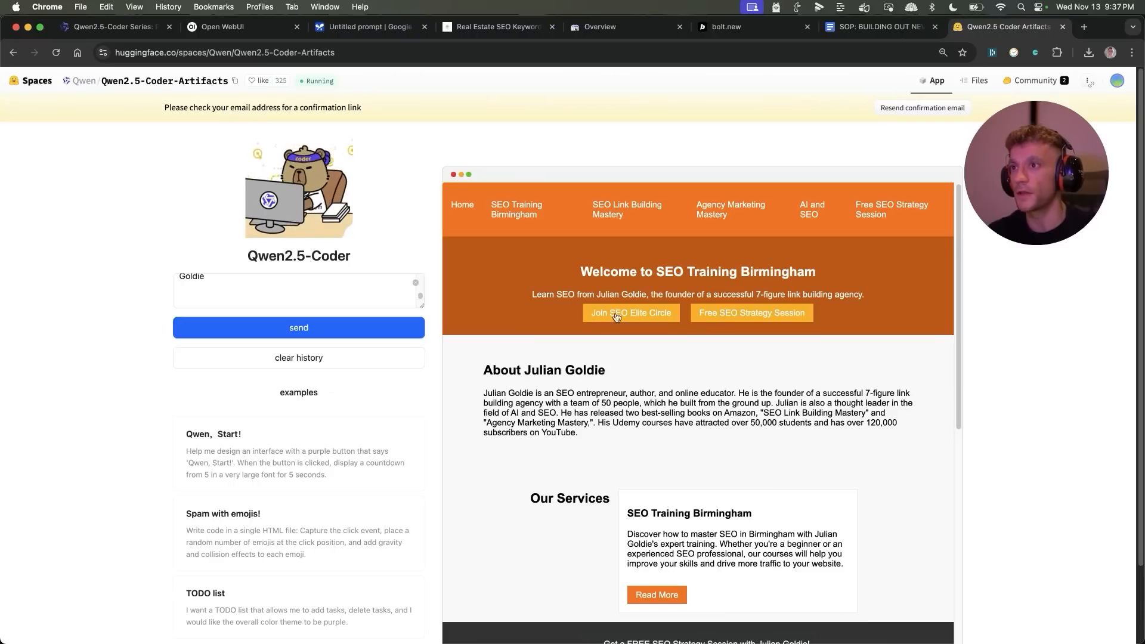
mouse_move(622, 455)
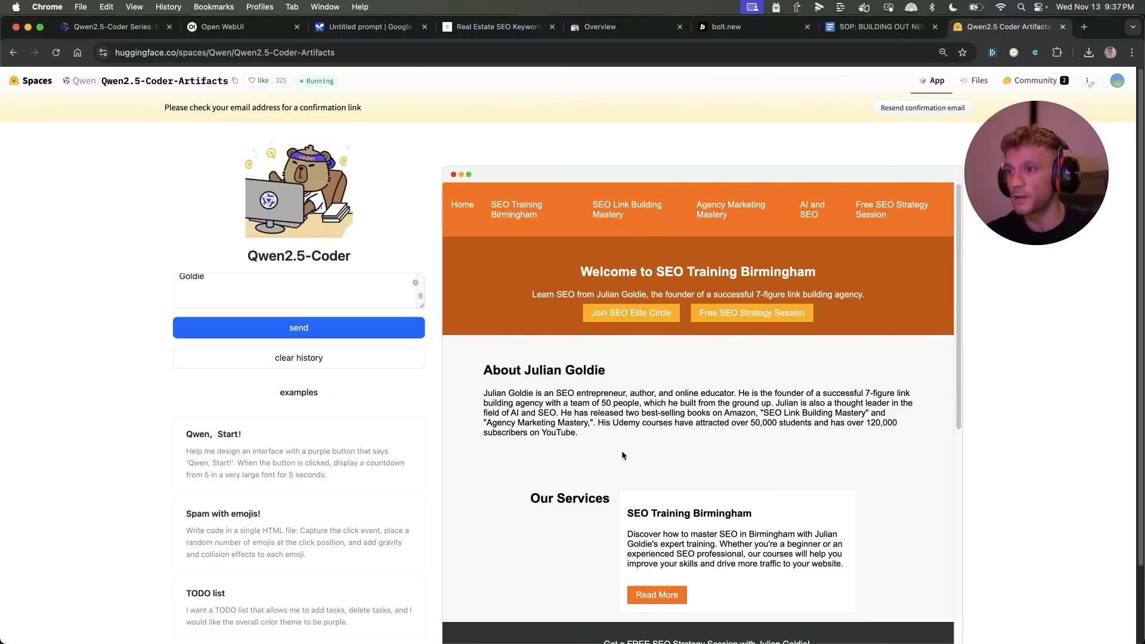
scroll(down, 3)
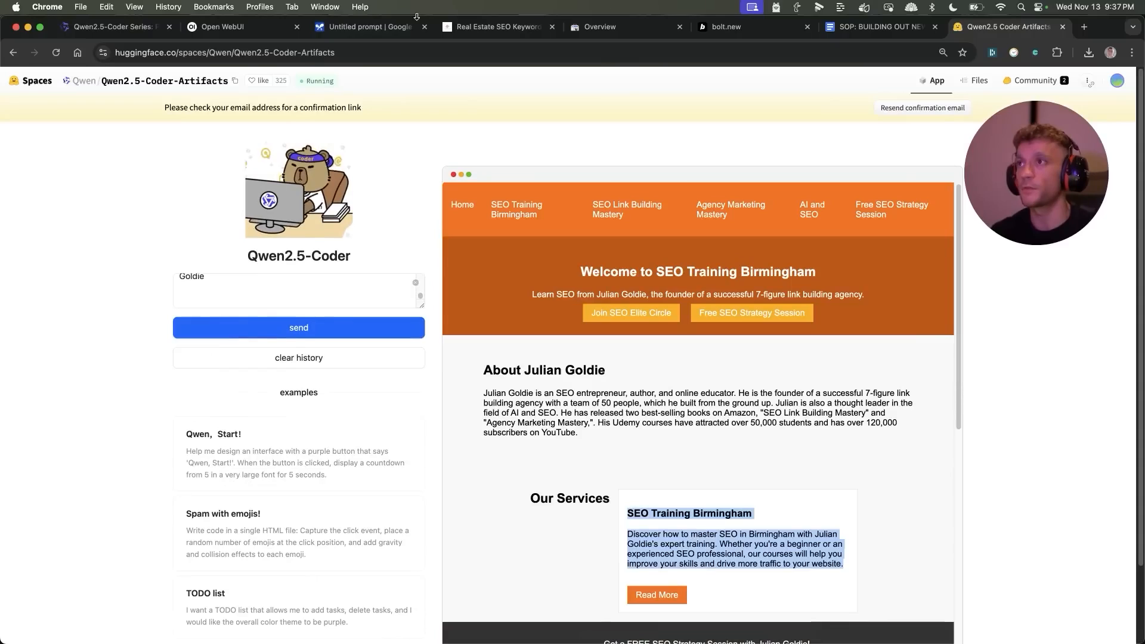
- Switch between the Open WebUI chat and the Qwen coder Birmingham preview
click(240, 26)
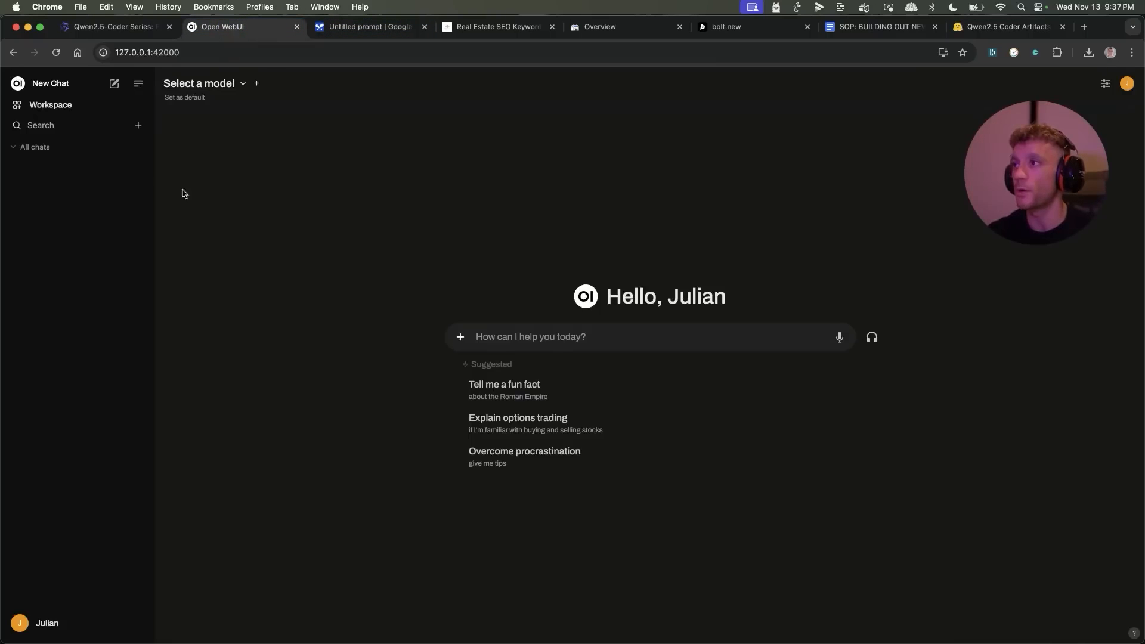
click(1005, 27)
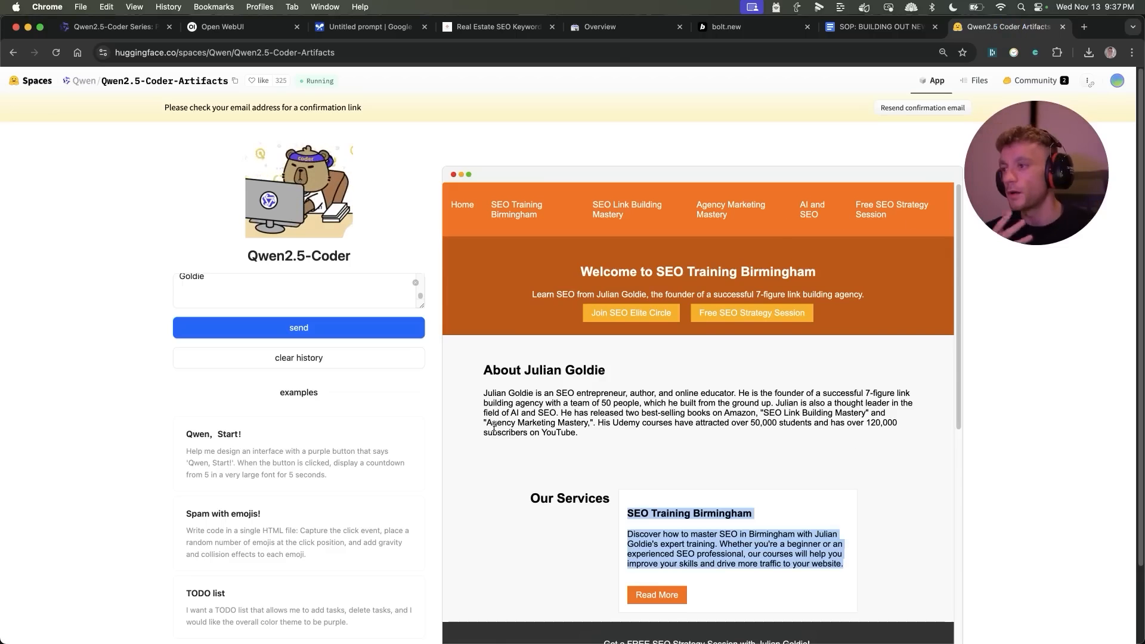
scroll(down, 3)
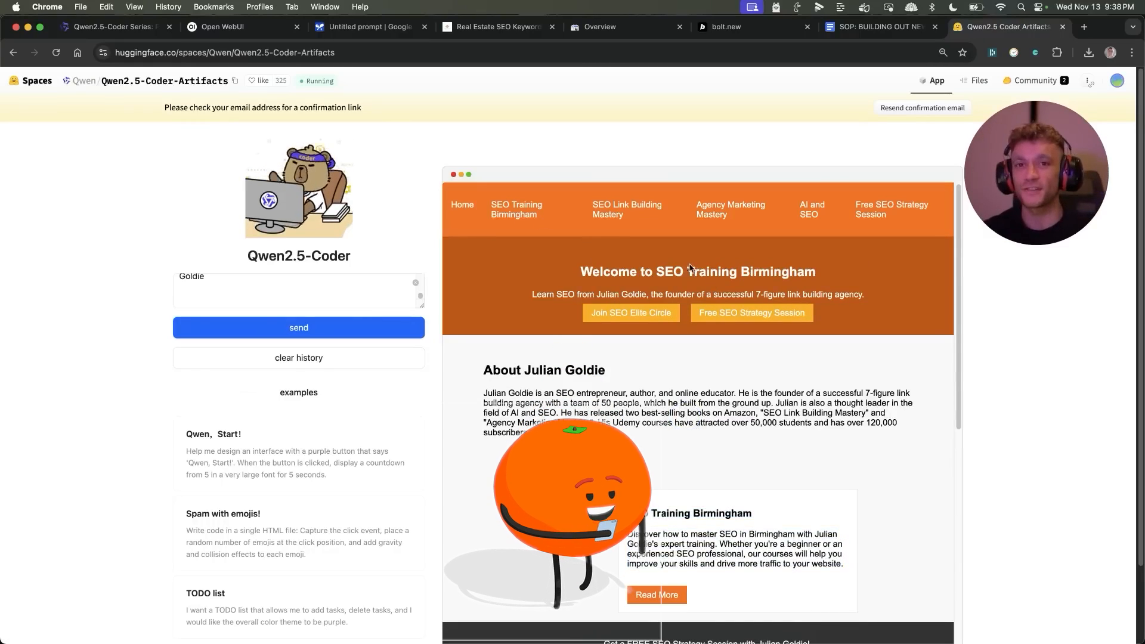
click(989, 26)
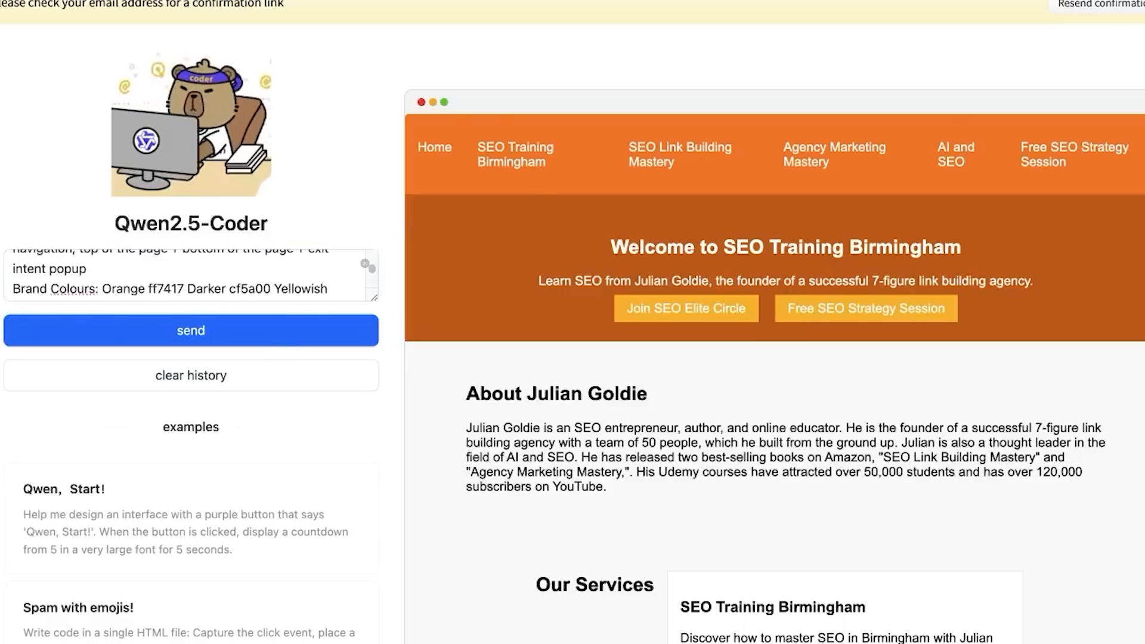
click(988, 26)
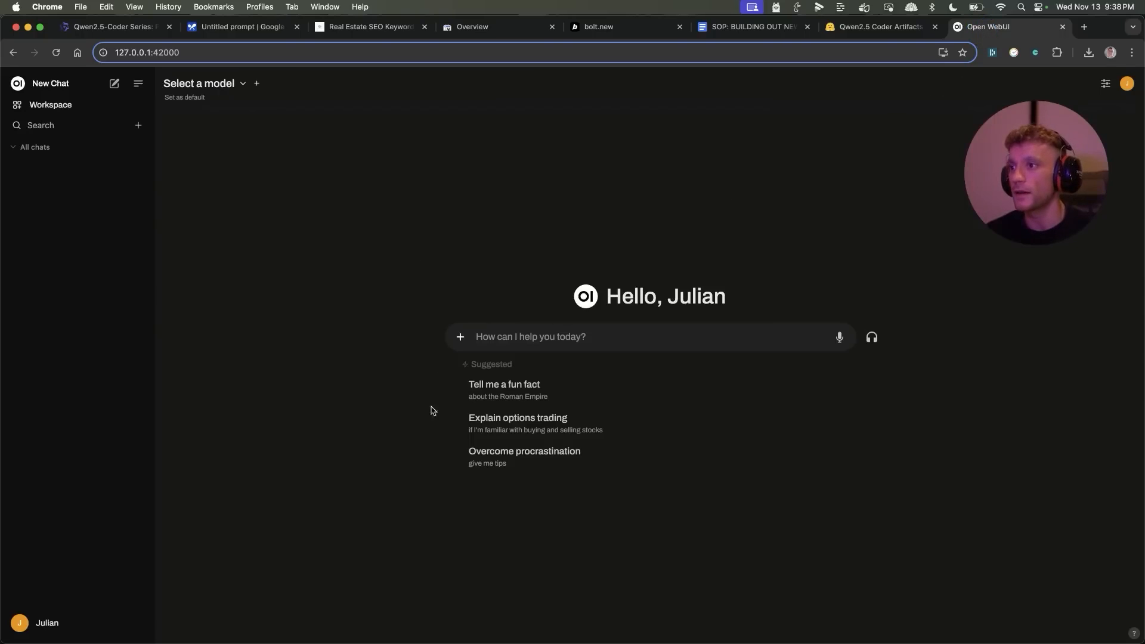
click(876, 27)
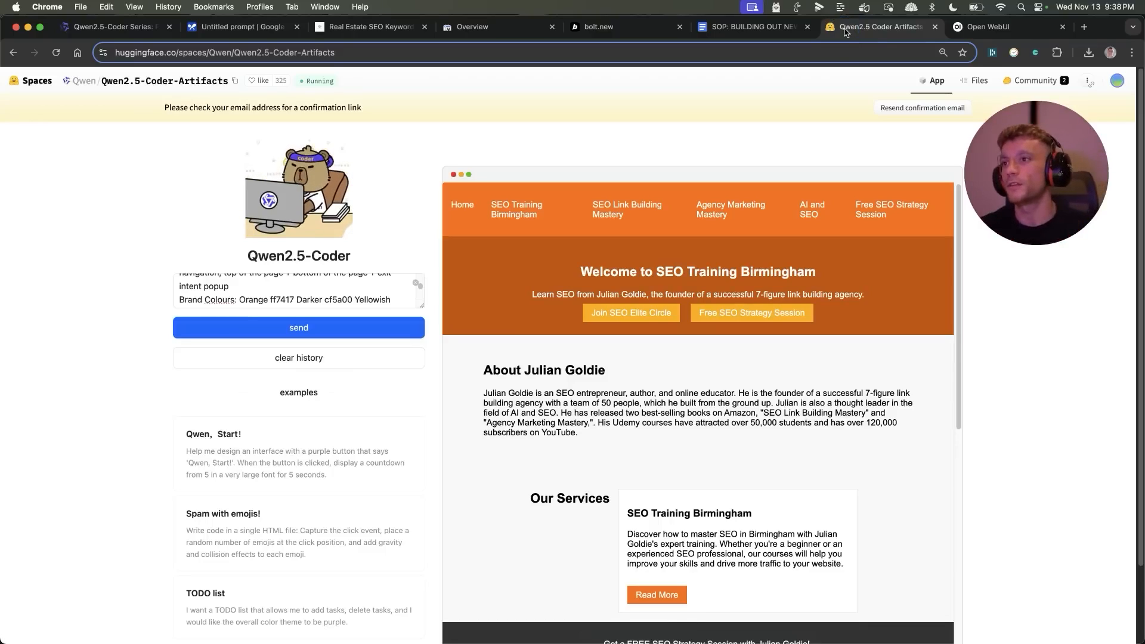
- Scroll to the example cards and generate the 'TODO list' example app
scroll(down, 3)
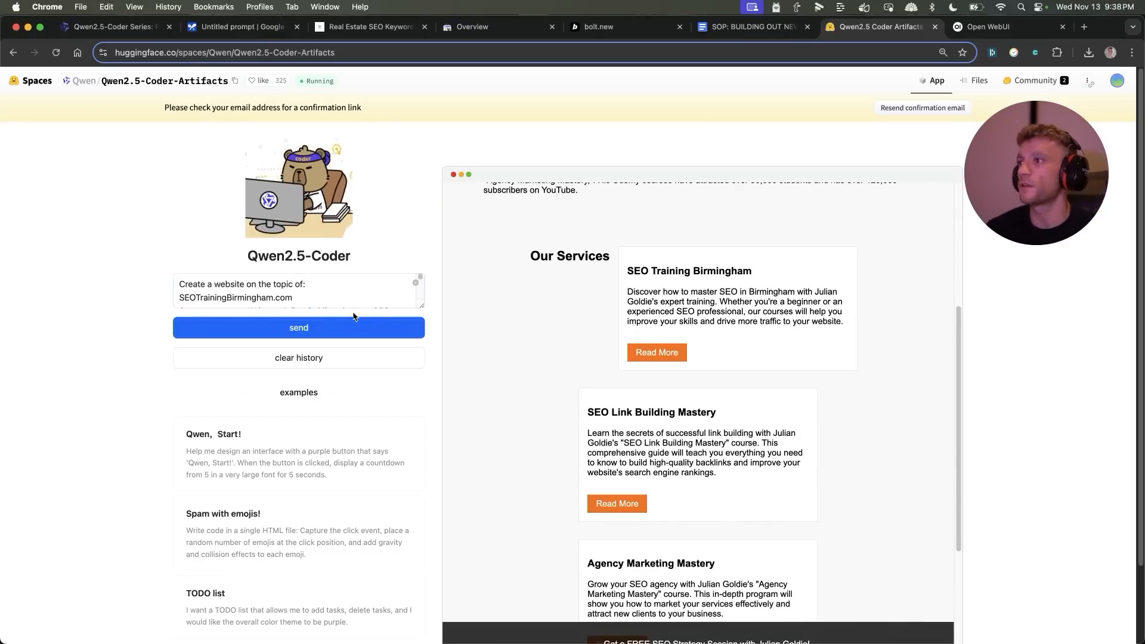
scroll(down, 3)
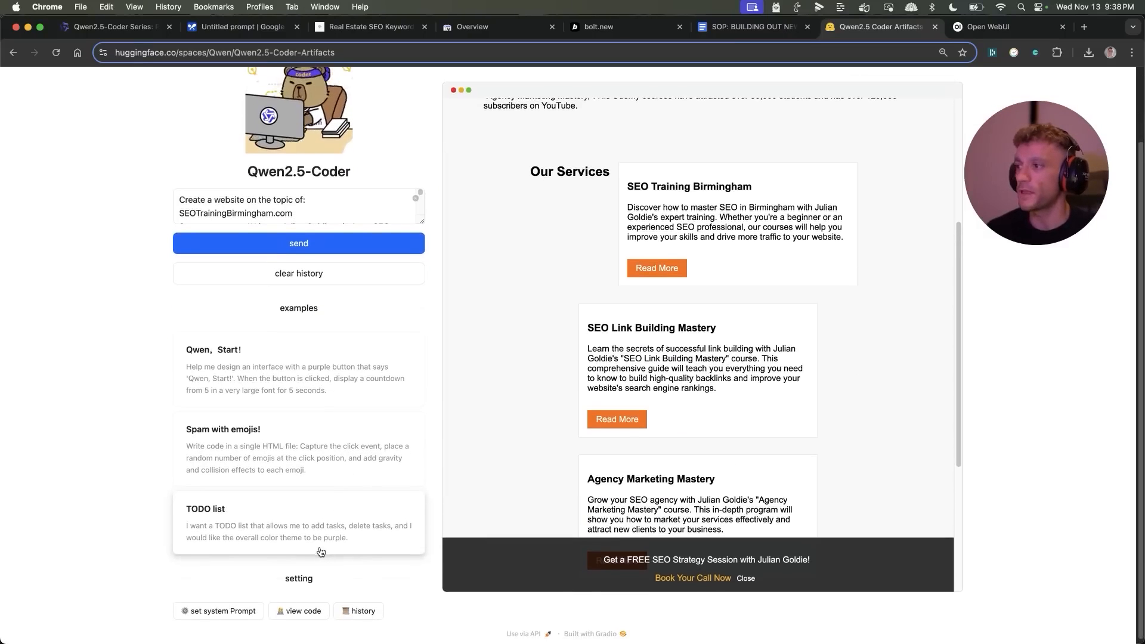
click(298, 523)
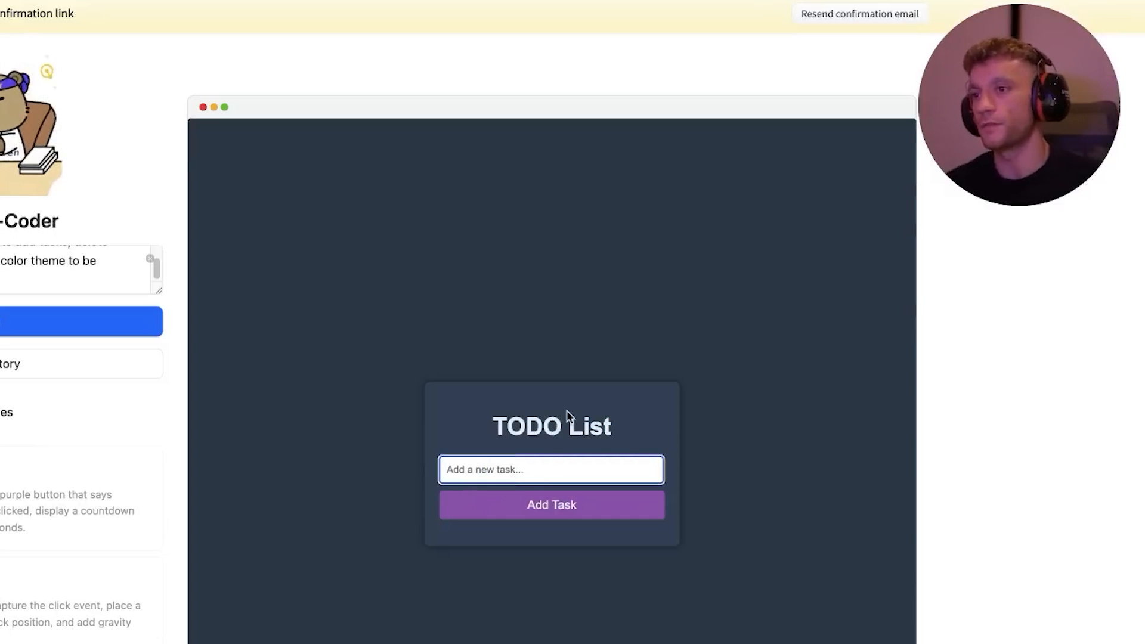
- Add tasks, including one typed 'R', to the generated TODO list app
click(551, 504)
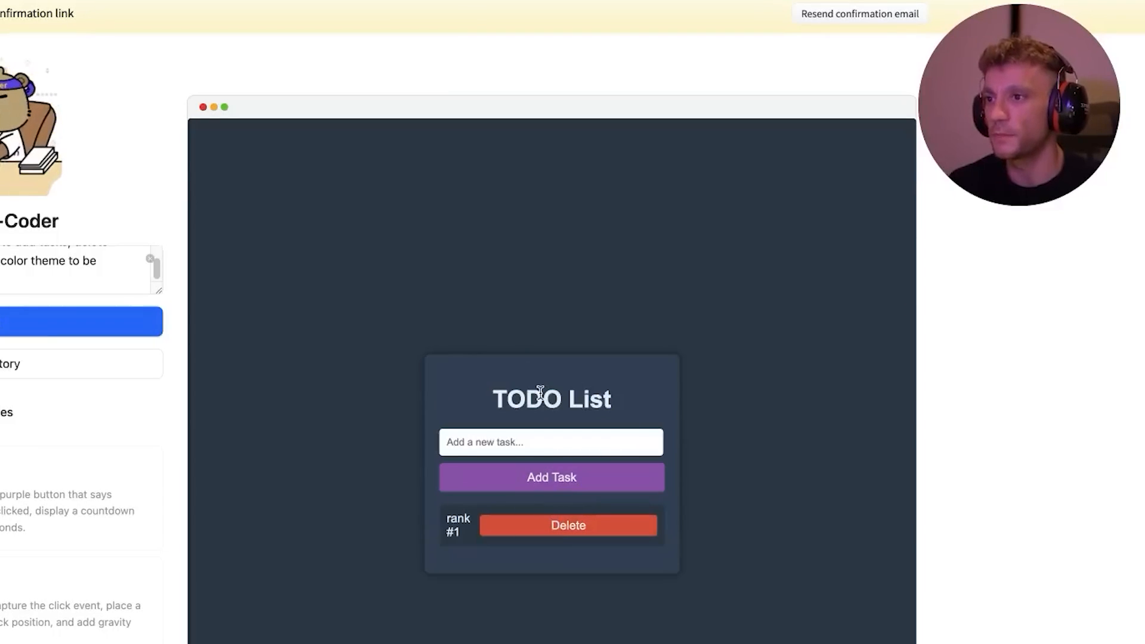
text(R)
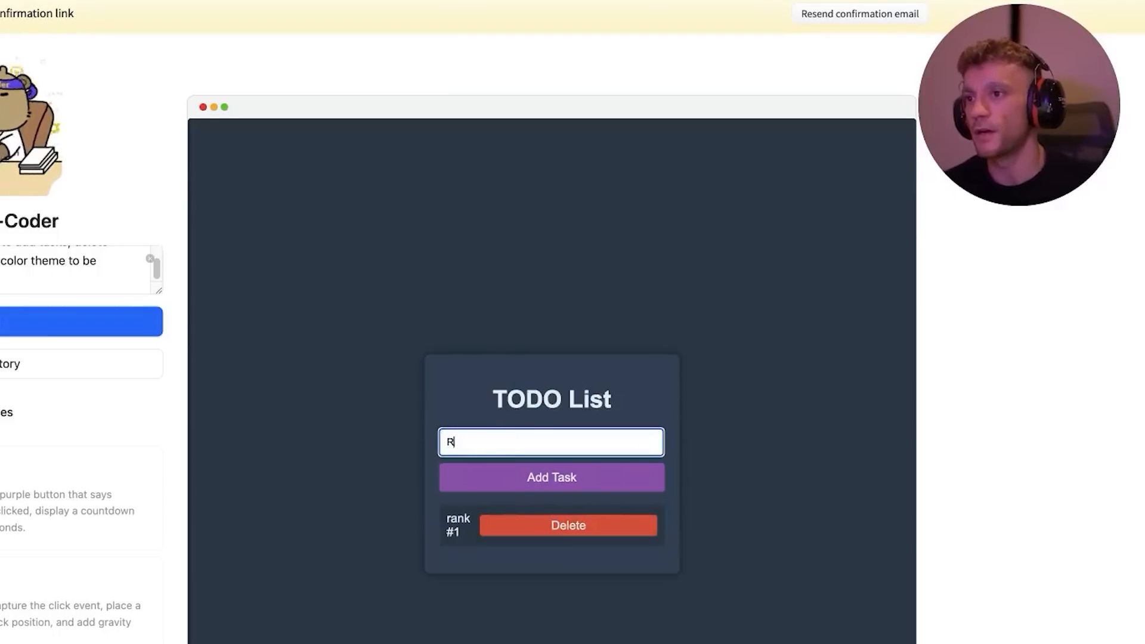
click(550, 477)
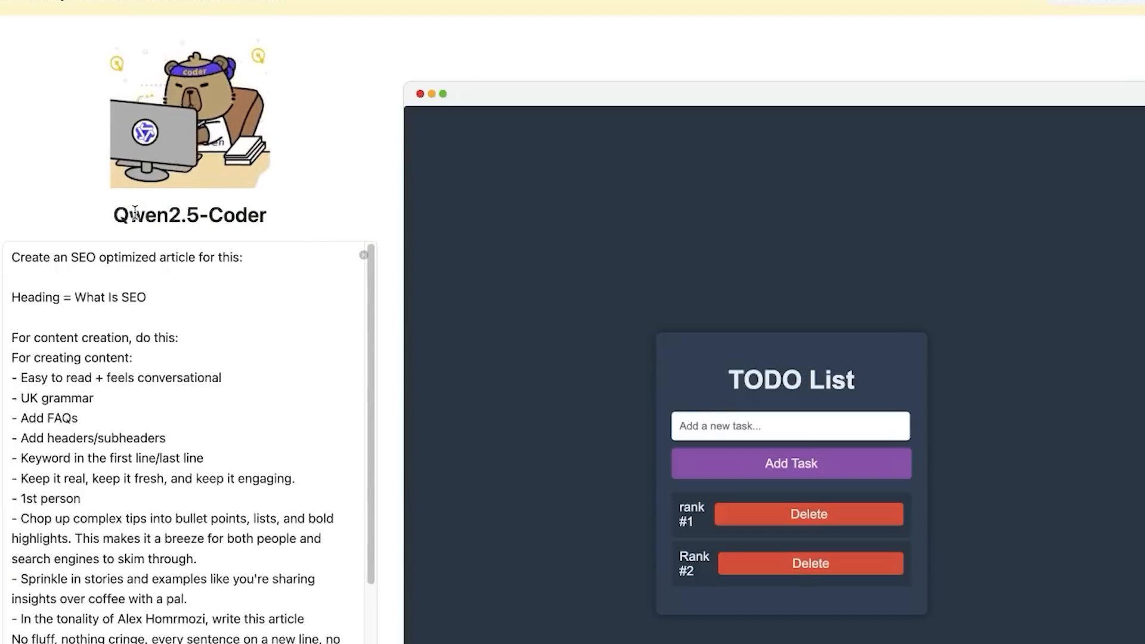
- Inspect the generated What Is SEO article by highlighting its opening paragraph
drag(13, 256, 144, 297)
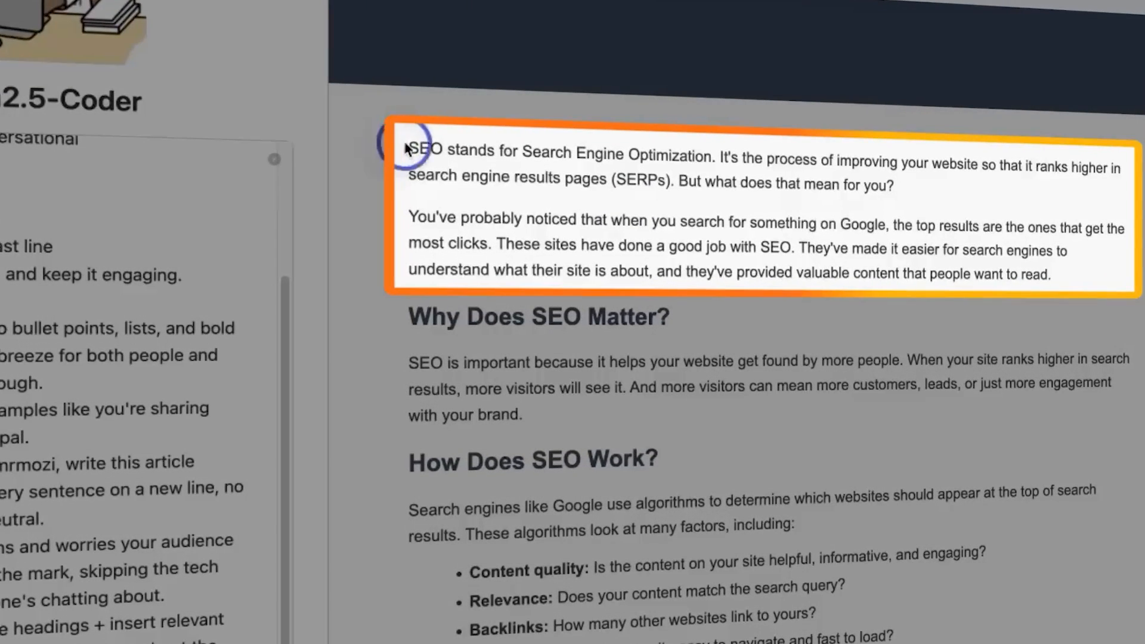
drag(405, 150, 843, 164)
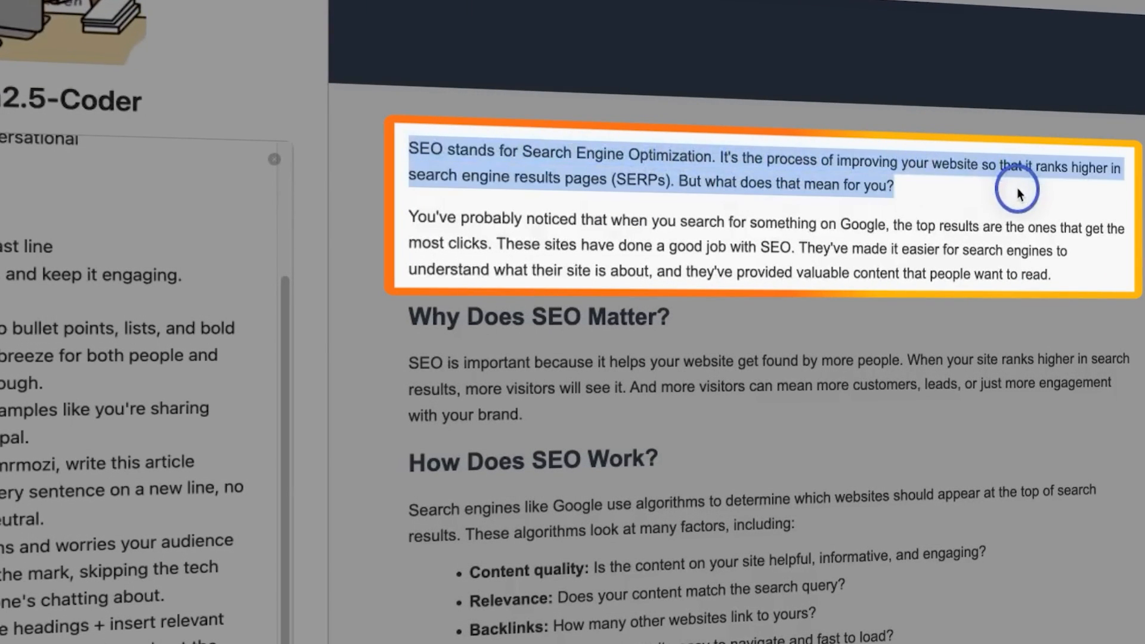
click(580, 212)
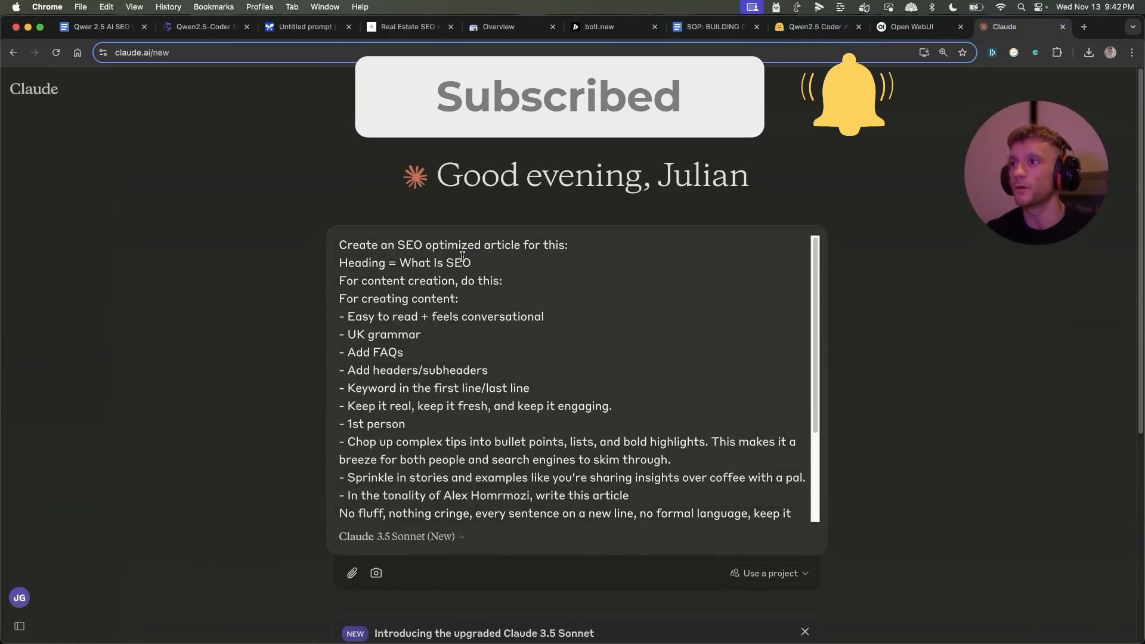
- Send the SEO prompt to Claude and read its 'What Is SEO - A Practical Guide' artifact
key(enter)
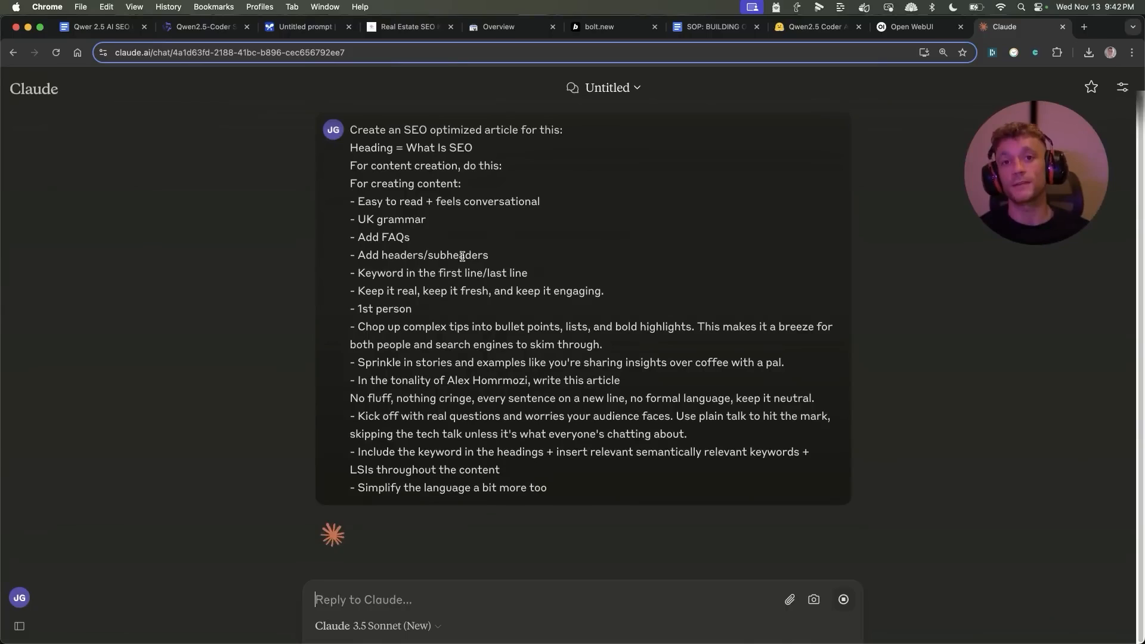
scroll(down, 3)
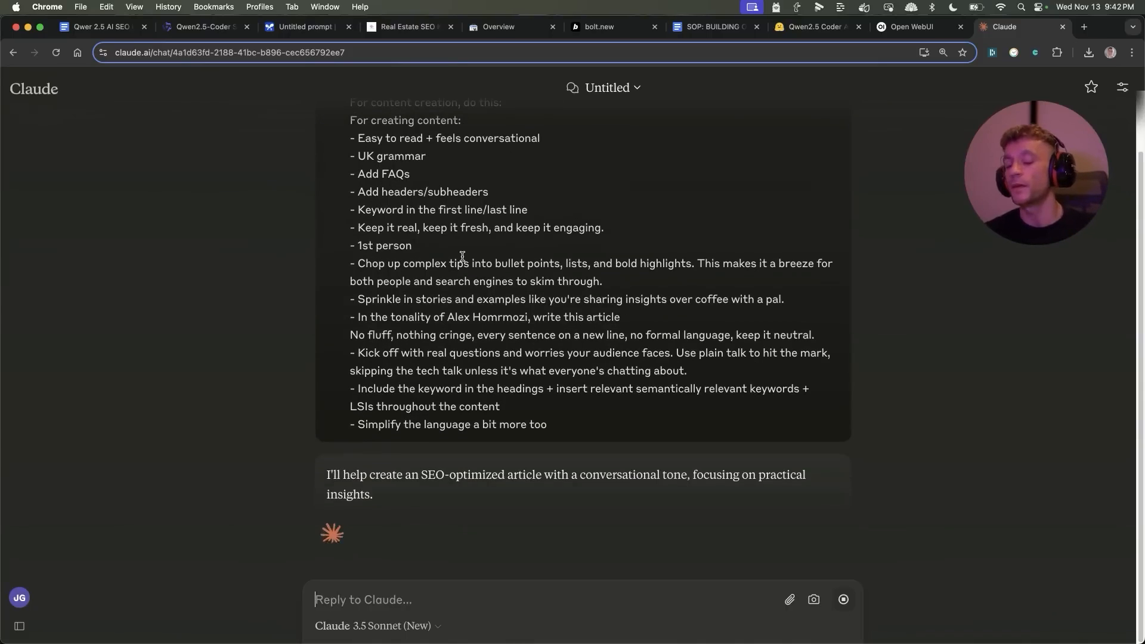
scroll(down, 3)
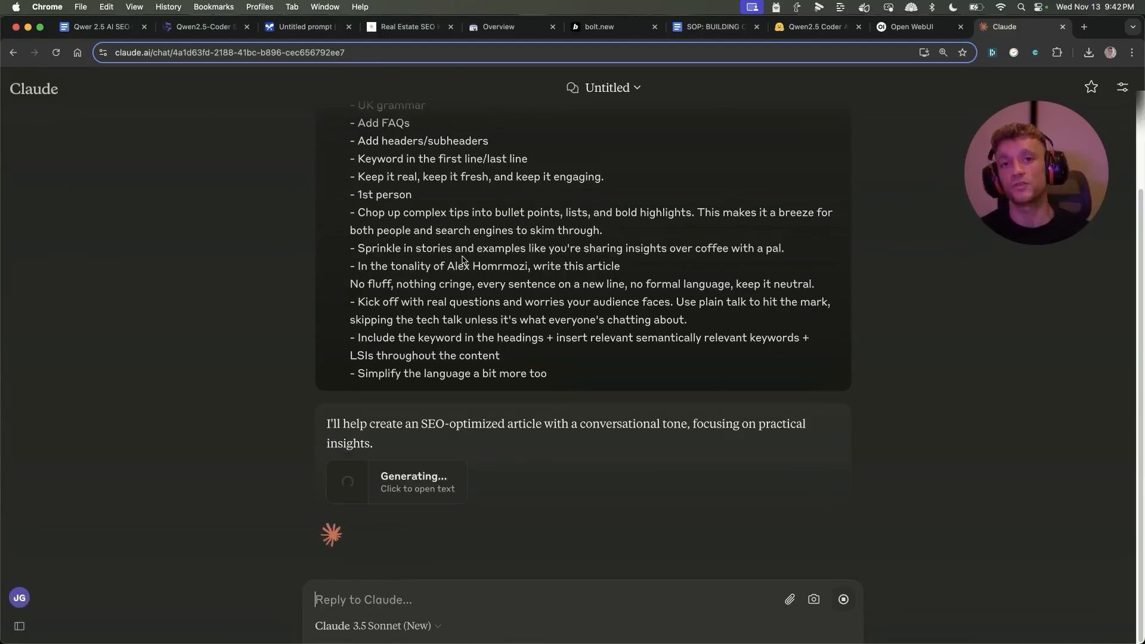
click(418, 481)
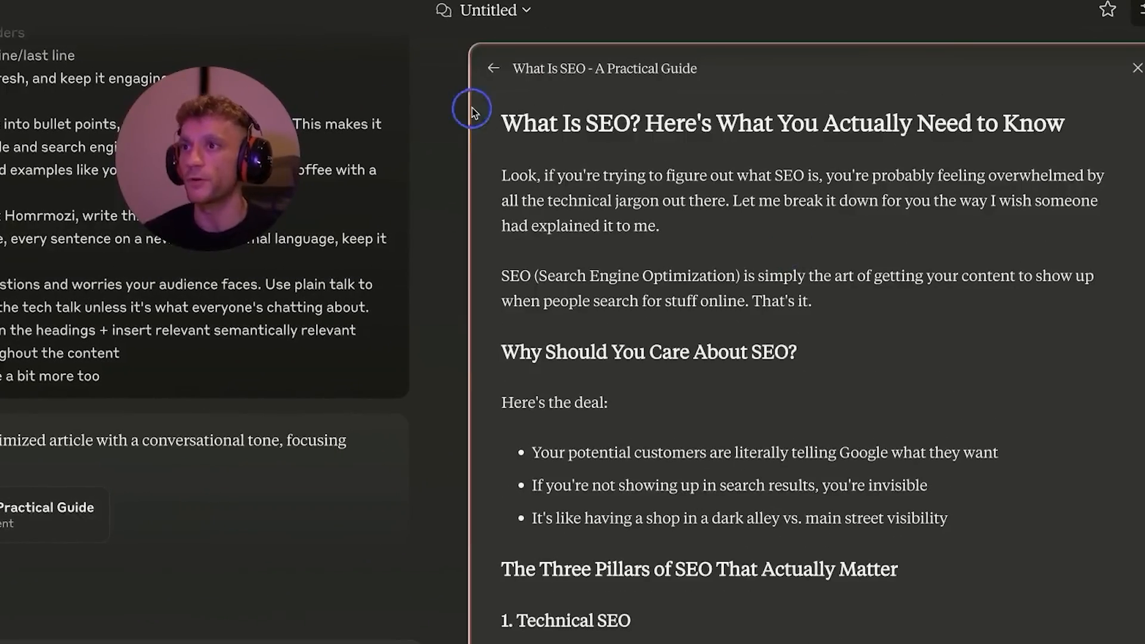
scroll(down, 3)
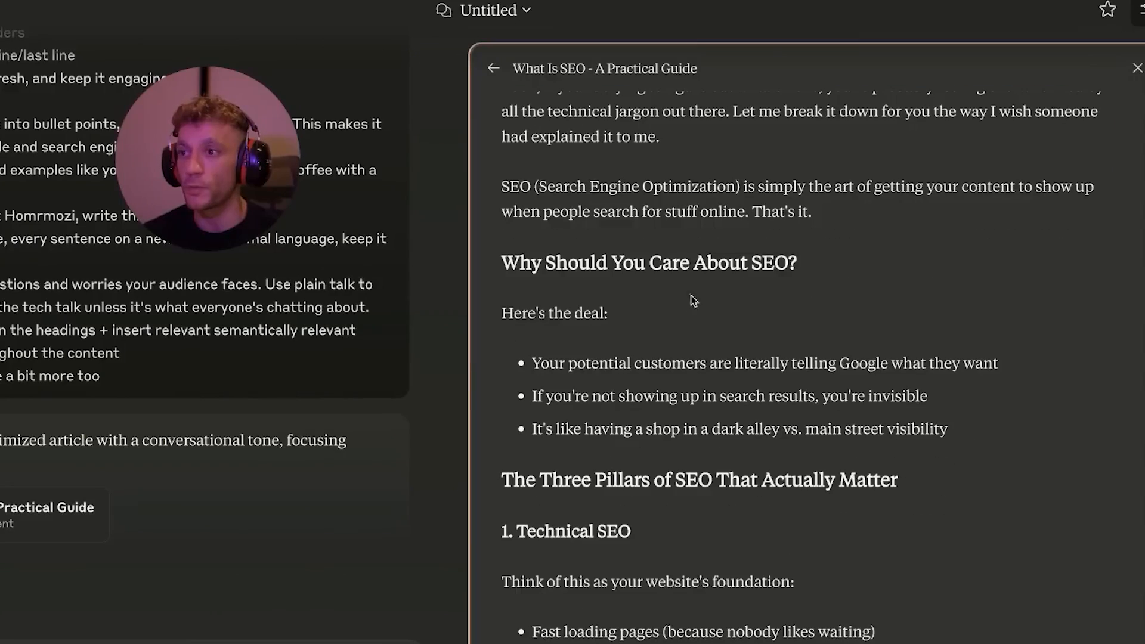
scroll(down, 3)
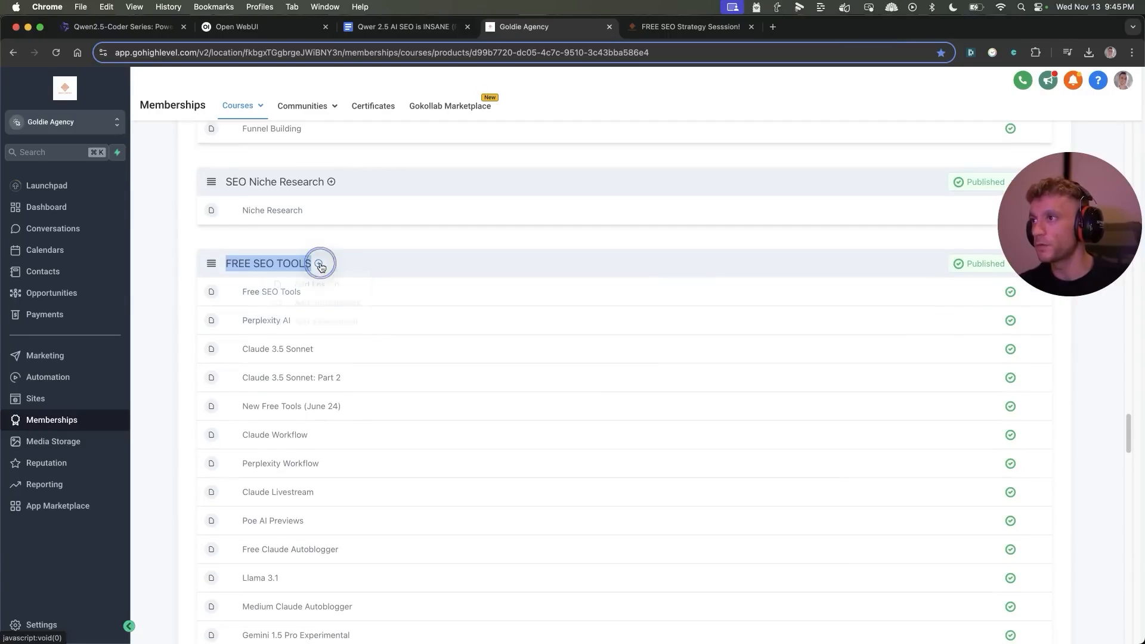
- Add a lesson titled 'Qwen 2.5' under FREE SEO TOOLS and save it
click(318, 263)
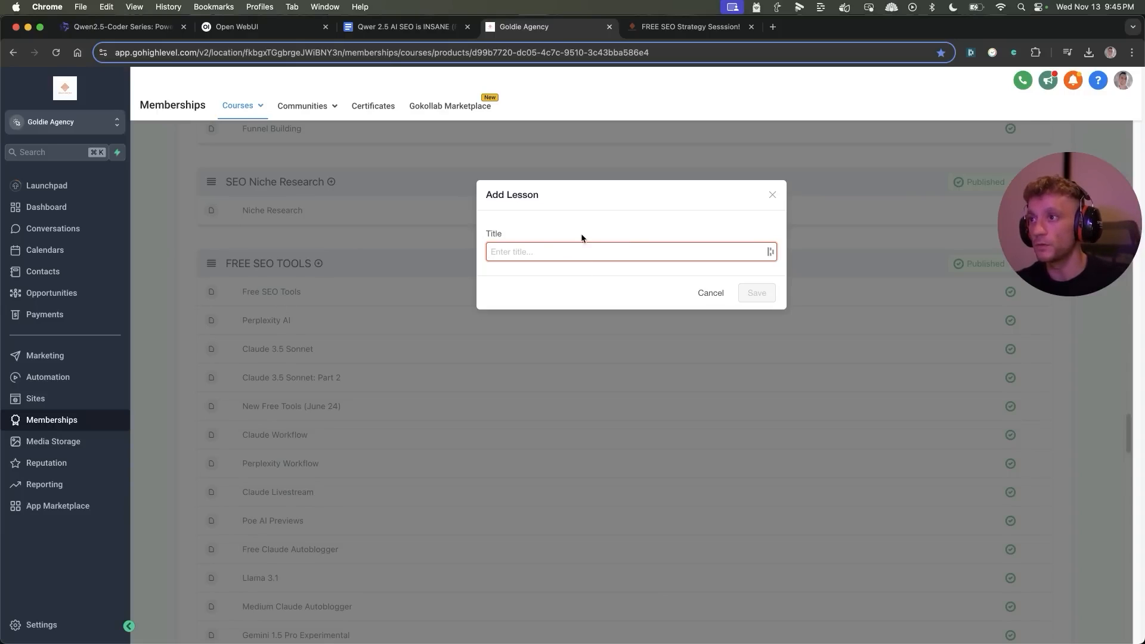
text(Qwen 2.5)
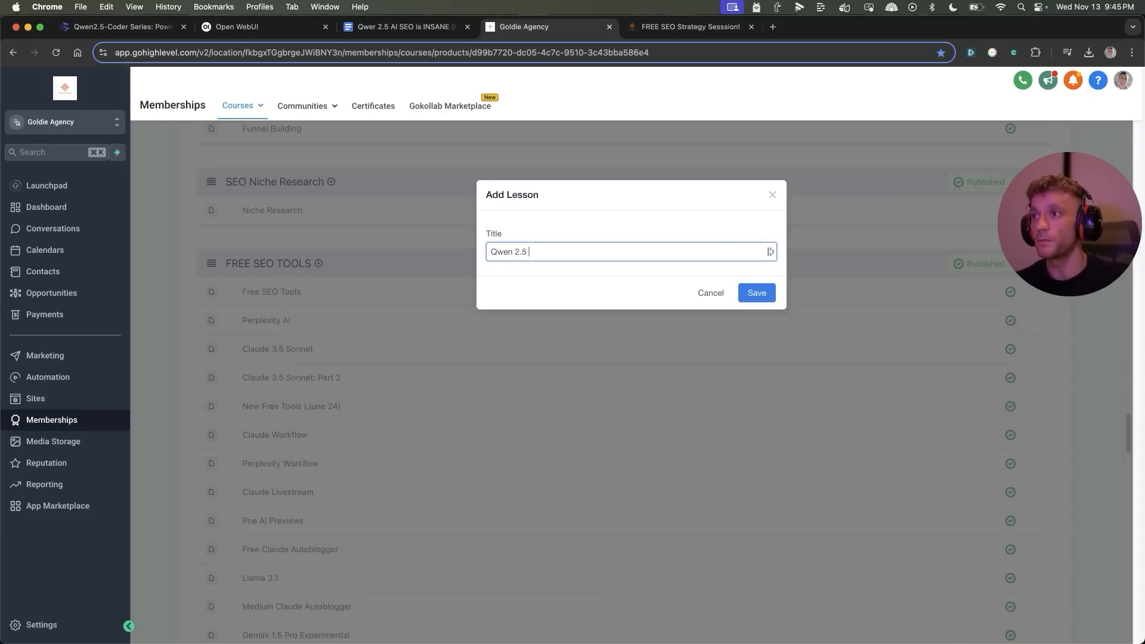
click(756, 293)
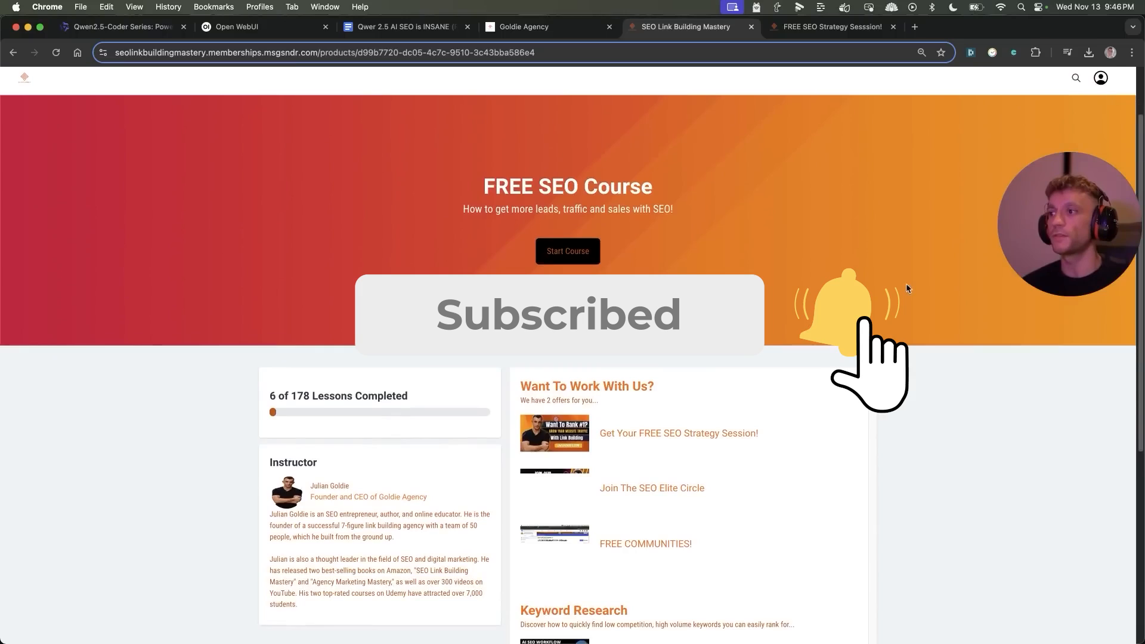
- Skim the SEO Link Building Mastery lessons, then switch to Julian Goldie's free strategy session page
scroll(down, 3)
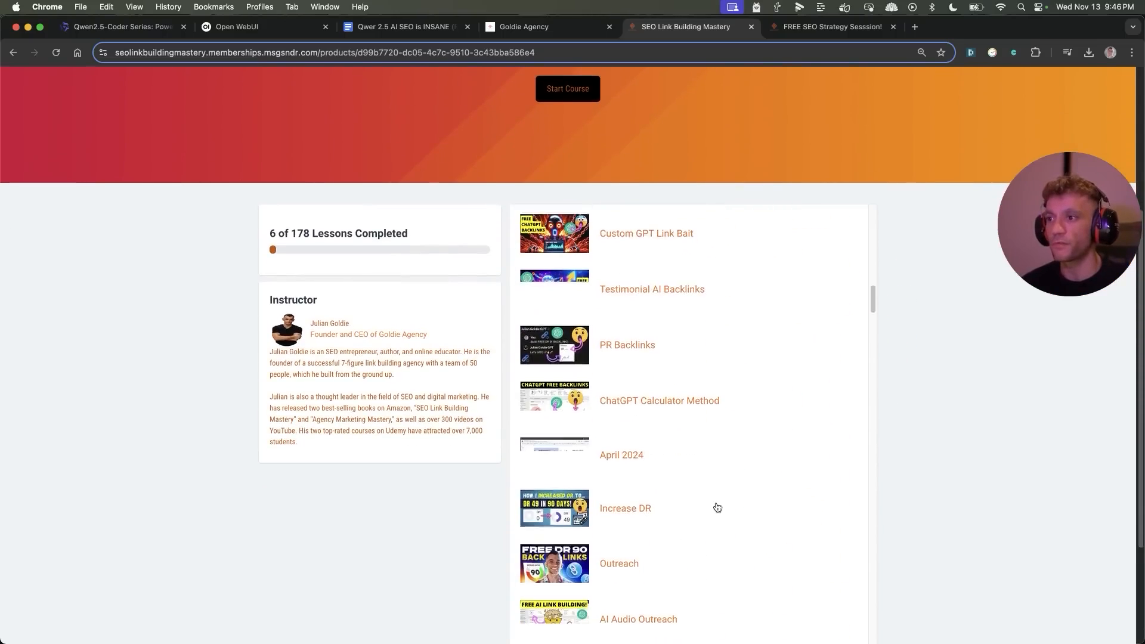
scroll(down, 3)
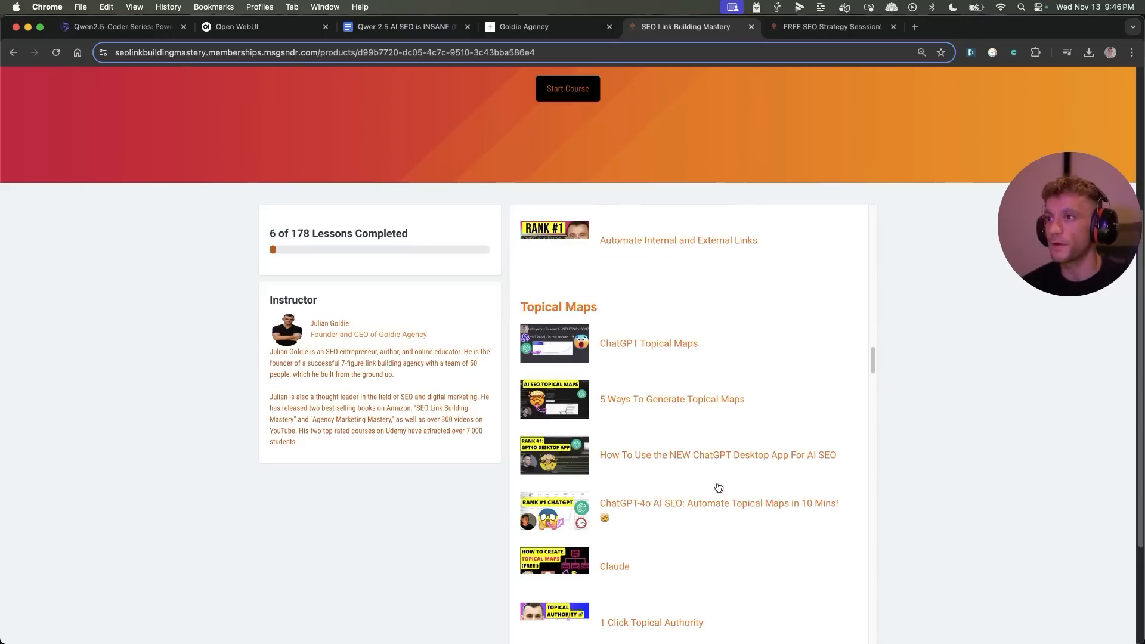
scroll(down, 3)
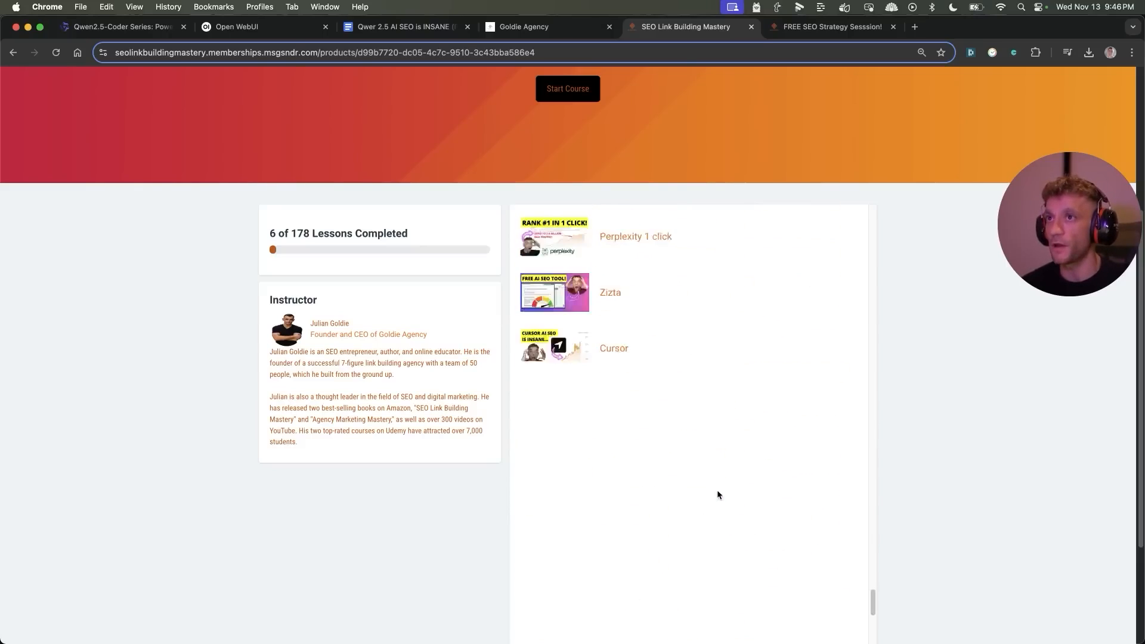
click(829, 27)
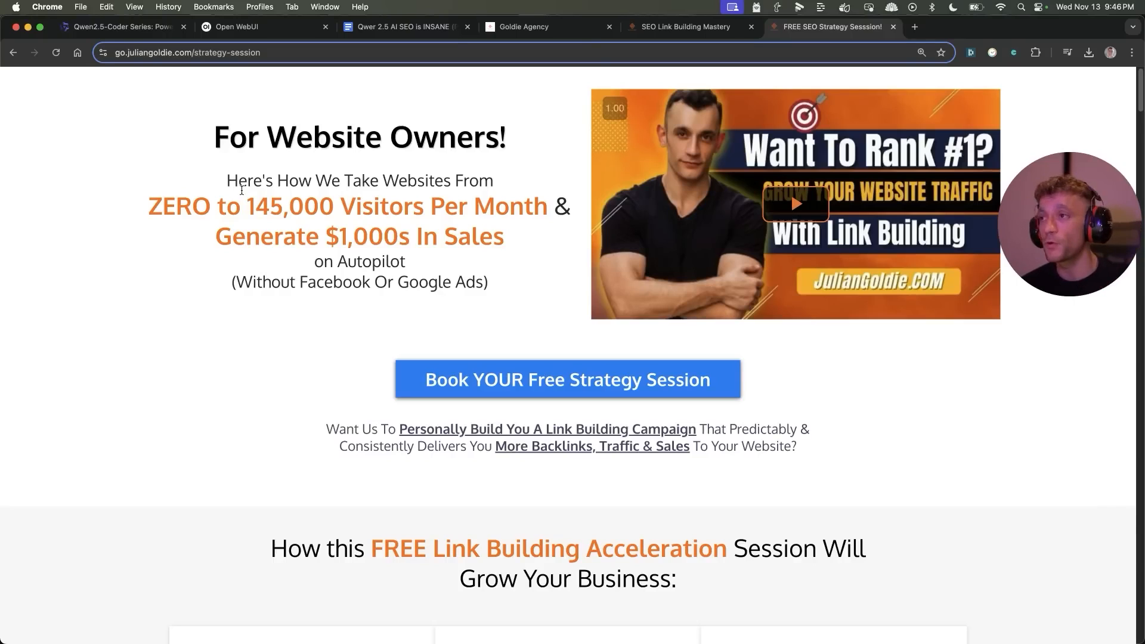
scroll(down, 3)
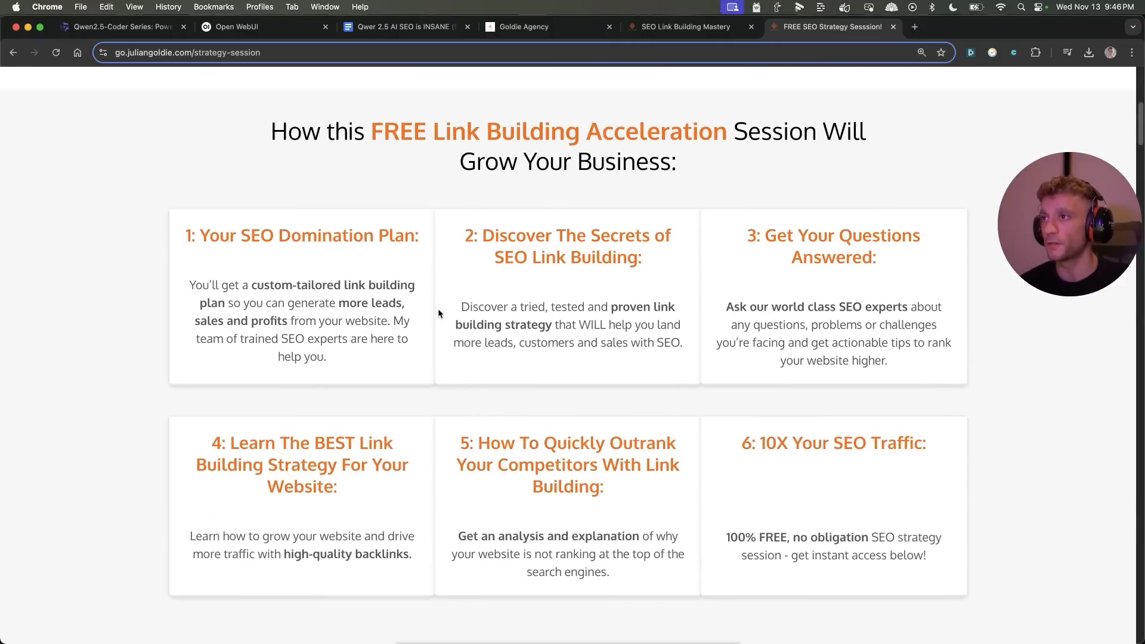
mouse_move(254, 157)
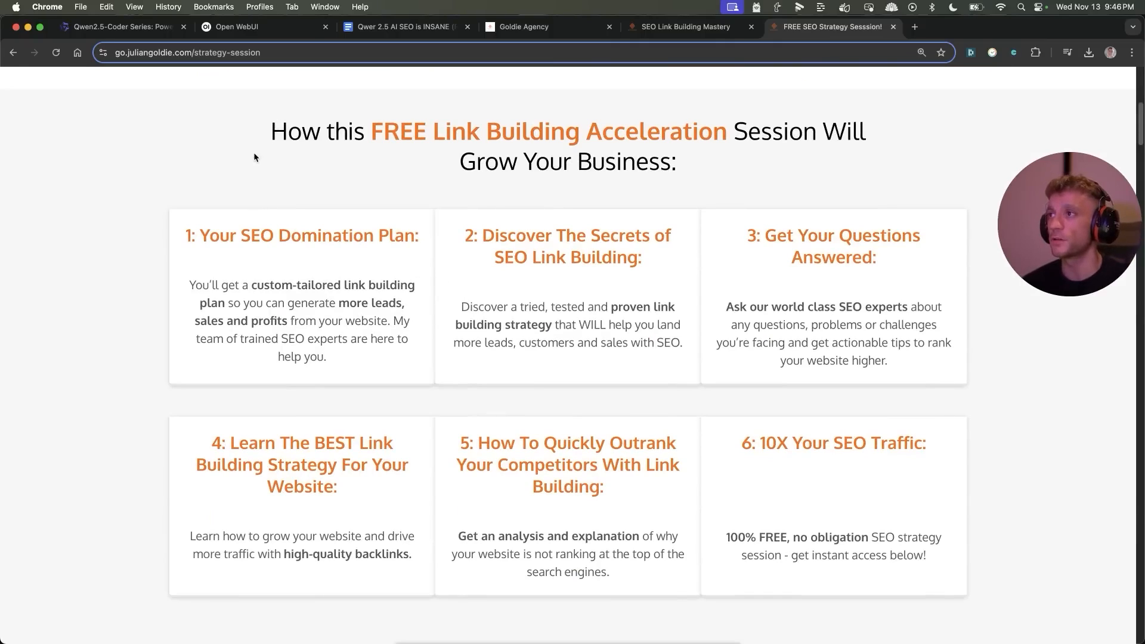
mouse_move(192, 253)
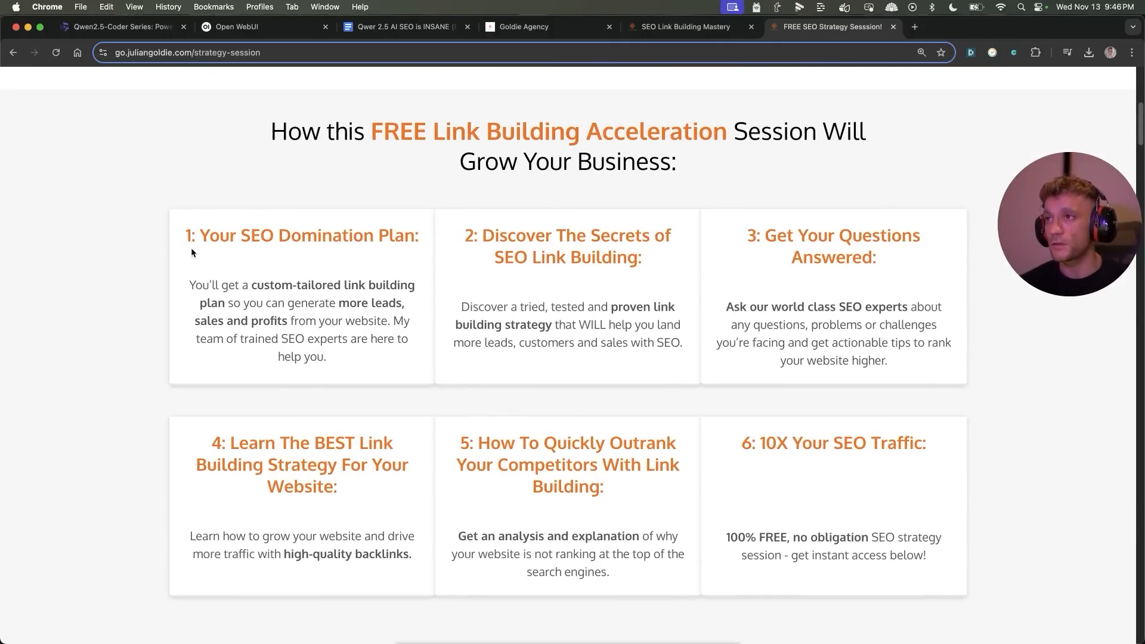
mouse_move(221, 188)
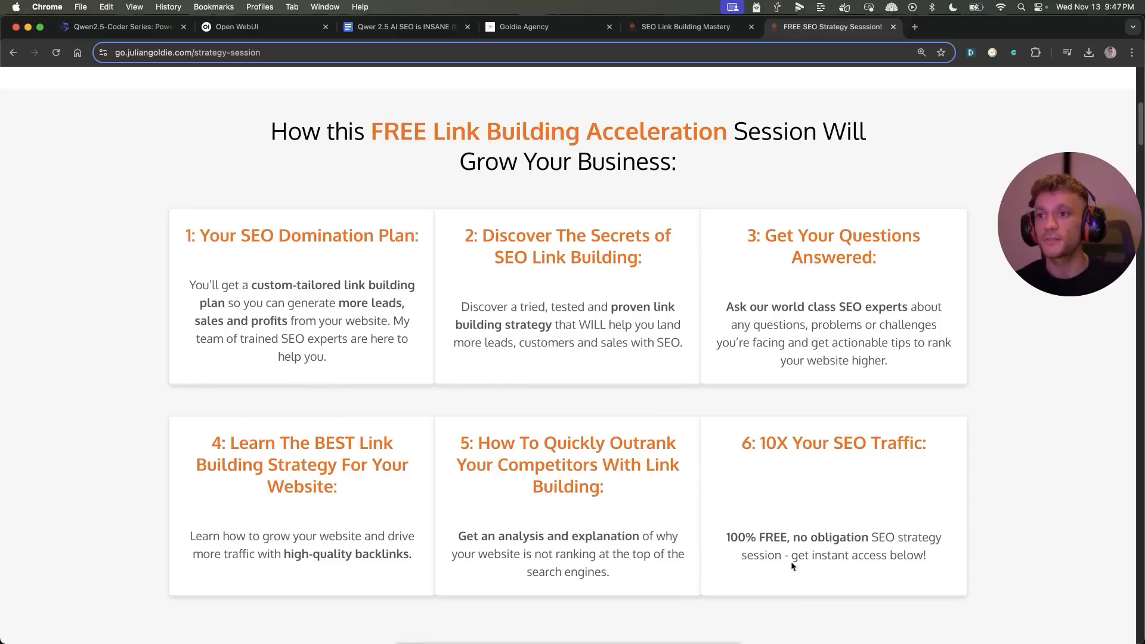
scroll(up, 3)
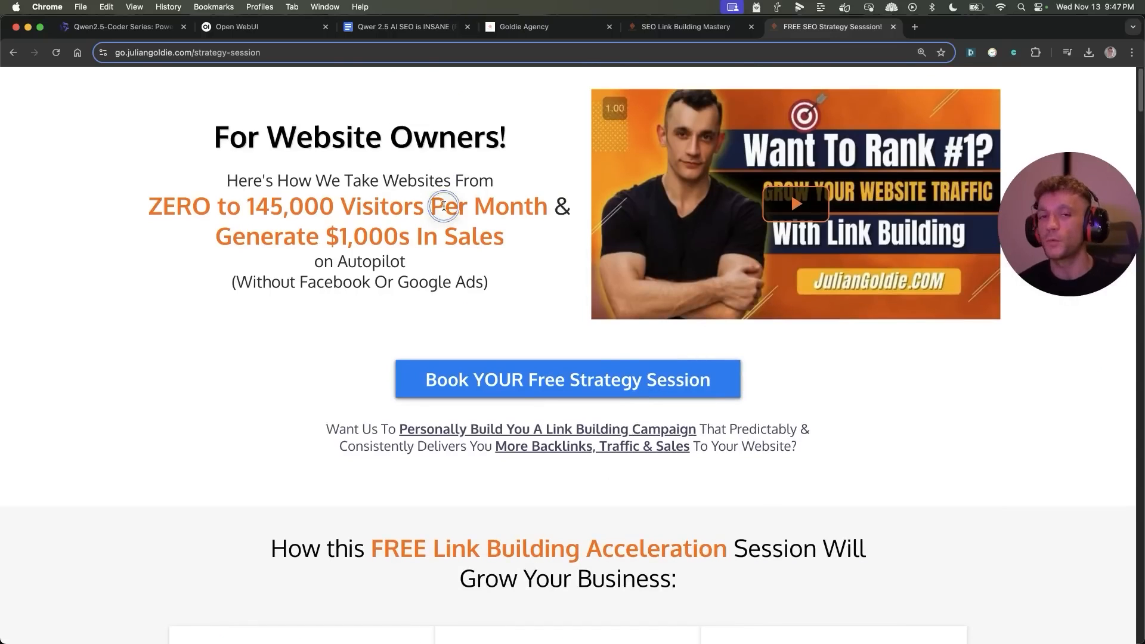